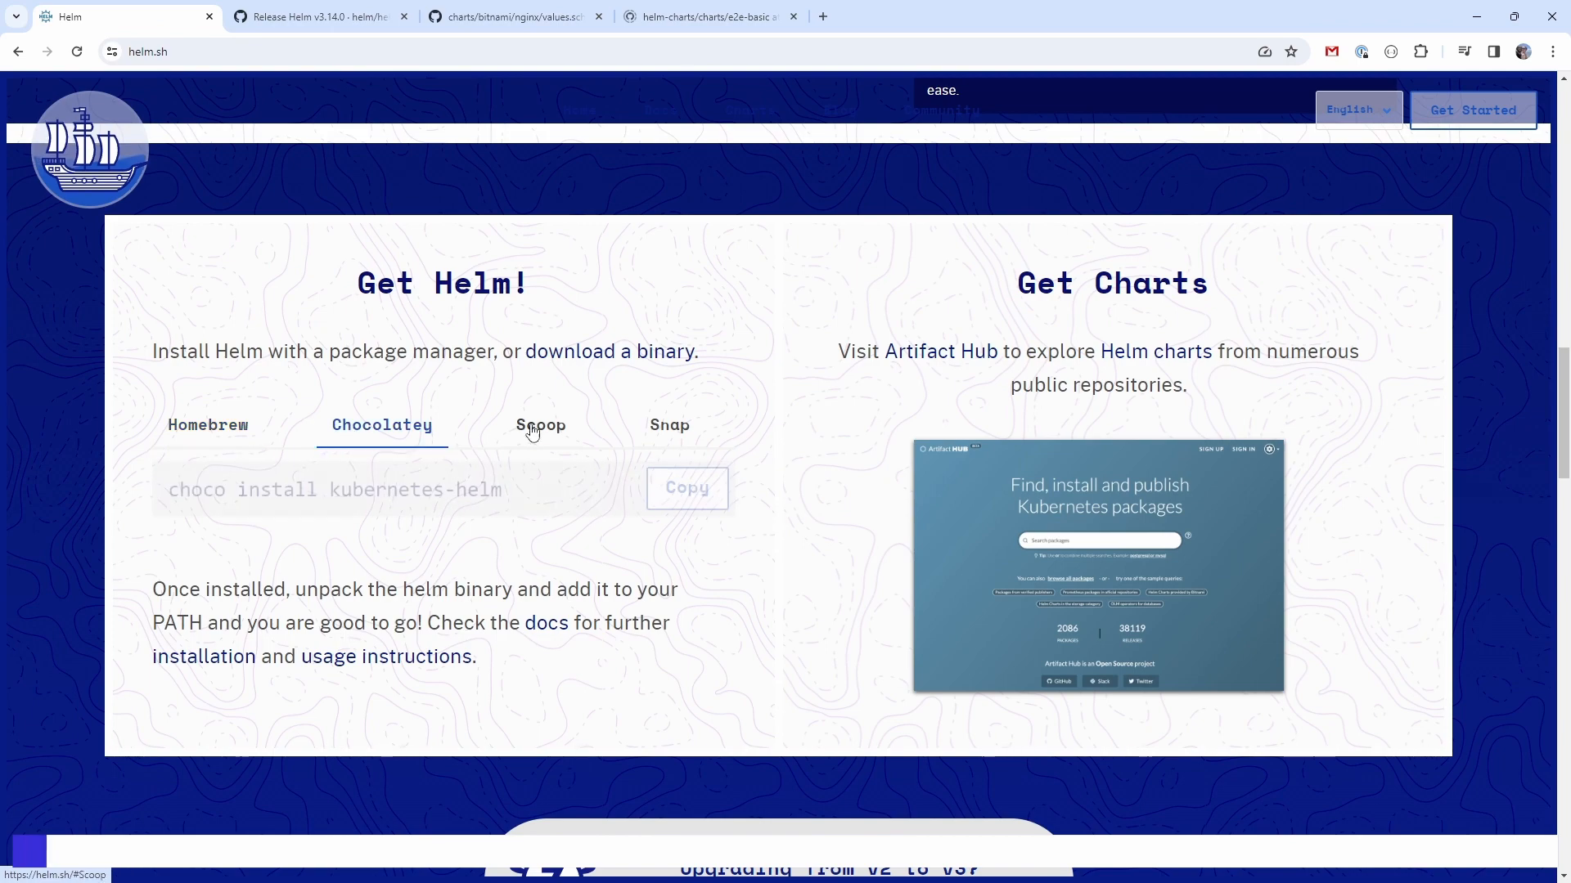
# Show the Helm v3.14.0 release page's Installation and Upgrading list of platform binaries.
pyautogui.click(321, 17)
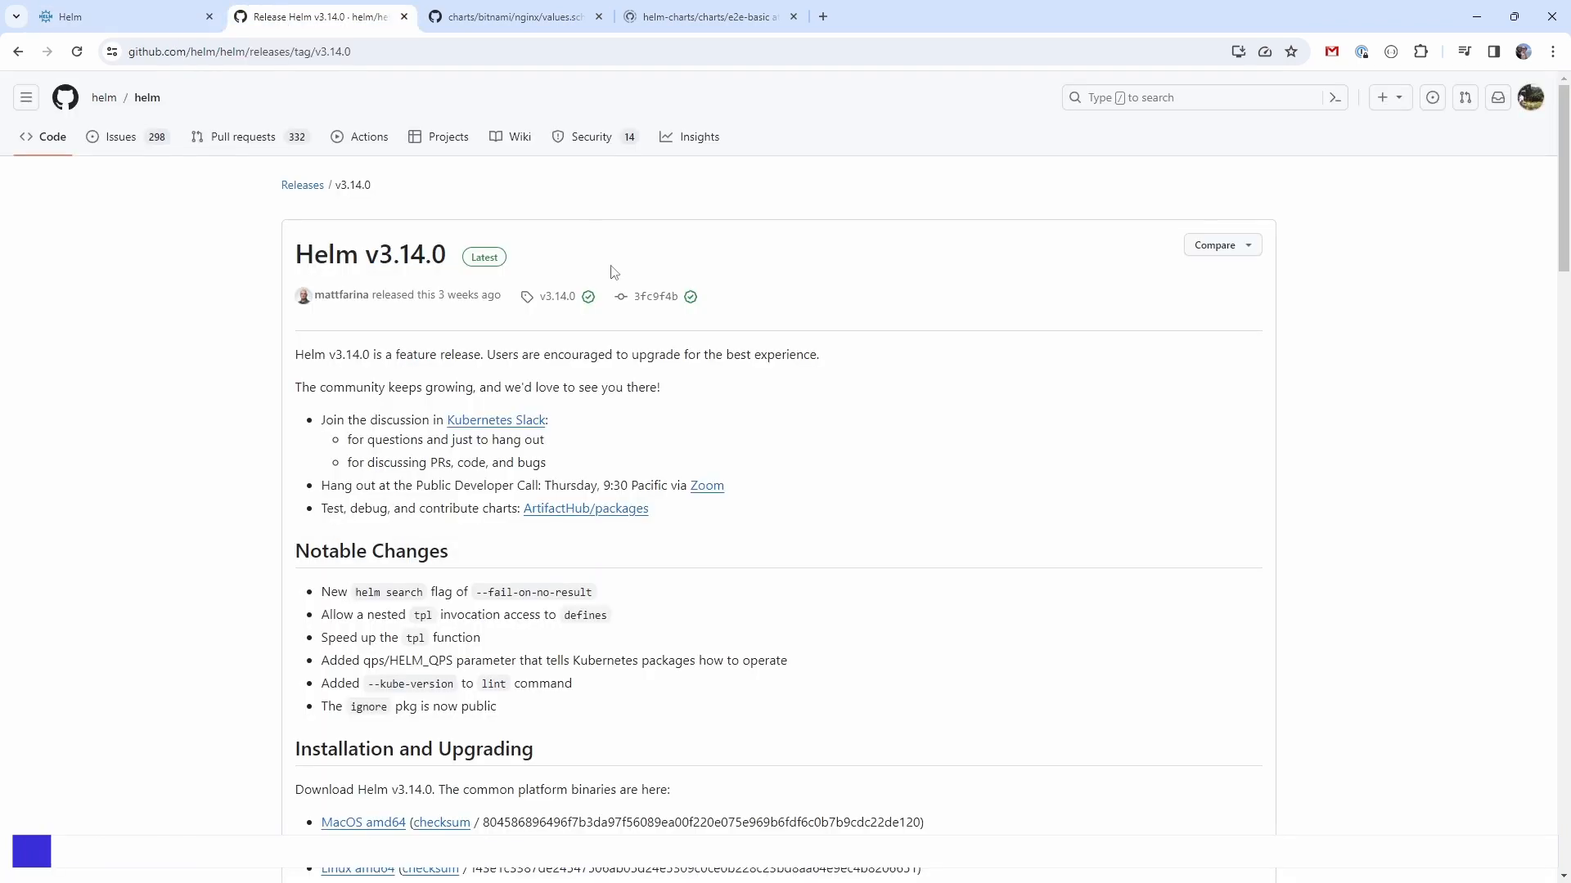
pyautogui.scroll(-3)
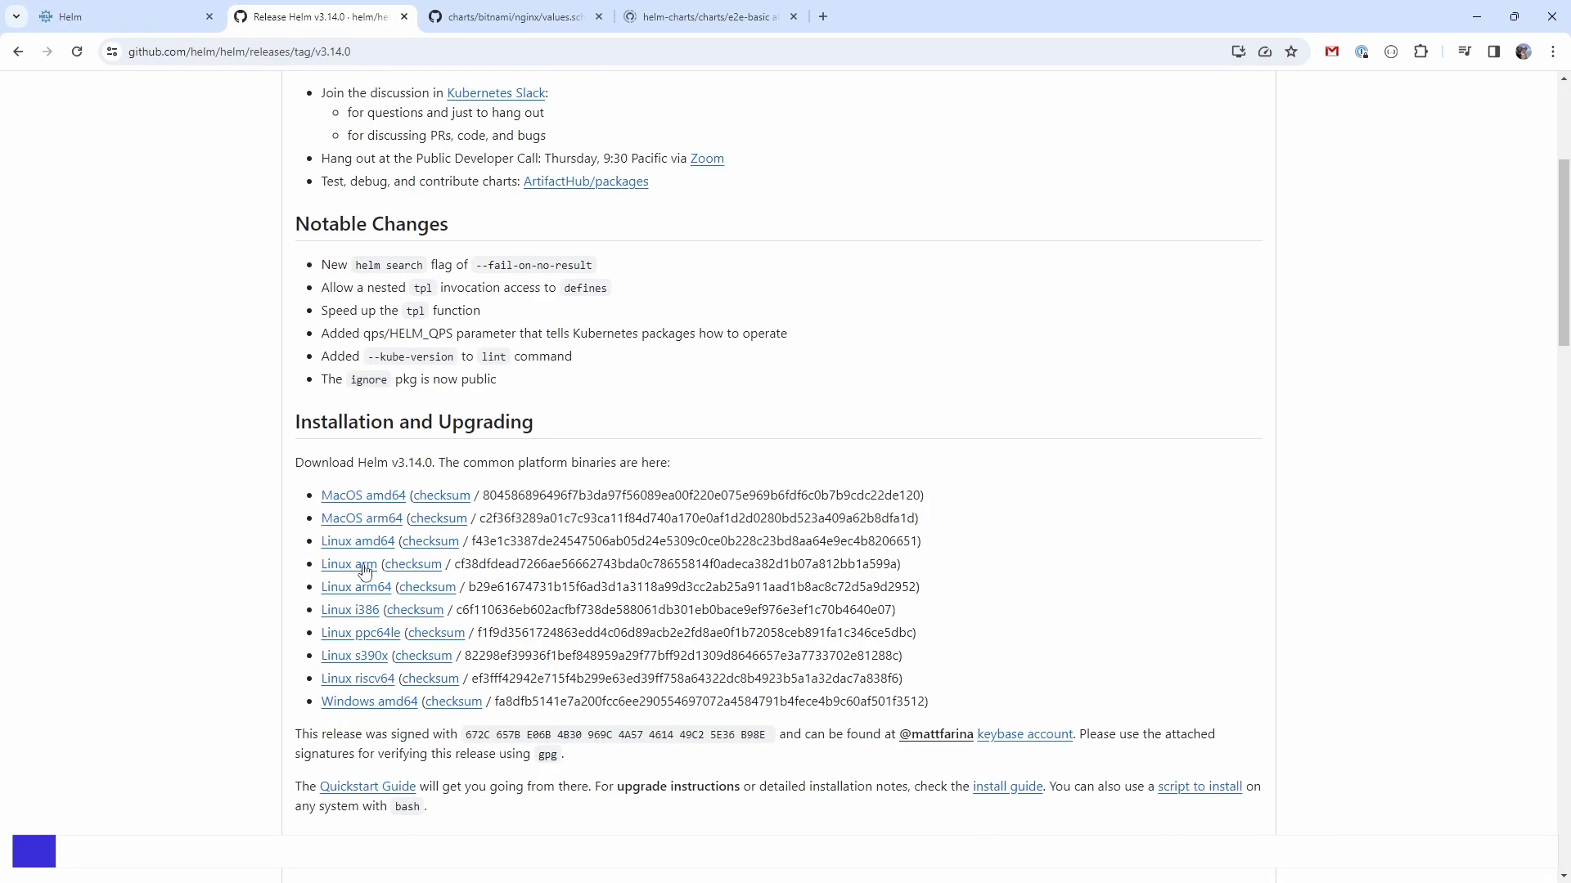
pyautogui.moveTo(357, 541)
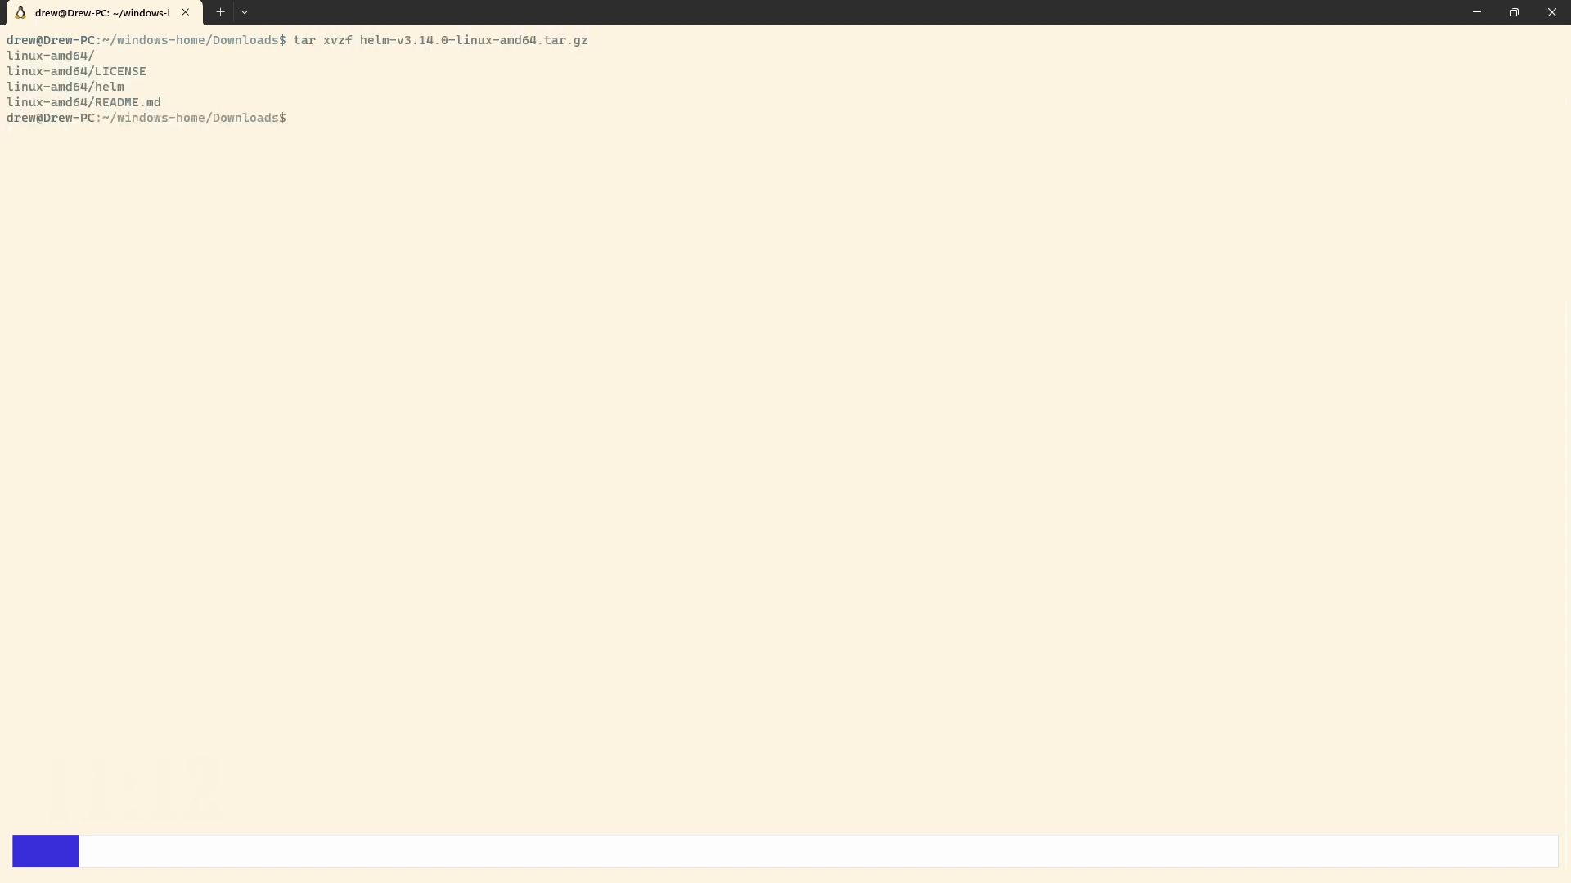
# Install linux-amd64/helm into /usr/local/bin as root:root with mode 755, then run helm version.
pyautogui.write('sudo install')
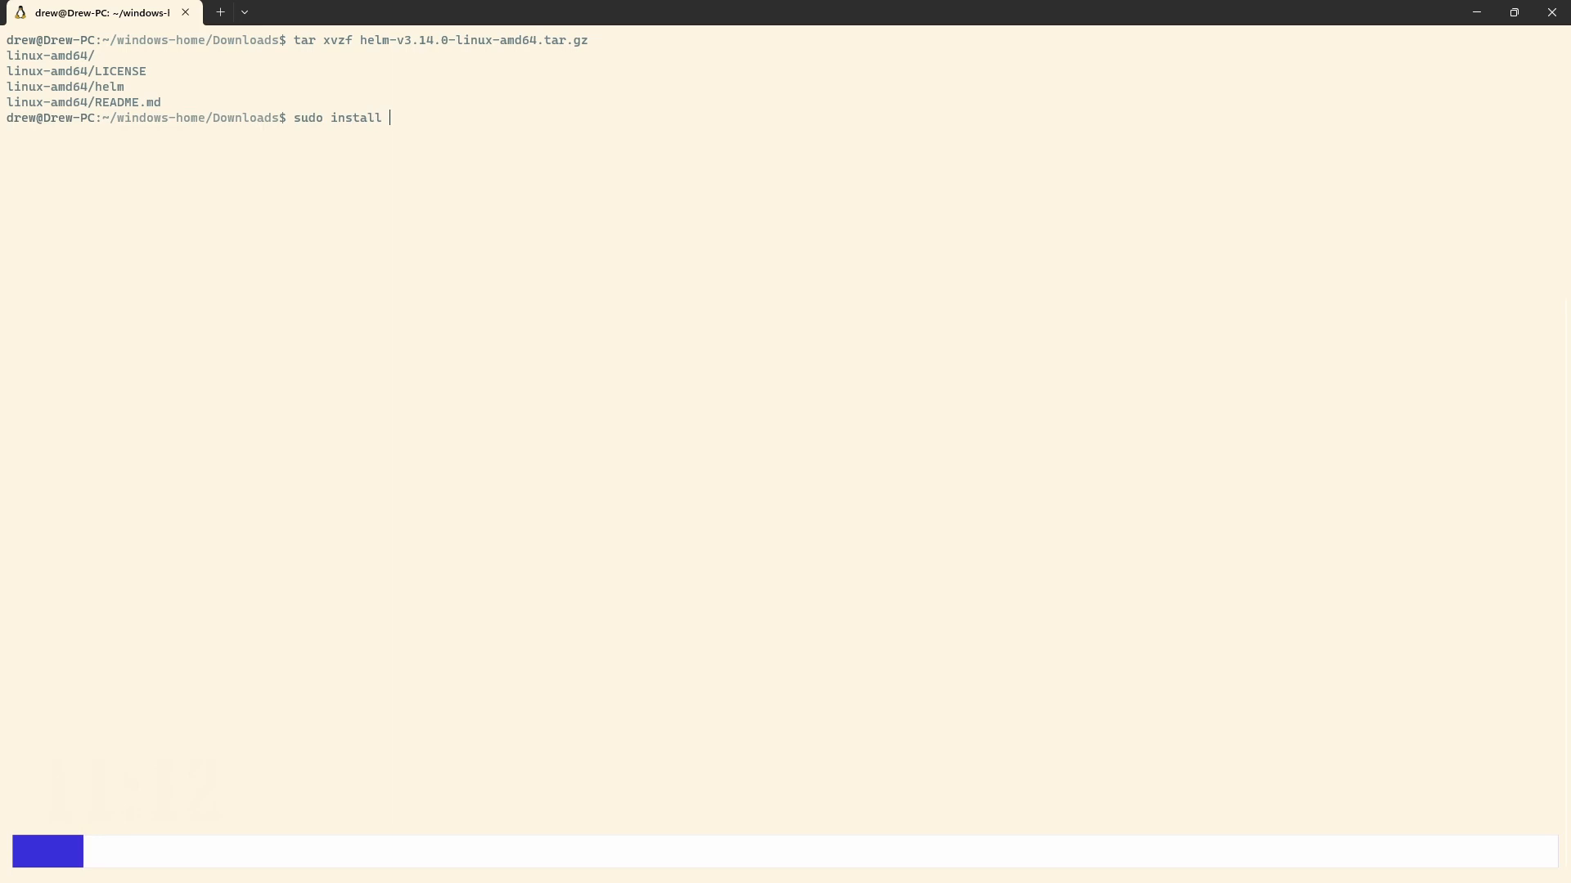
pyautogui.write('-o root')
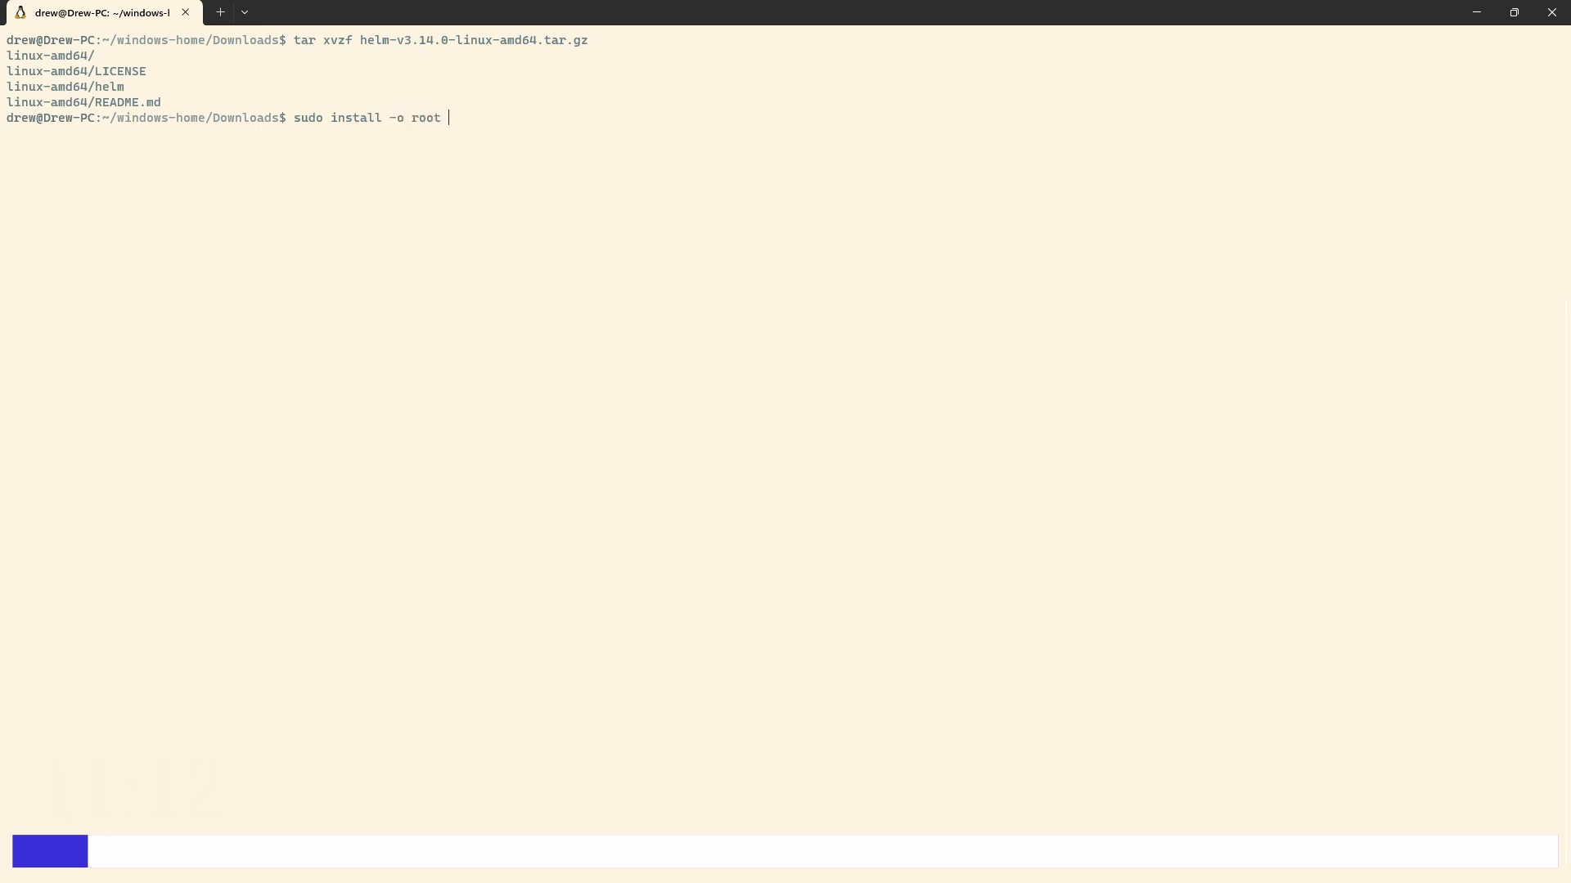
pyautogui.write('-g root')
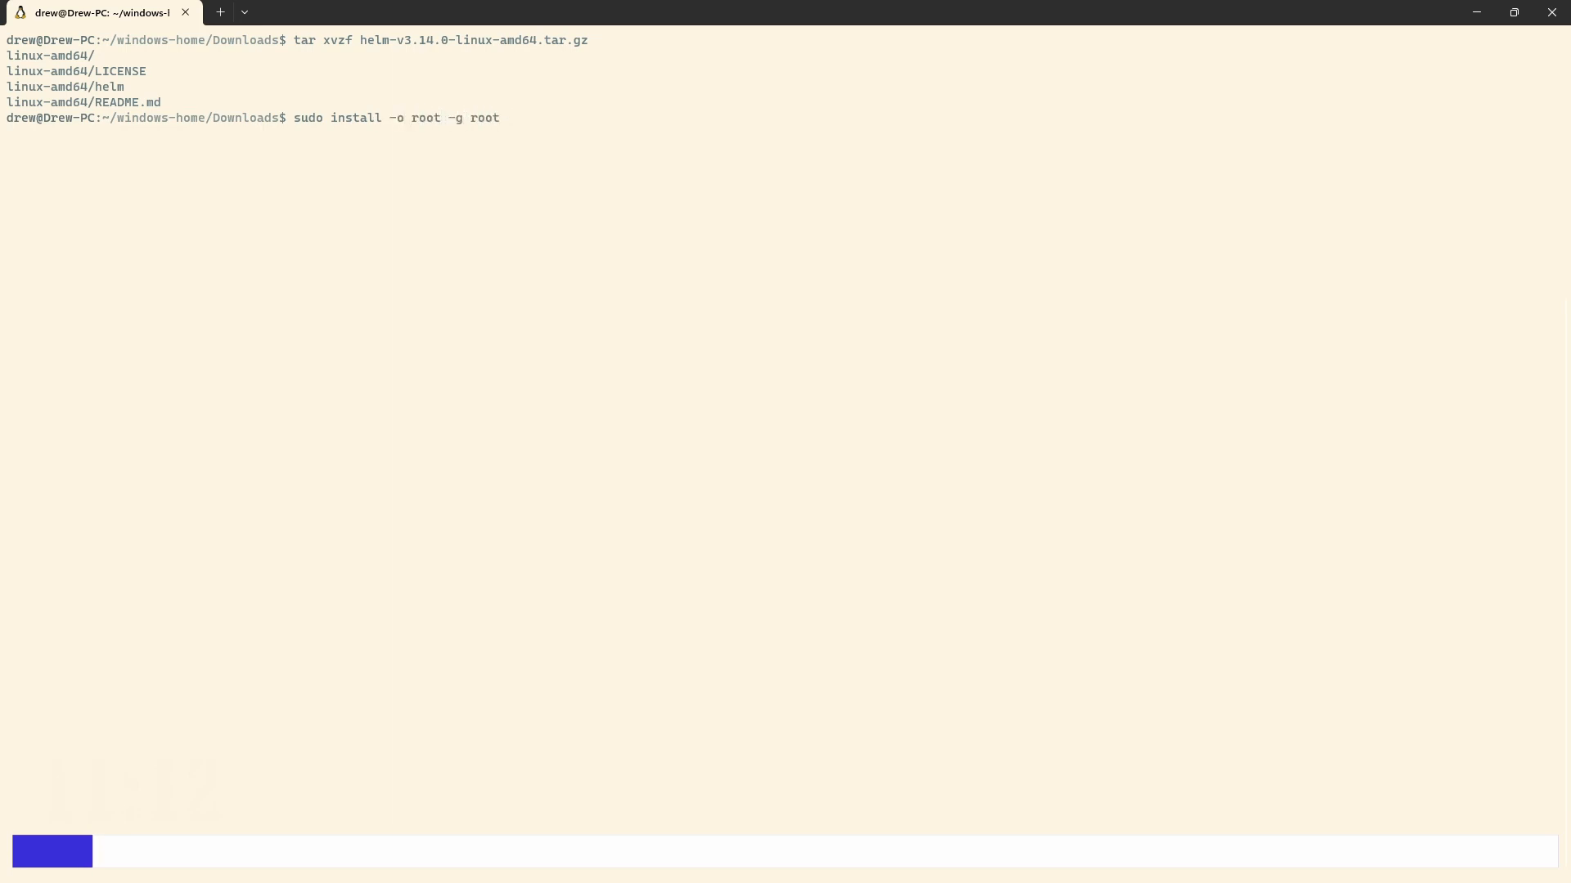
pyautogui.write('-m 755')
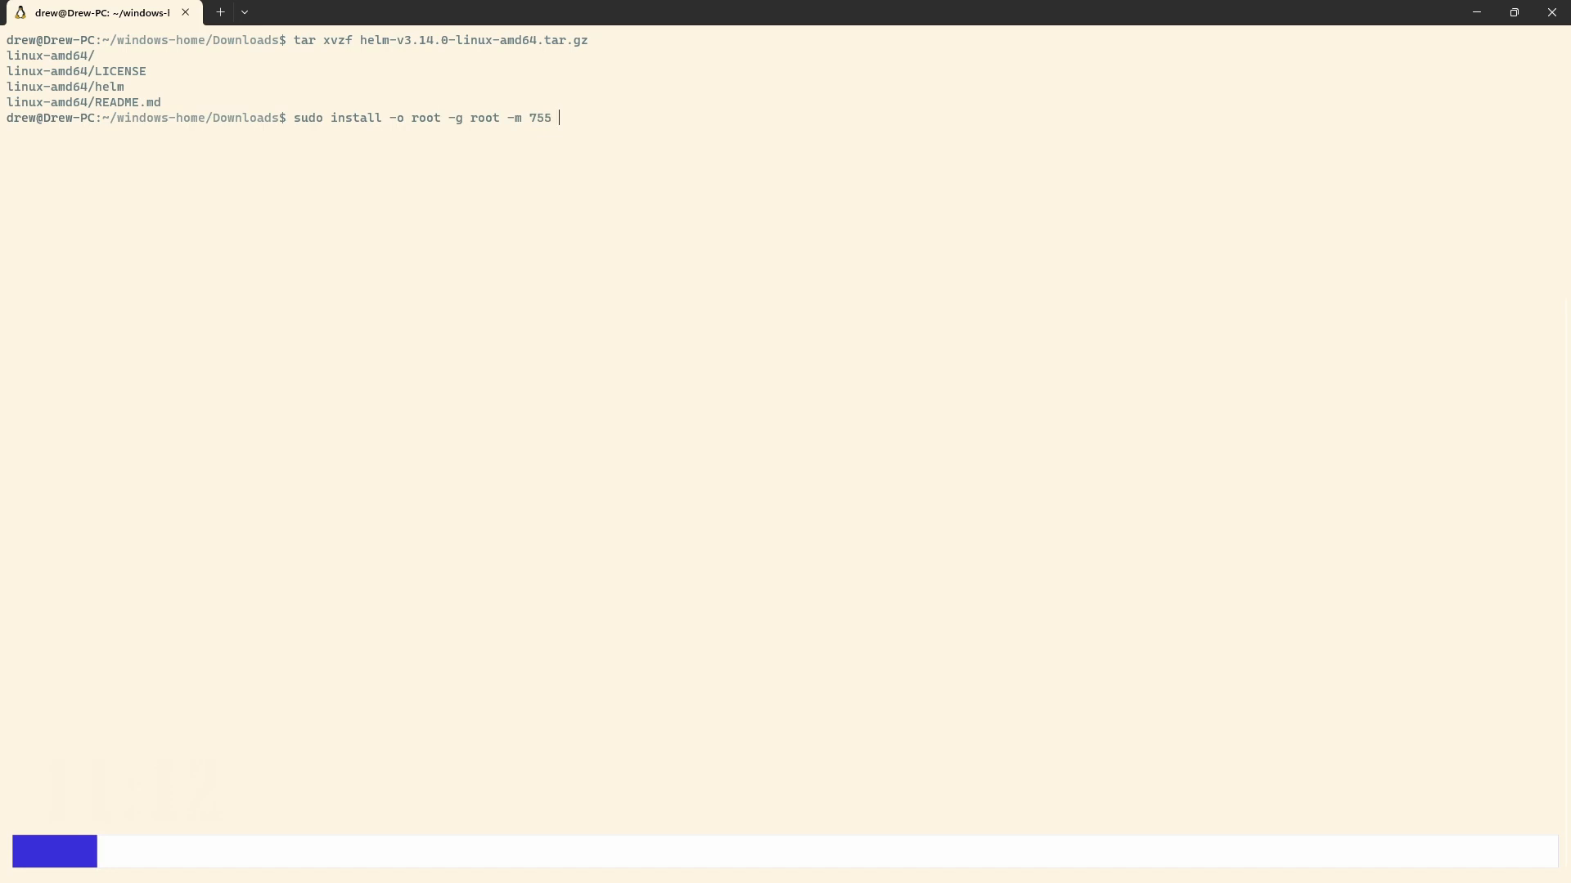
pyautogui.write('linux-amd64/helm /')
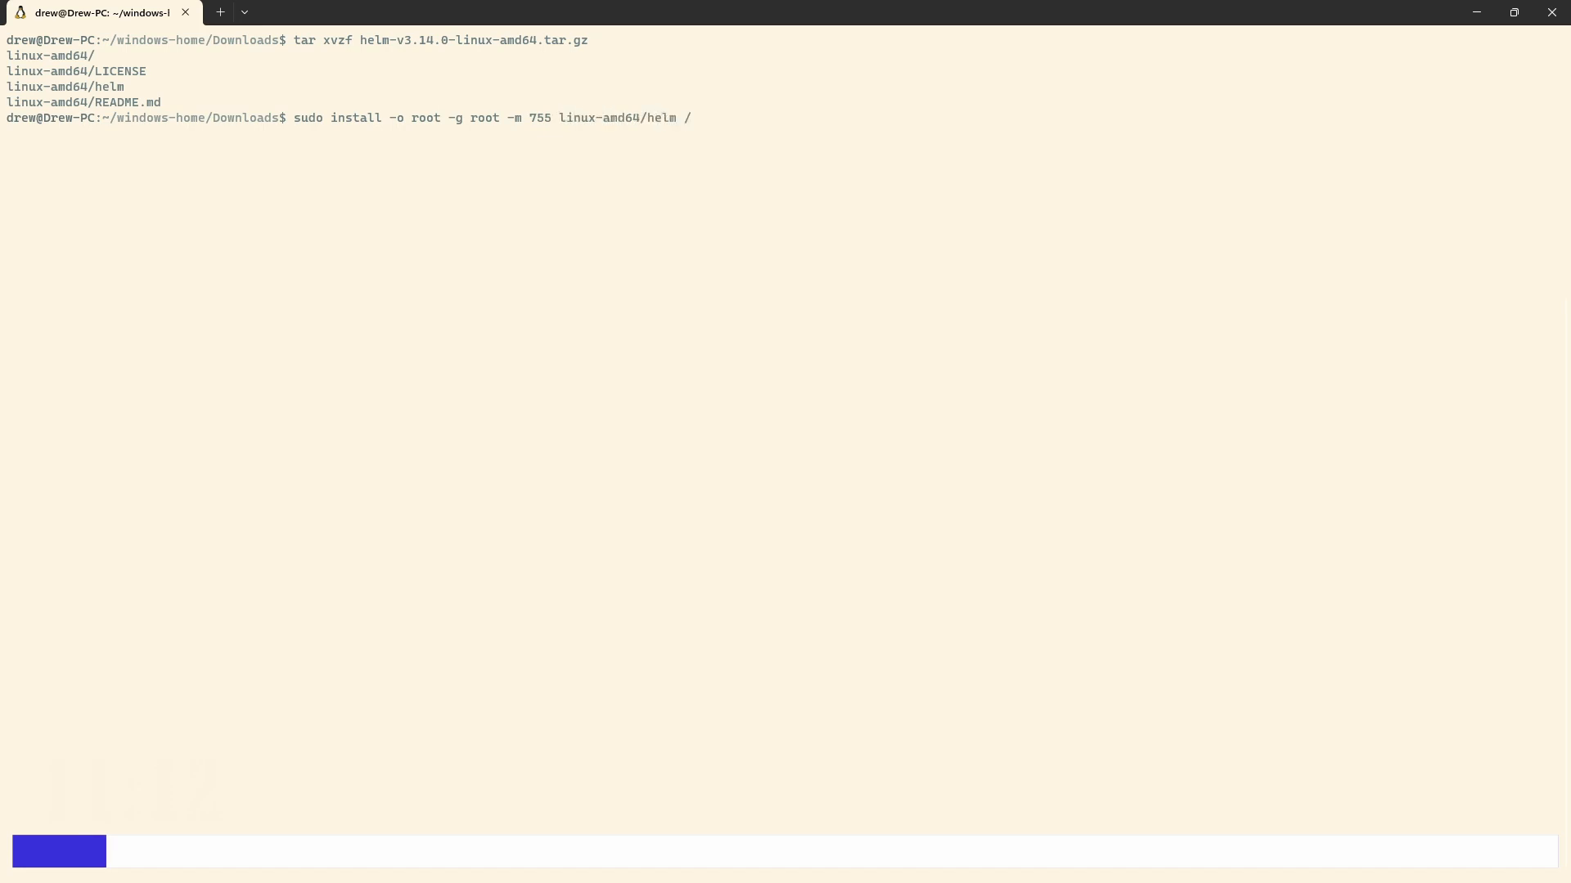
pyautogui.write('usr/local/bin/')
pyautogui.write('h')
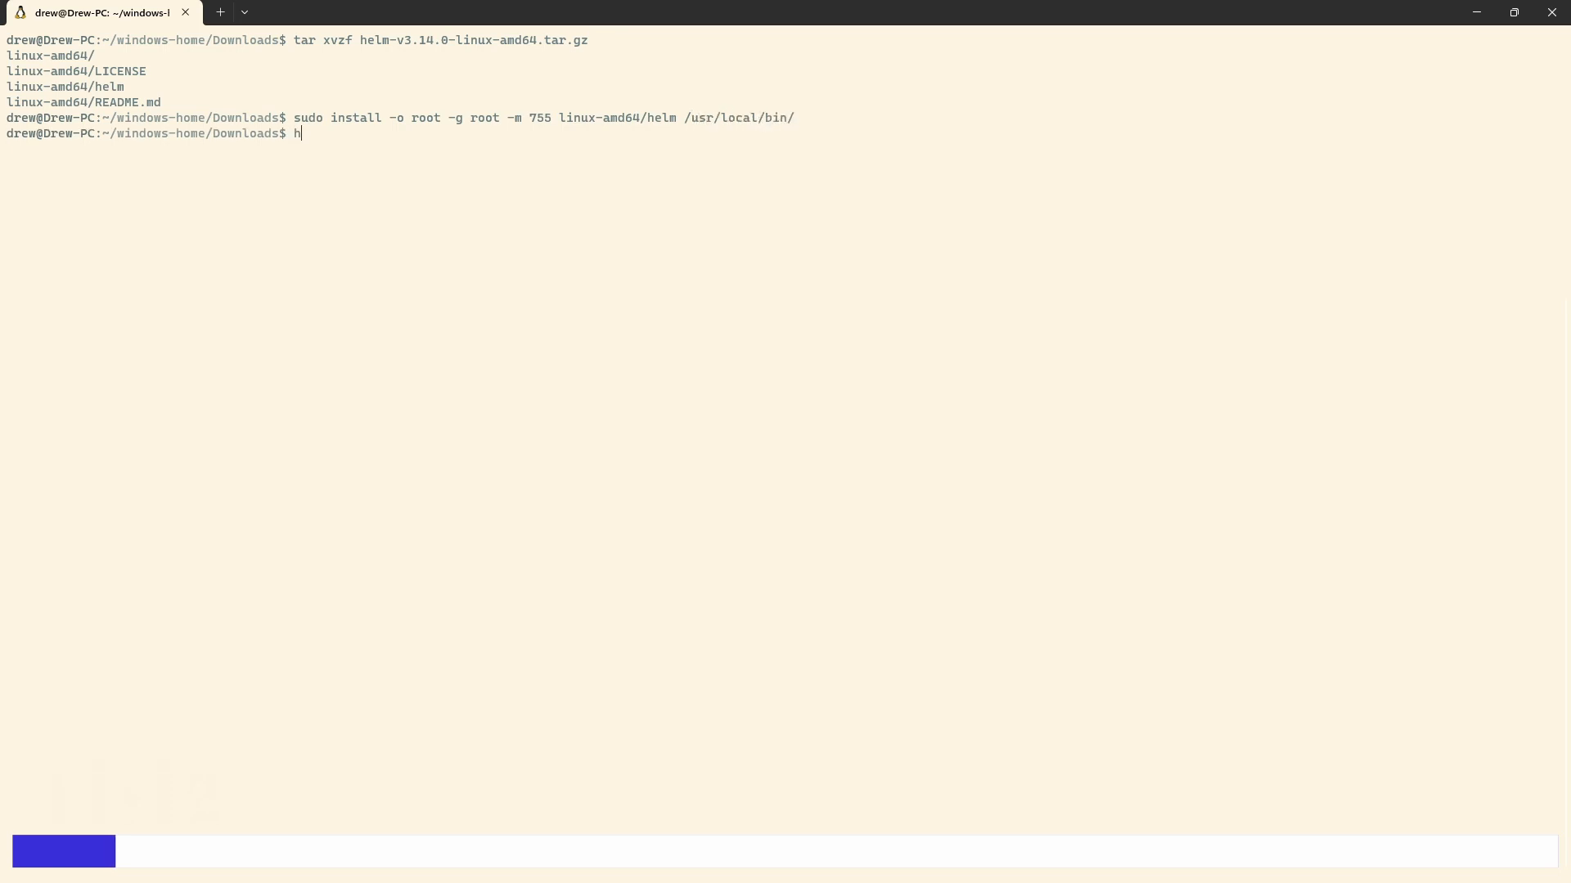
pyautogui.write('elm version')
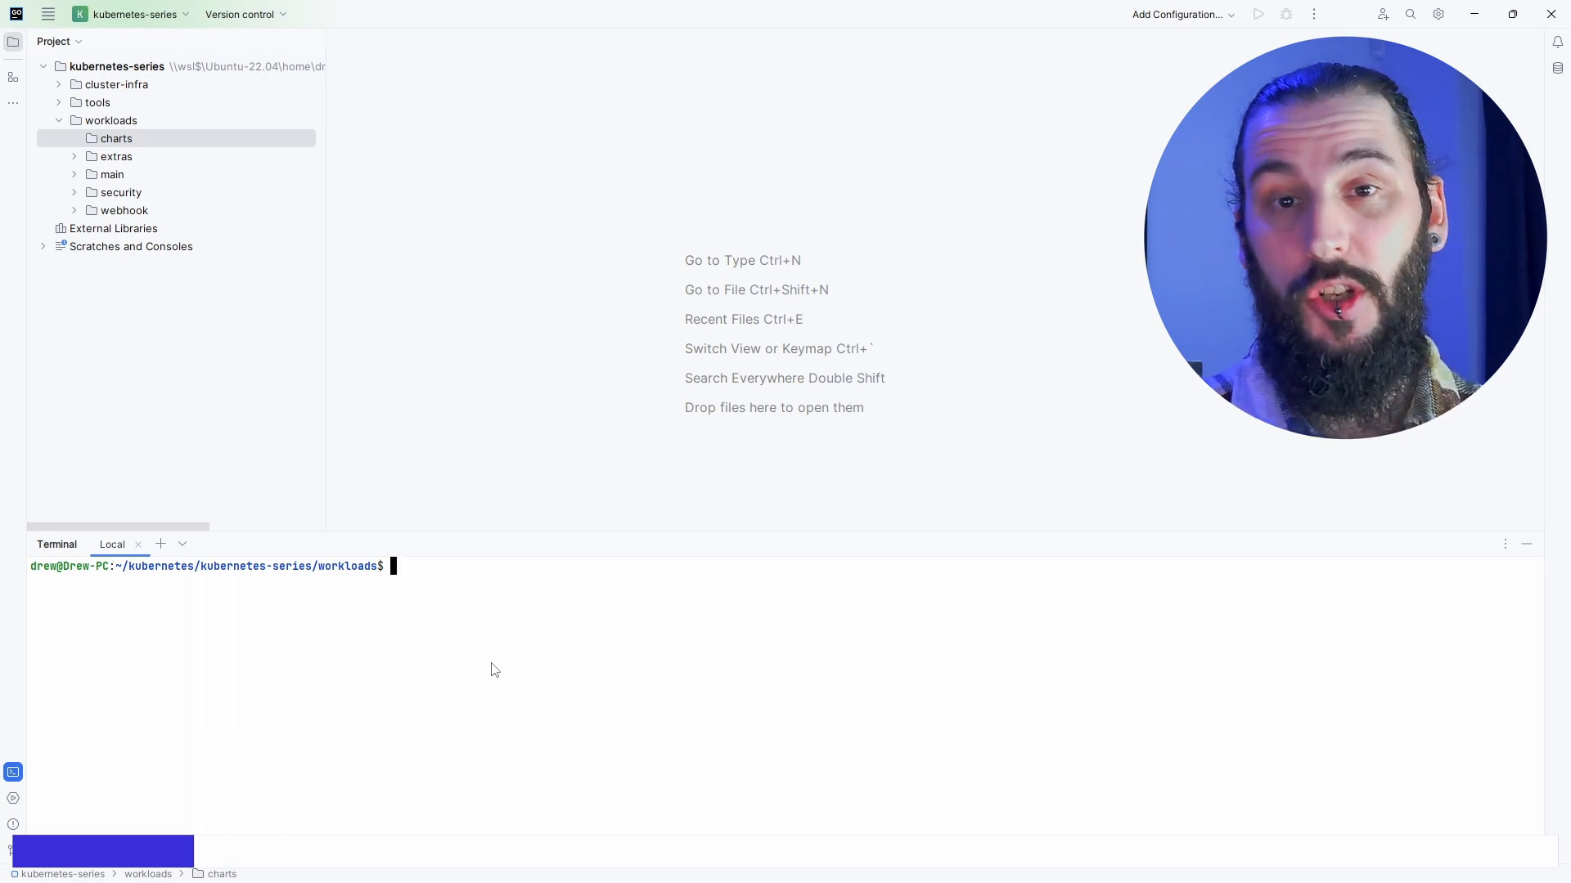
# Run helm create my-nginx-app in charts/ and expand the new chart in the Project view.
pyautogui.write('cd charts/')
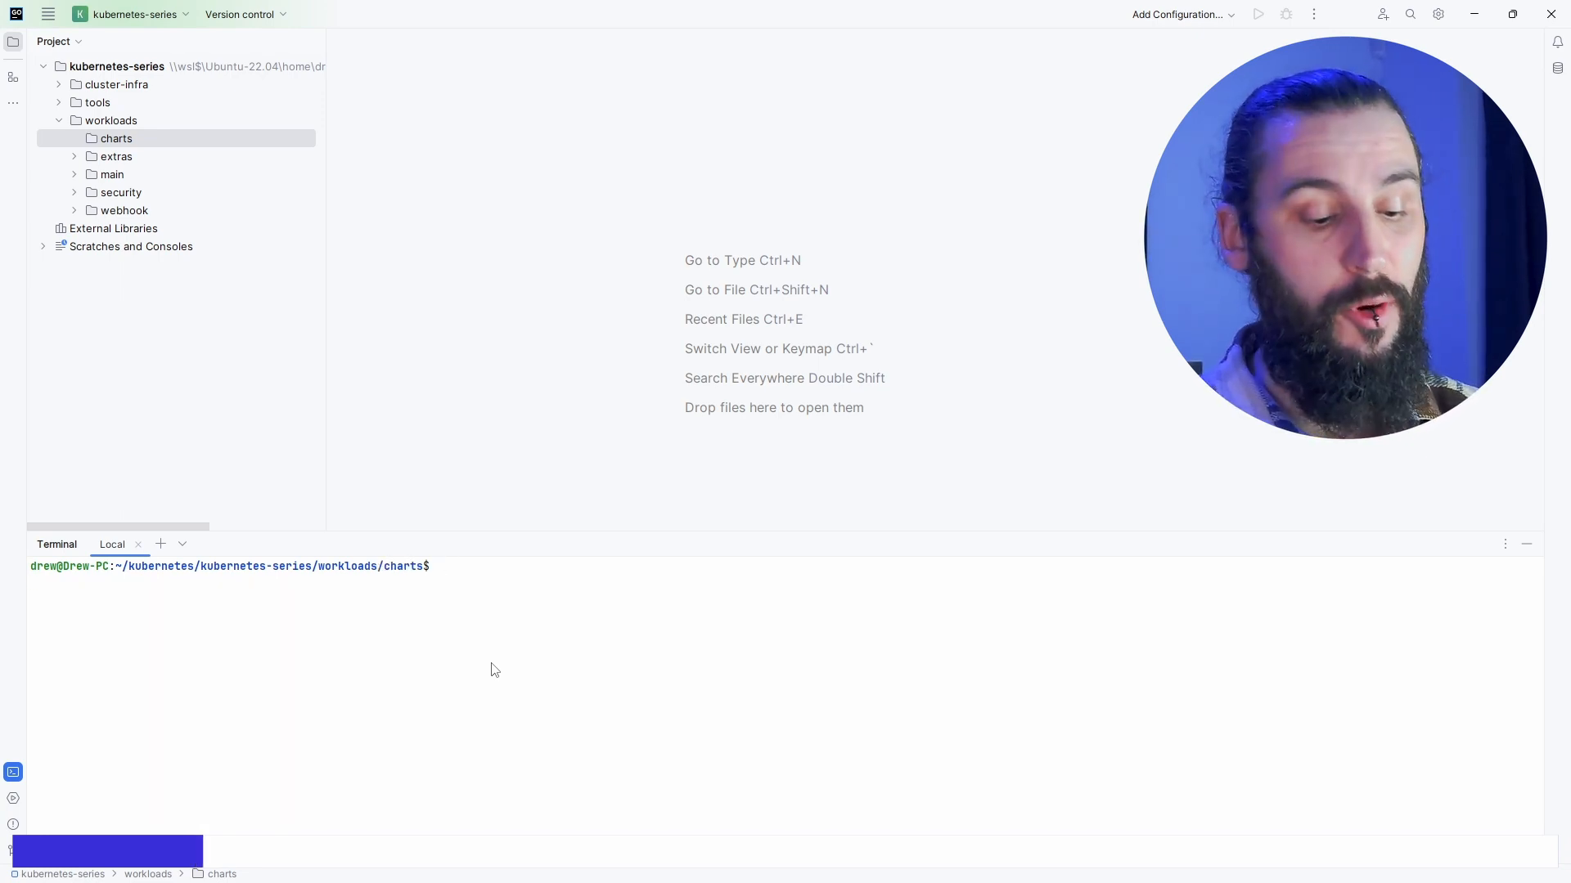
pyautogui.write('helm create')
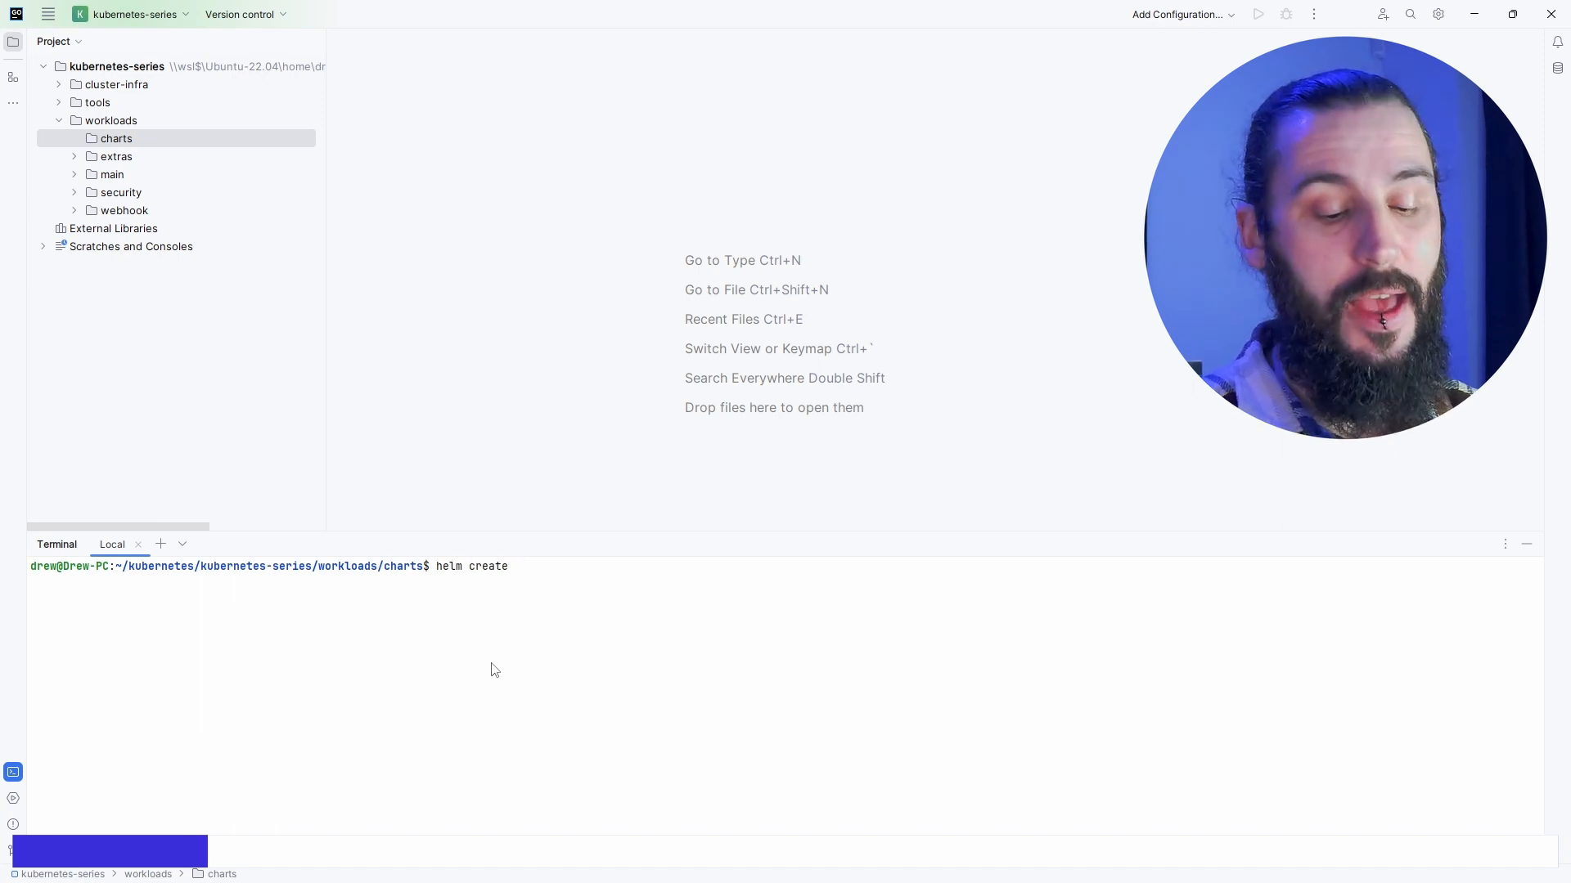
pyautogui.write('my-nginx-app')
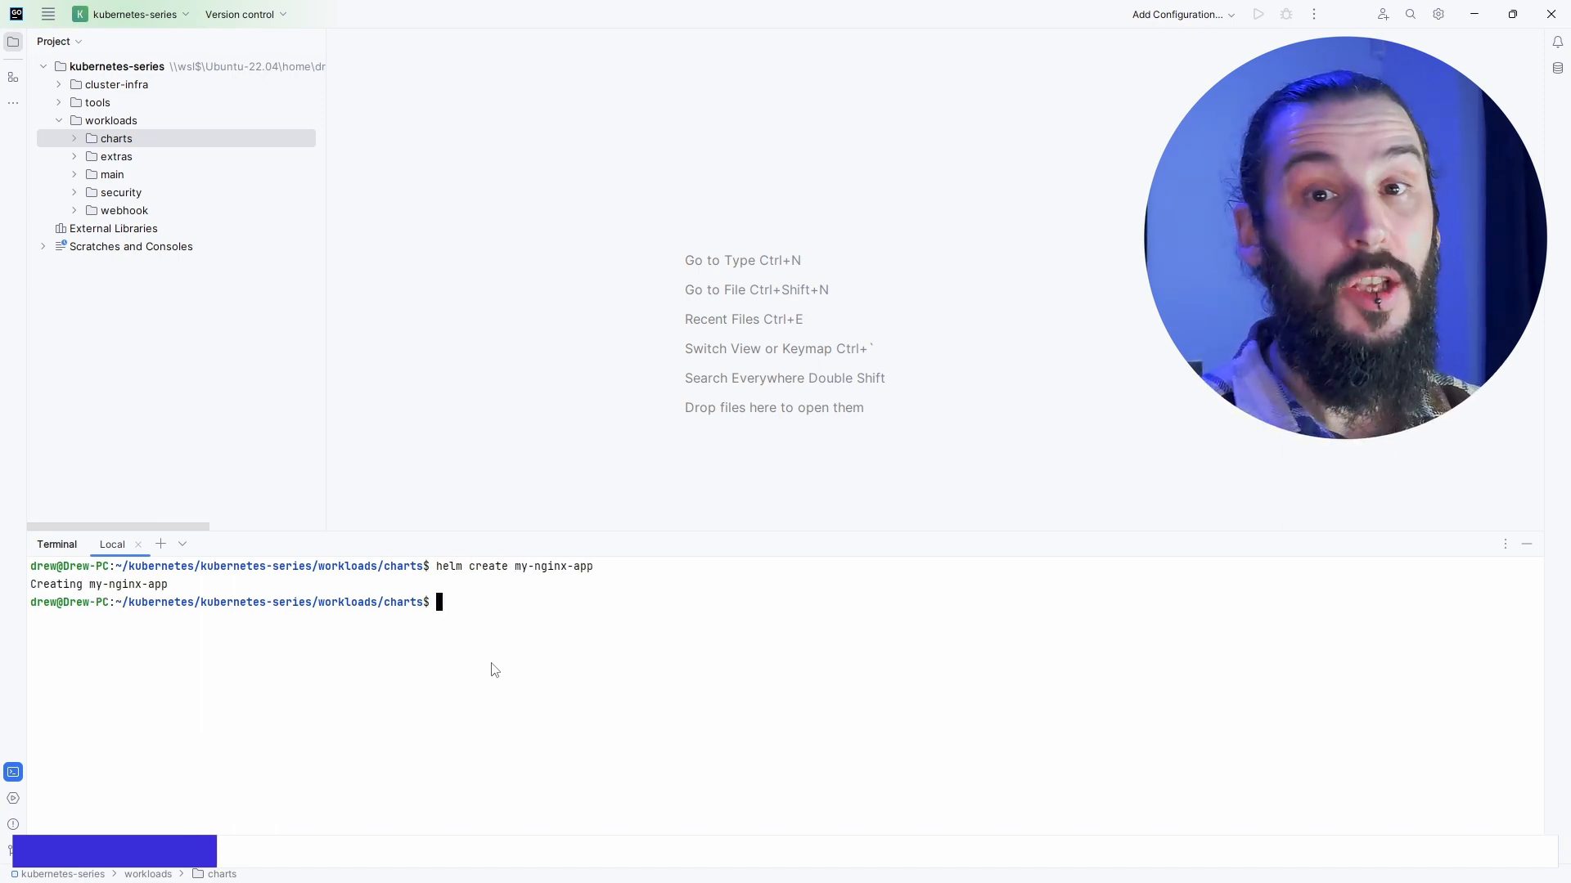
pyautogui.click(75, 139)
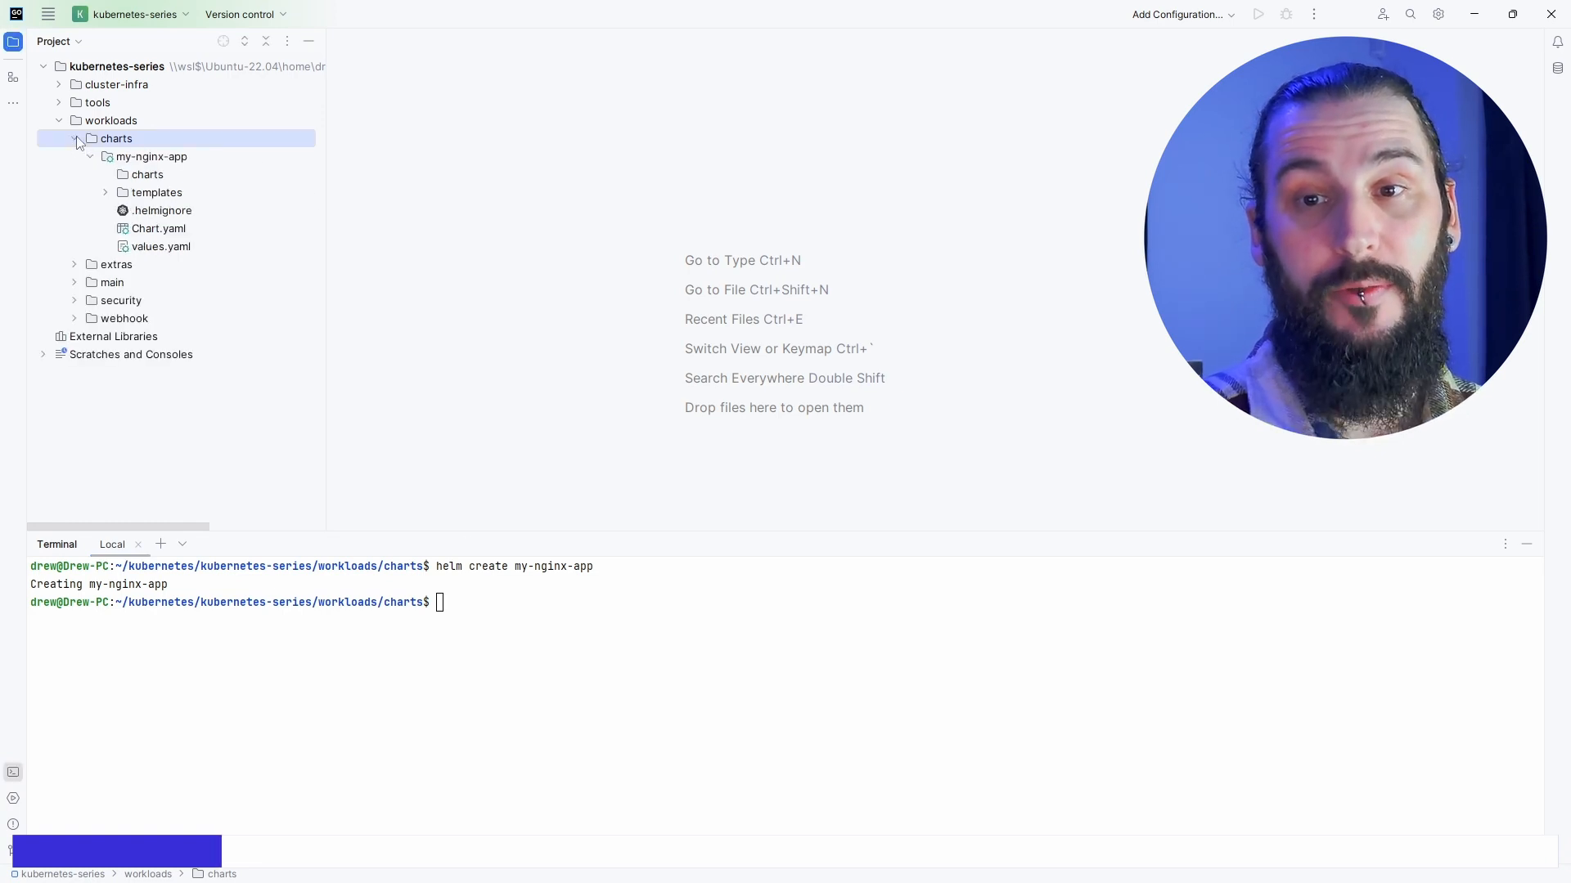
pyautogui.click(151, 156)
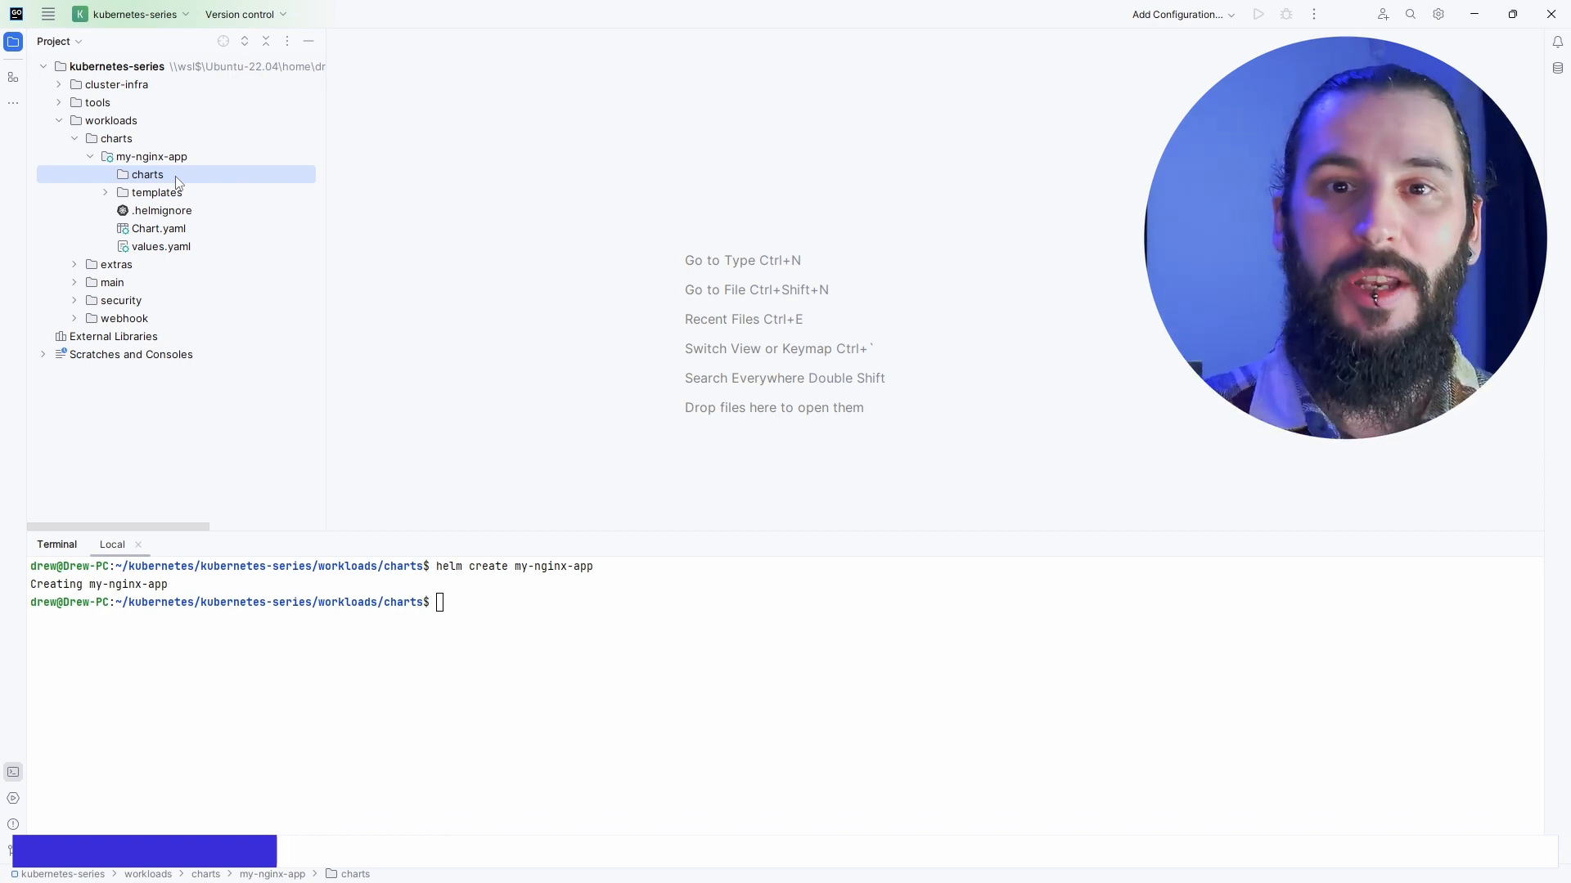
# Open the my-nginx-app chart's .helmignore file.
pyautogui.doubleClick(157, 228)
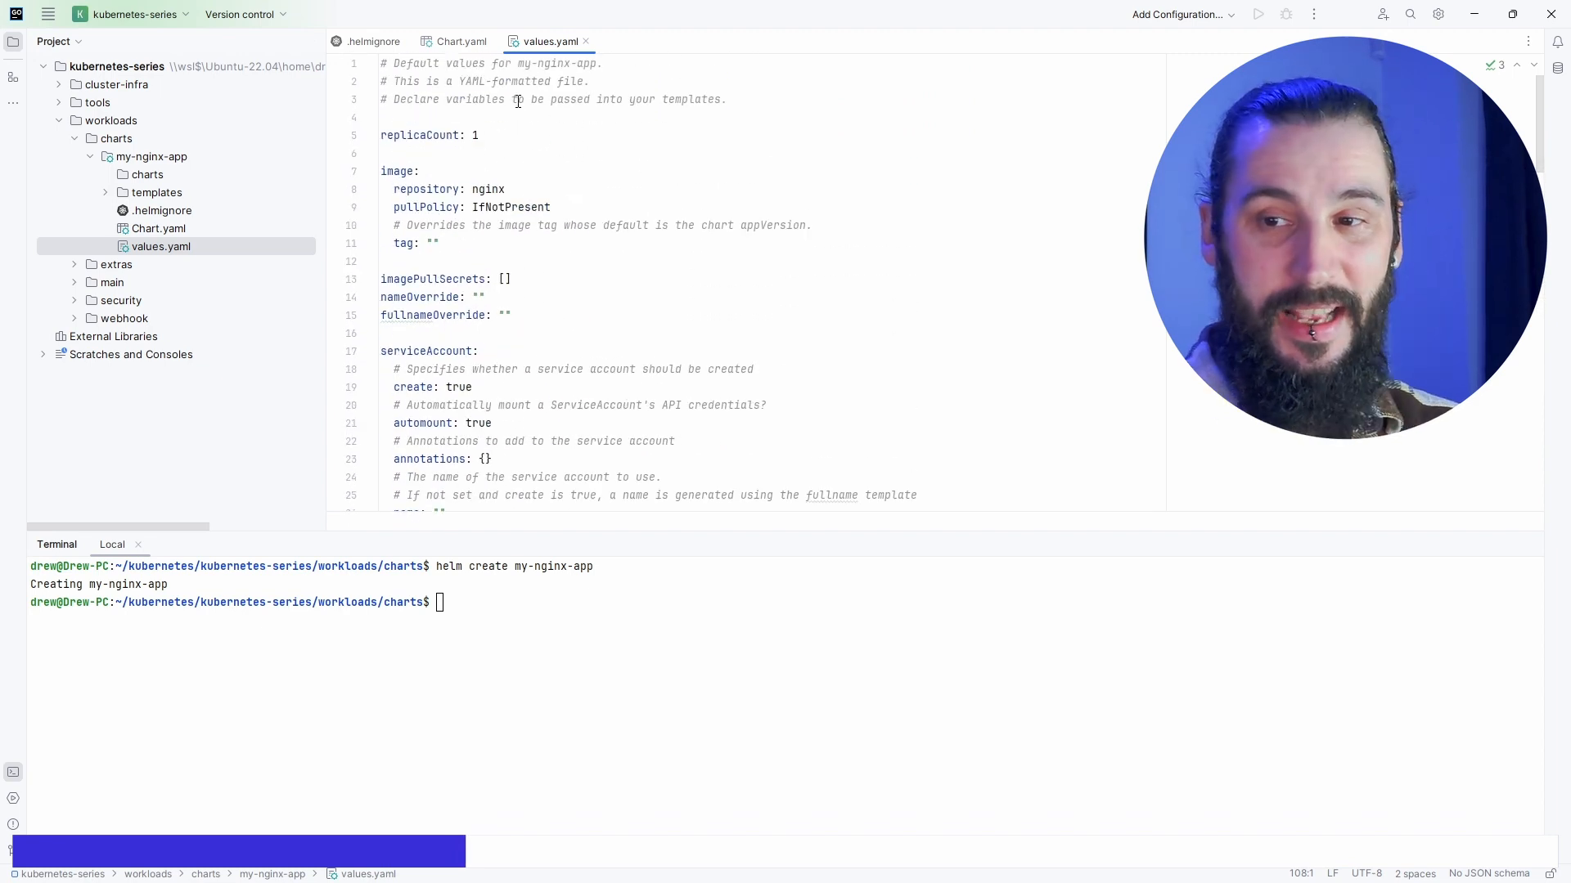
# Scroll through values.yaml and open templates/tests/test-connection.yaml.
pyautogui.scroll(-3)
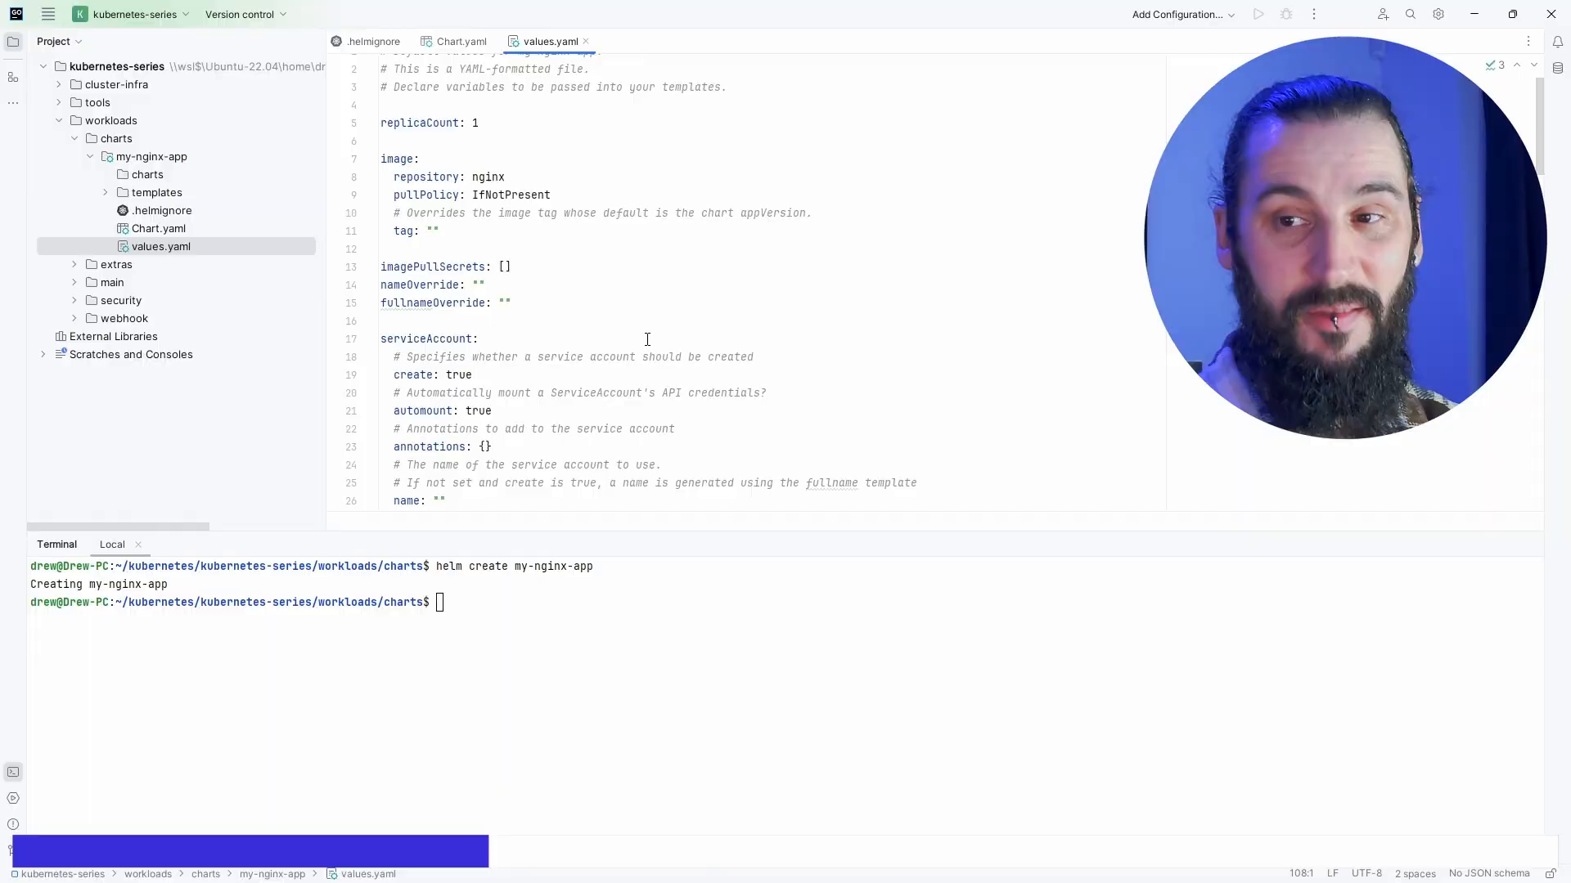
pyautogui.doubleClick(425, 189)
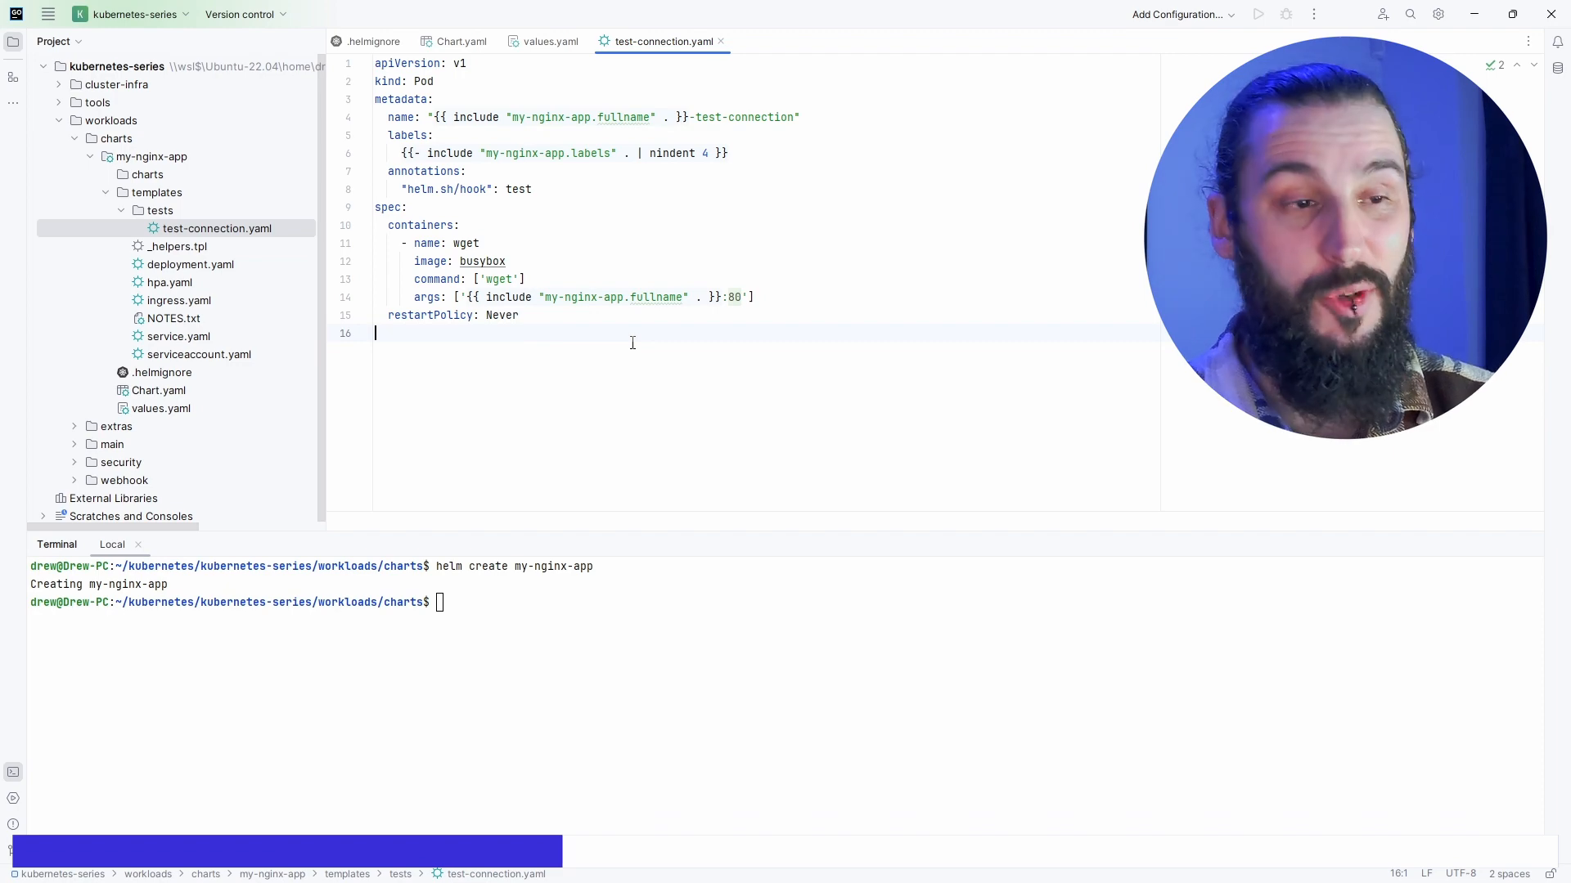
# Open templates/NOTES.txt and select _helpers.tpl in the Project view.
pyautogui.click(174, 317)
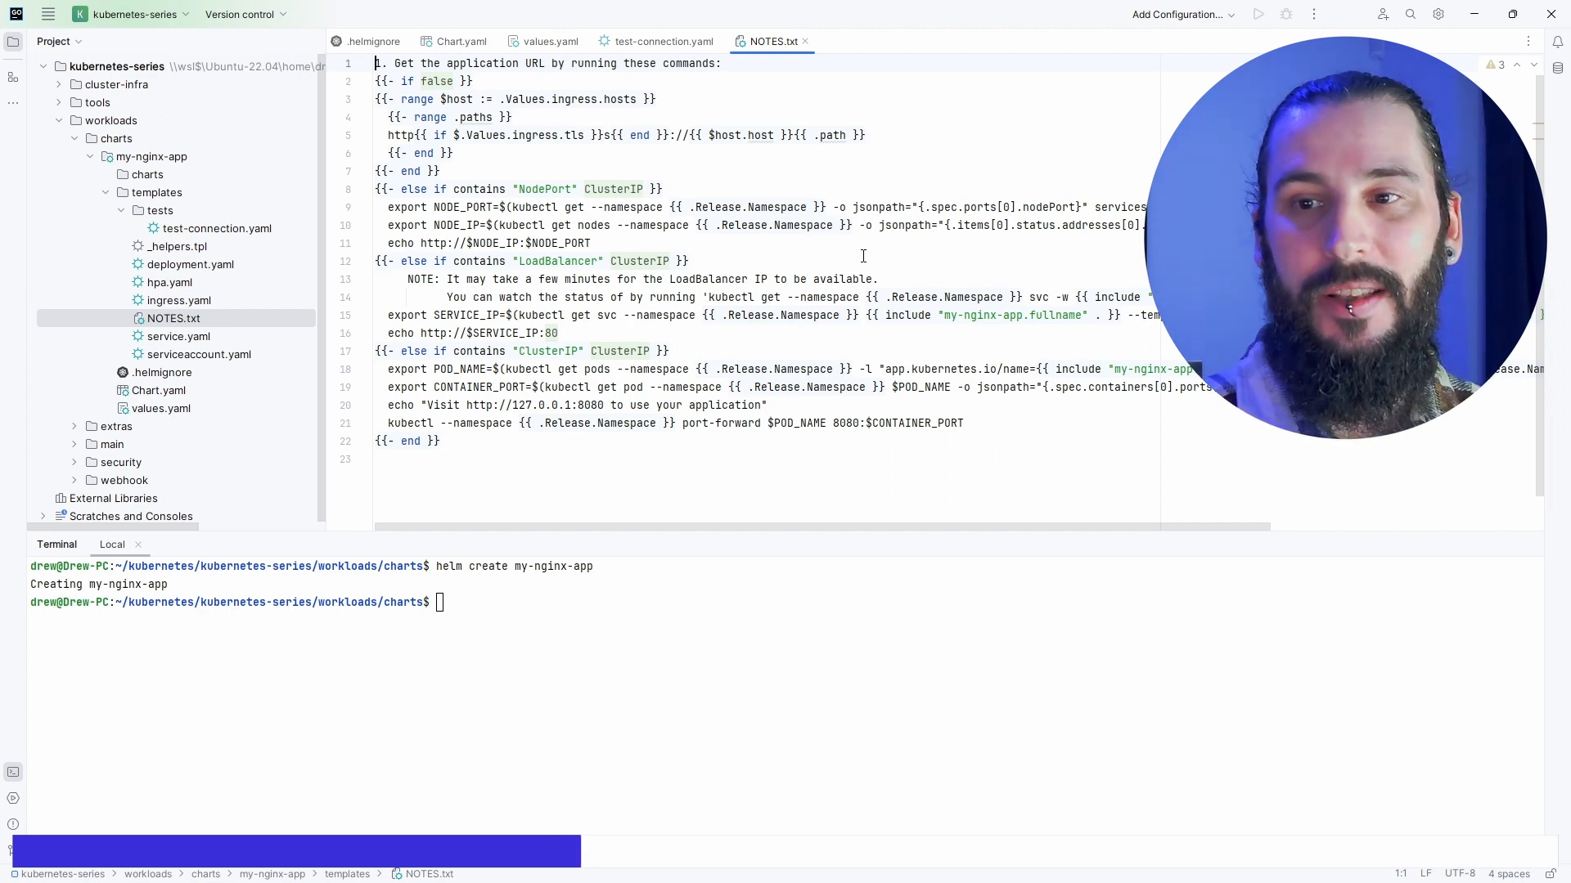
pyautogui.doubleClick(418, 99)
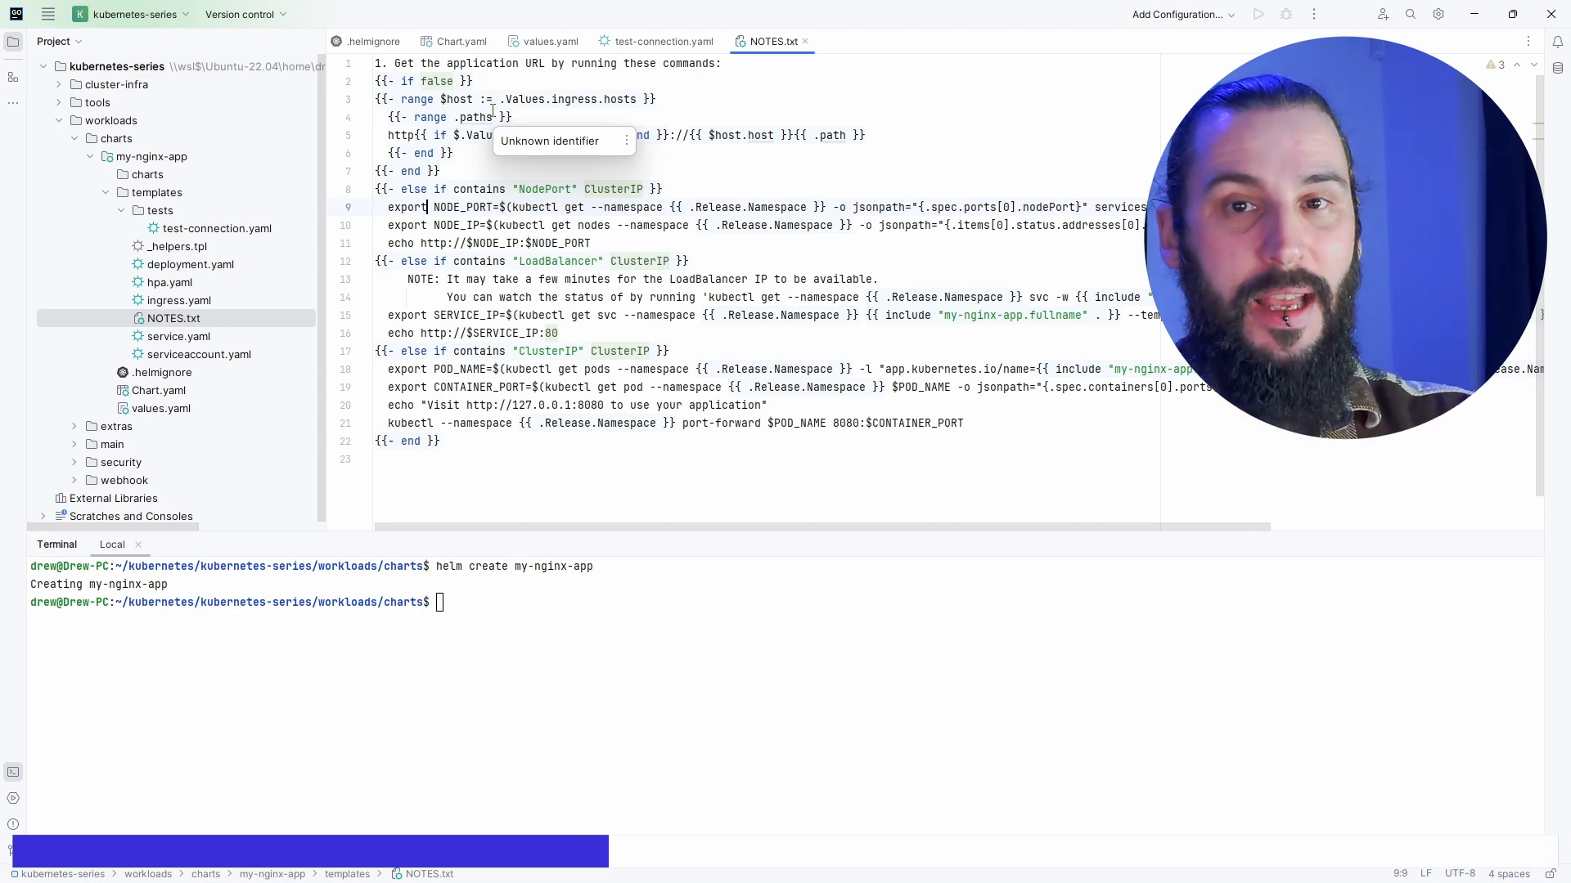
pyautogui.click(177, 246)
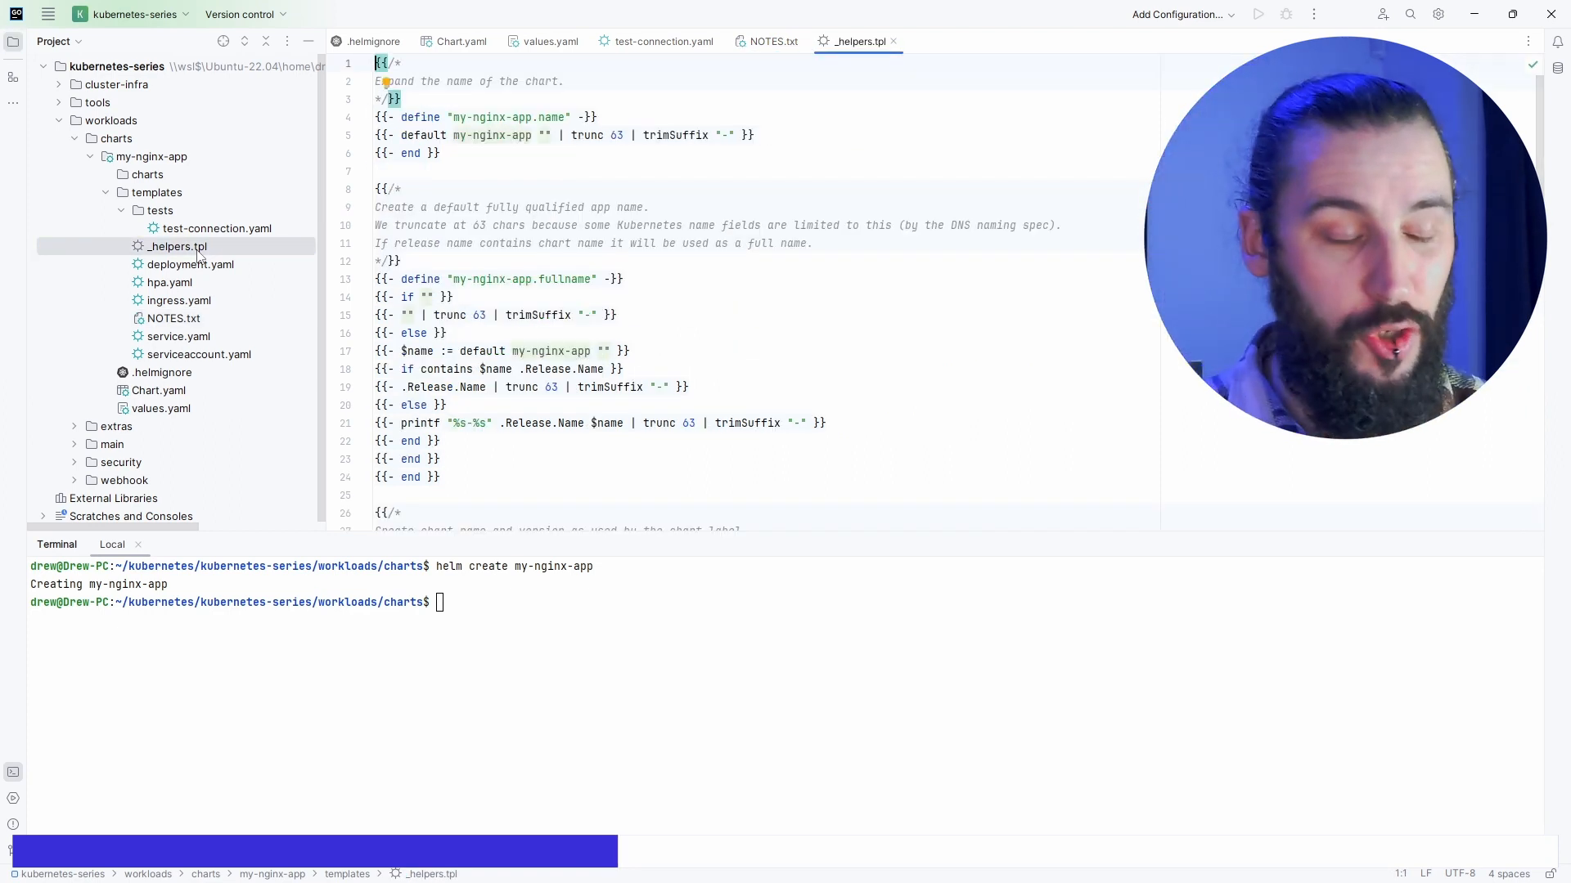
# Trace _helpers.tpl's .Chart.Name to Chart.yaml and .Values.nameOverride to values.yaml.
pyautogui.scroll(-3)
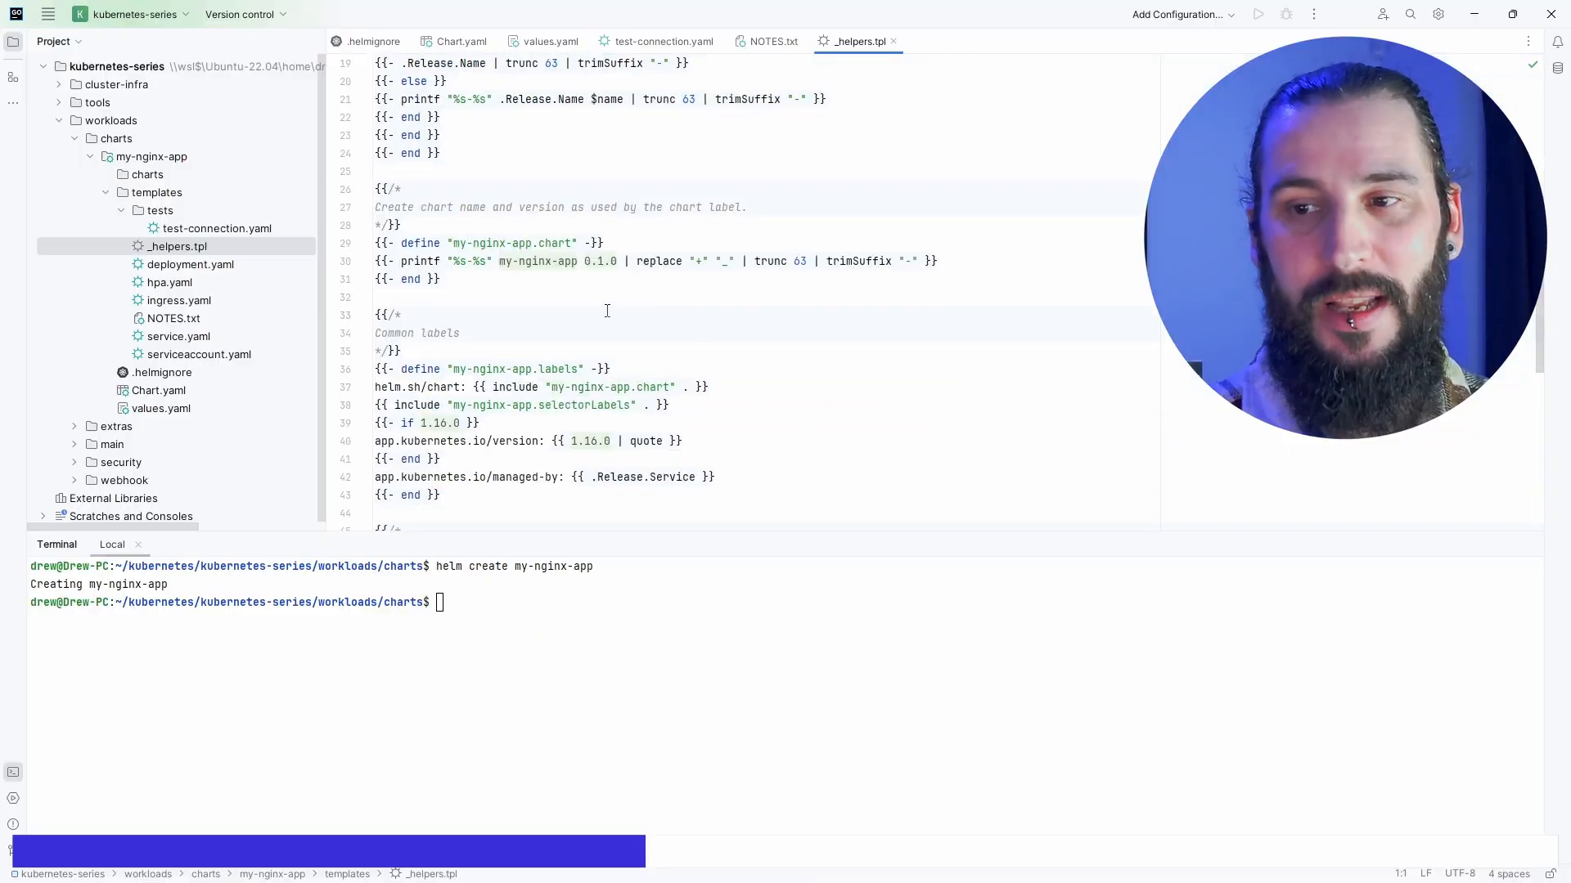
pyautogui.scroll(-3)
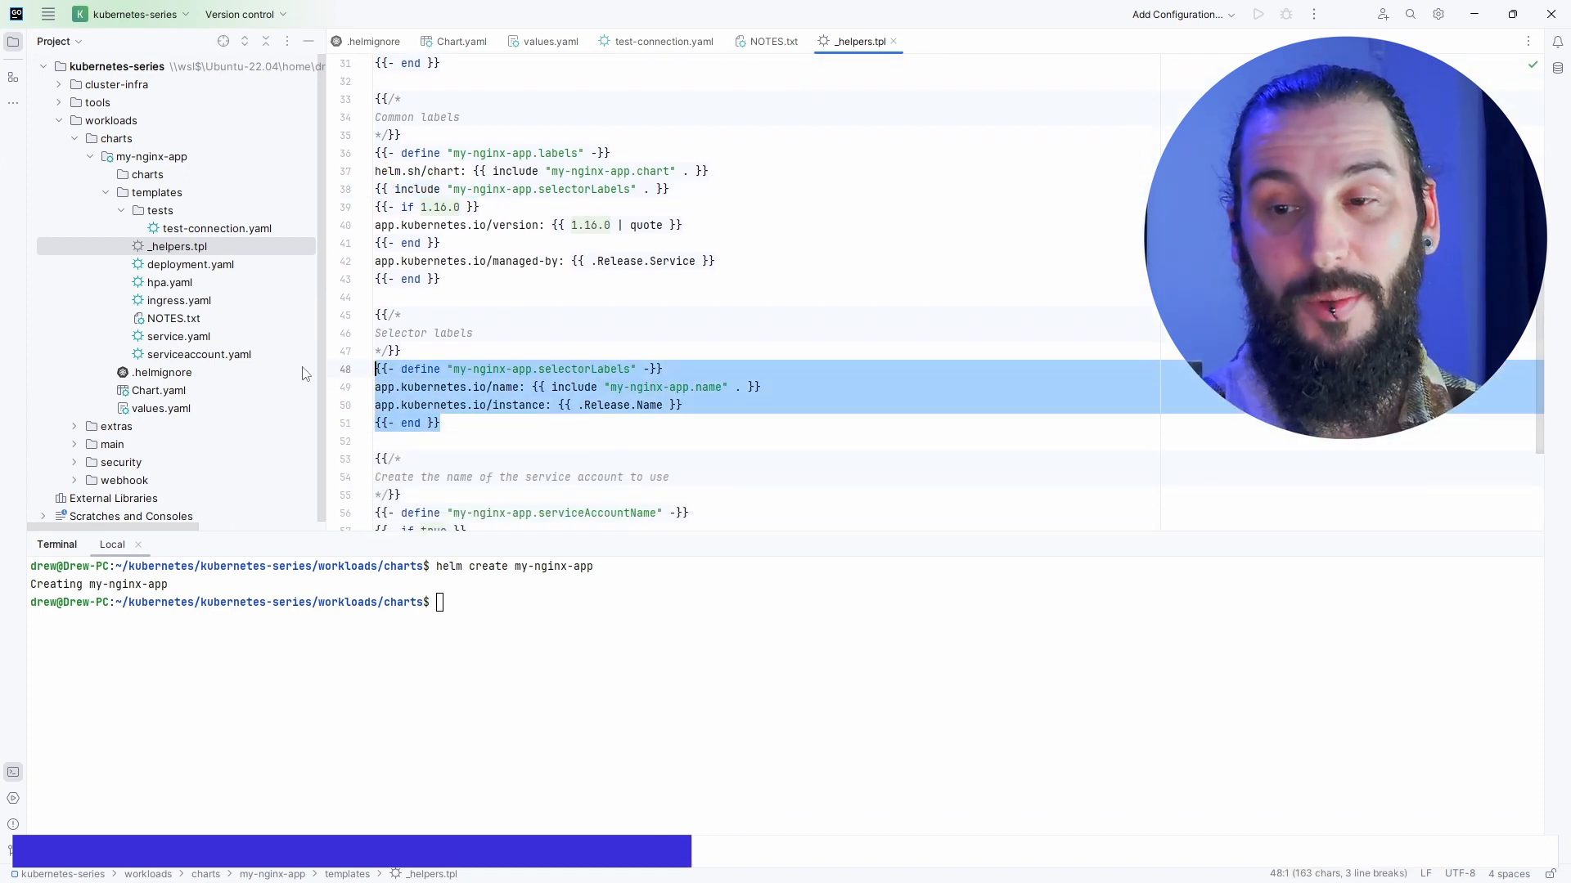
pyautogui.click(410, 278)
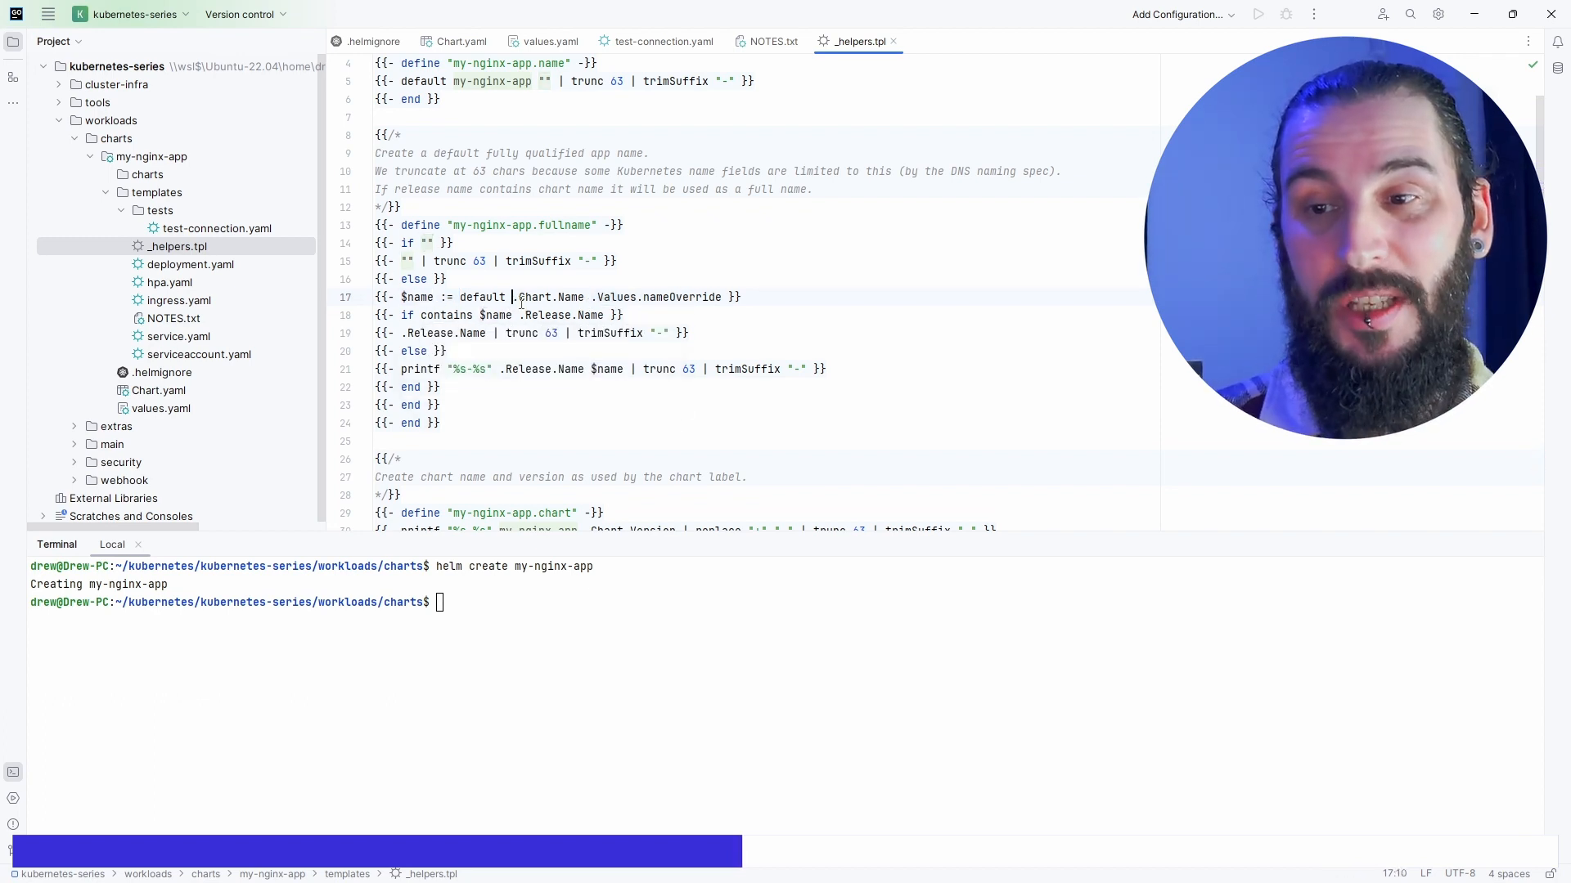
pyautogui.click(462, 41)
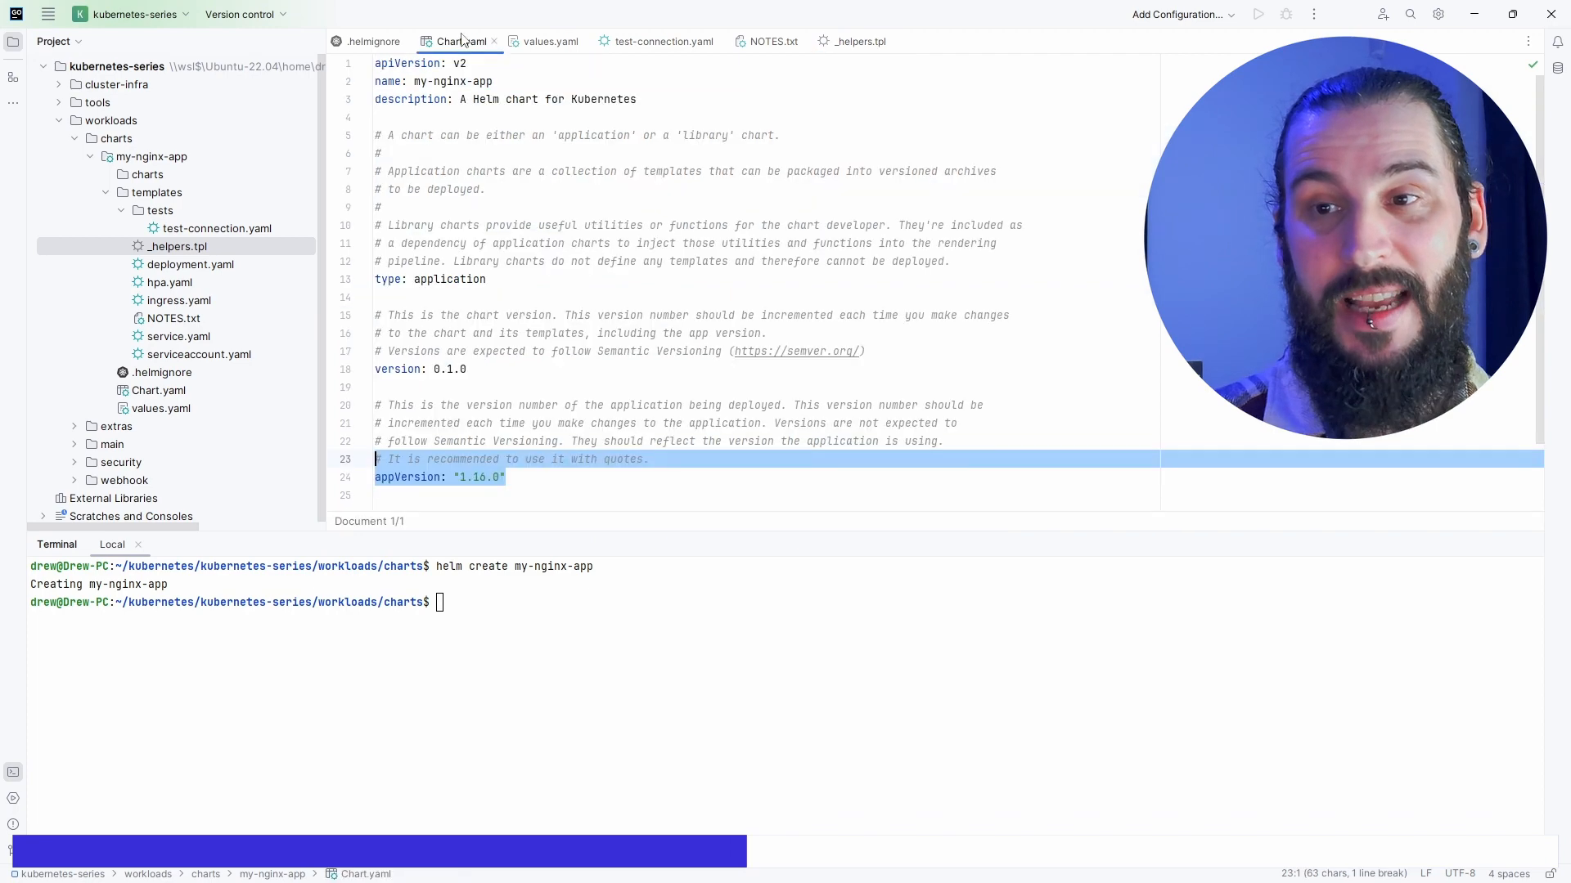
pyautogui.click(858, 40)
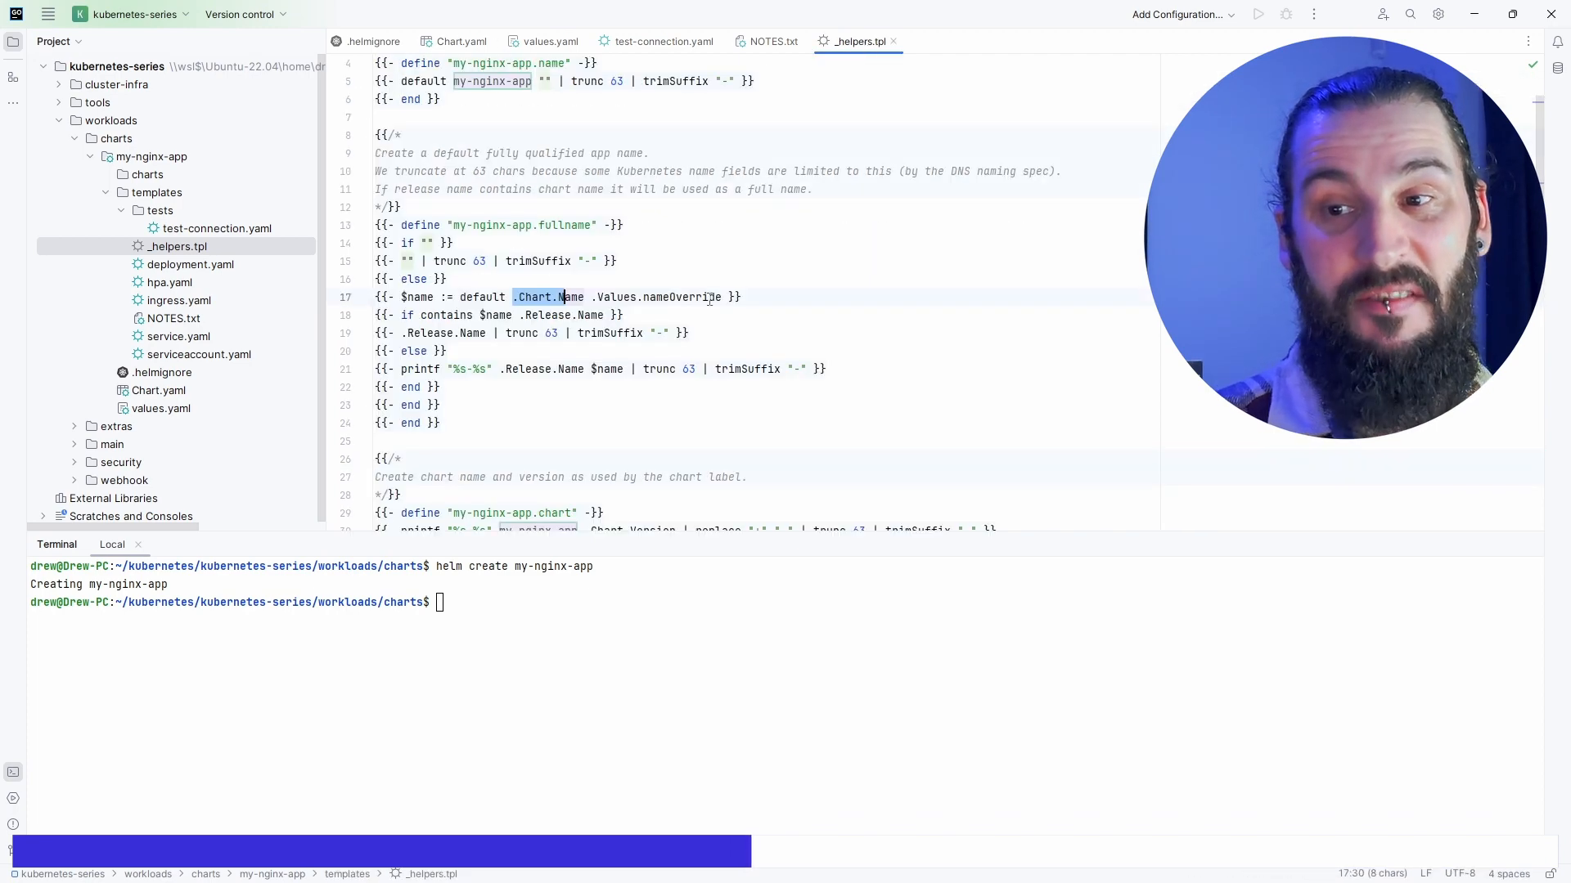
pyautogui.moveTo(616, 296)
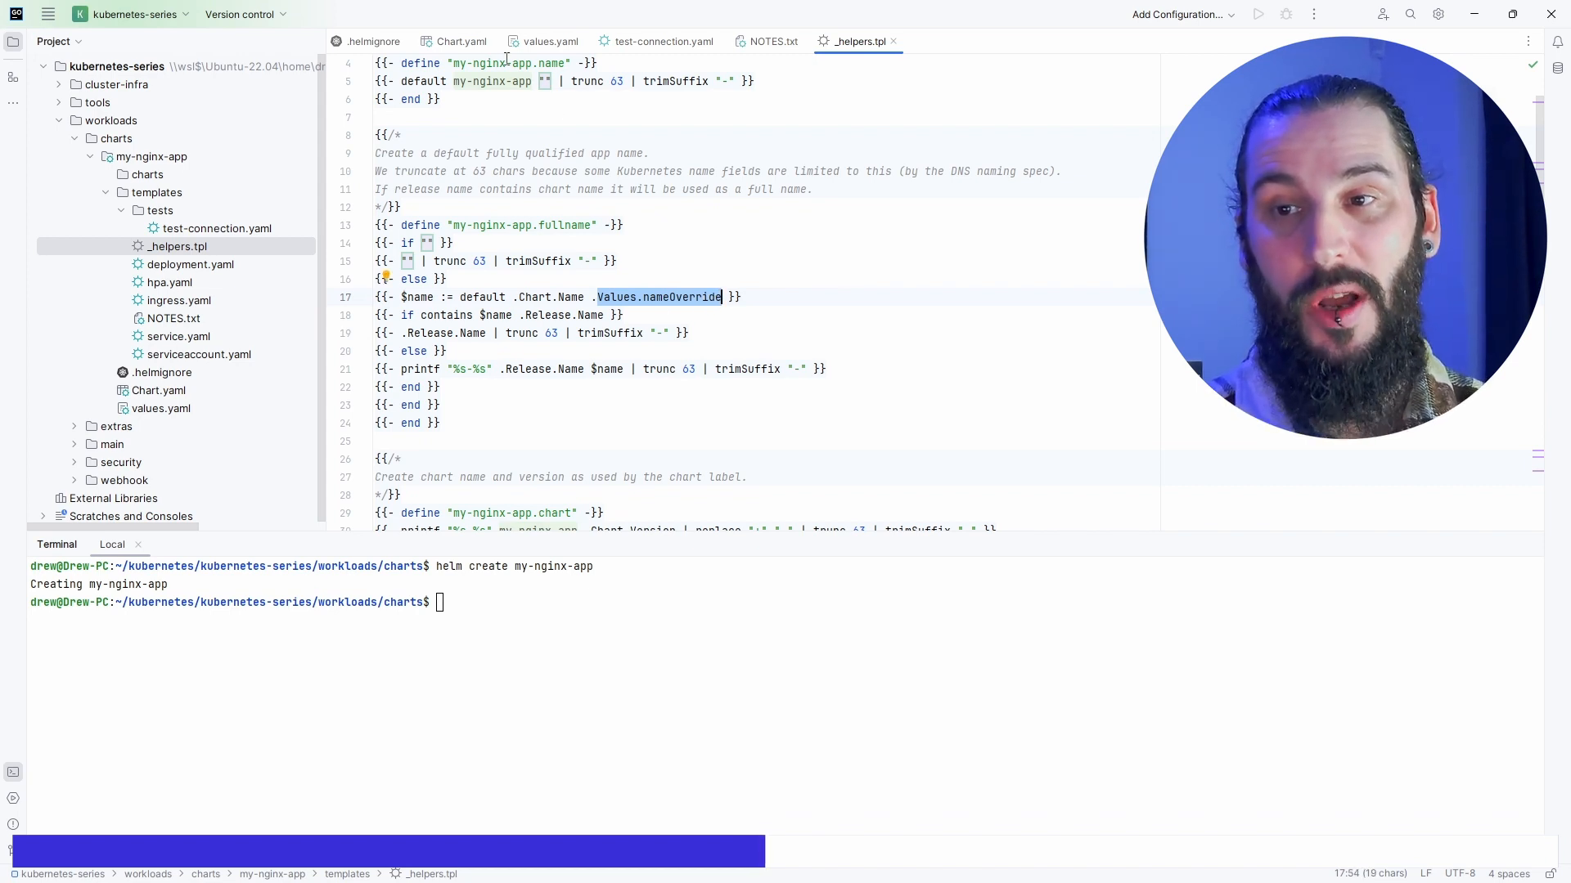
pyautogui.click(548, 41)
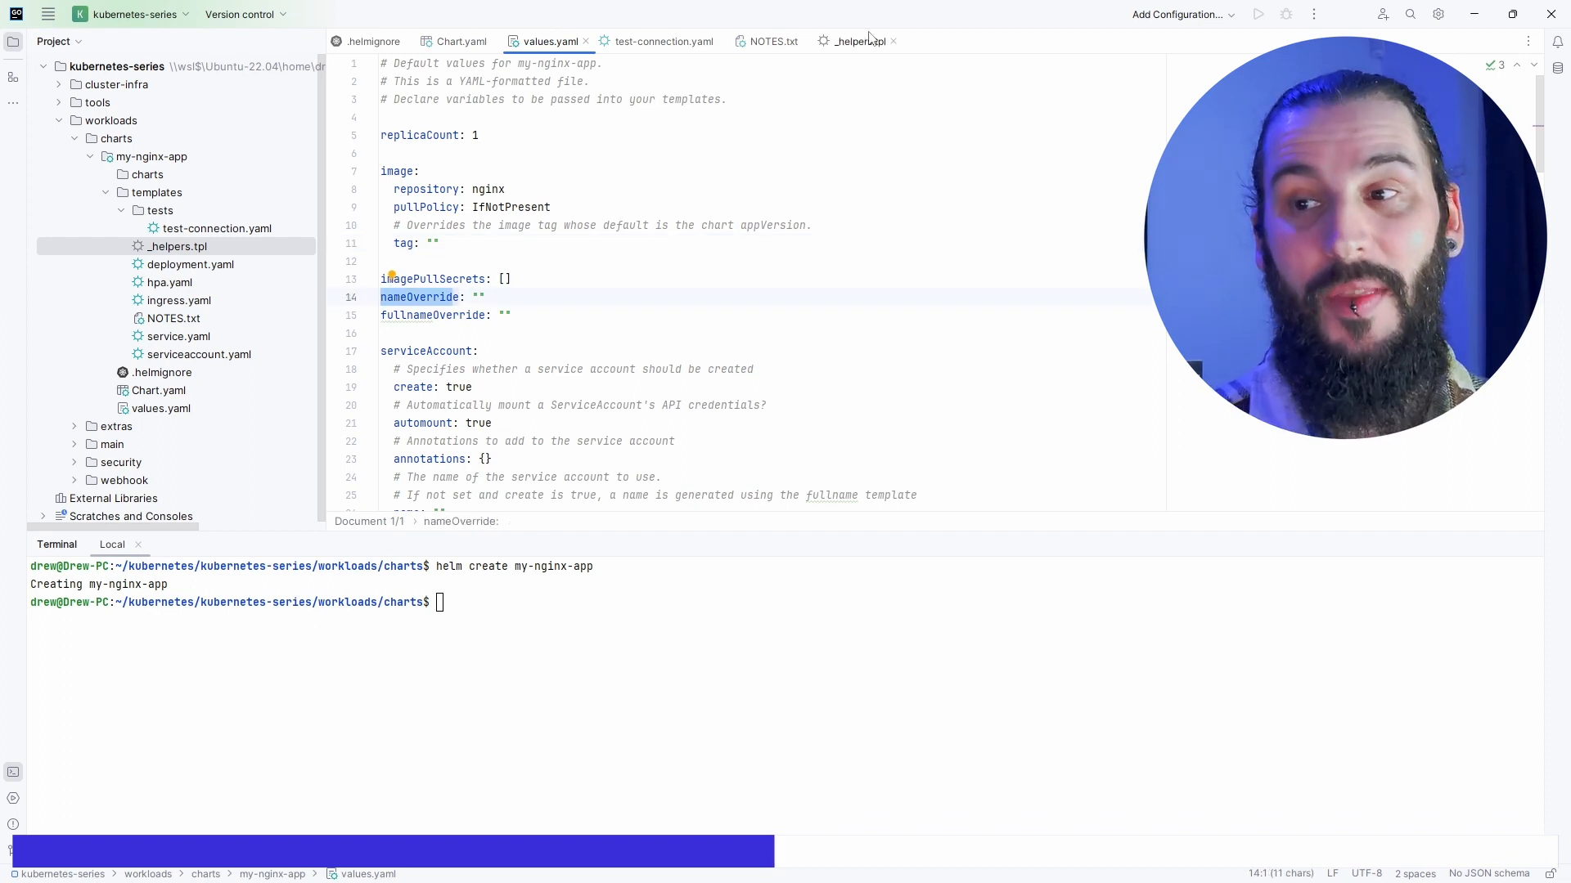
pyautogui.click(858, 40)
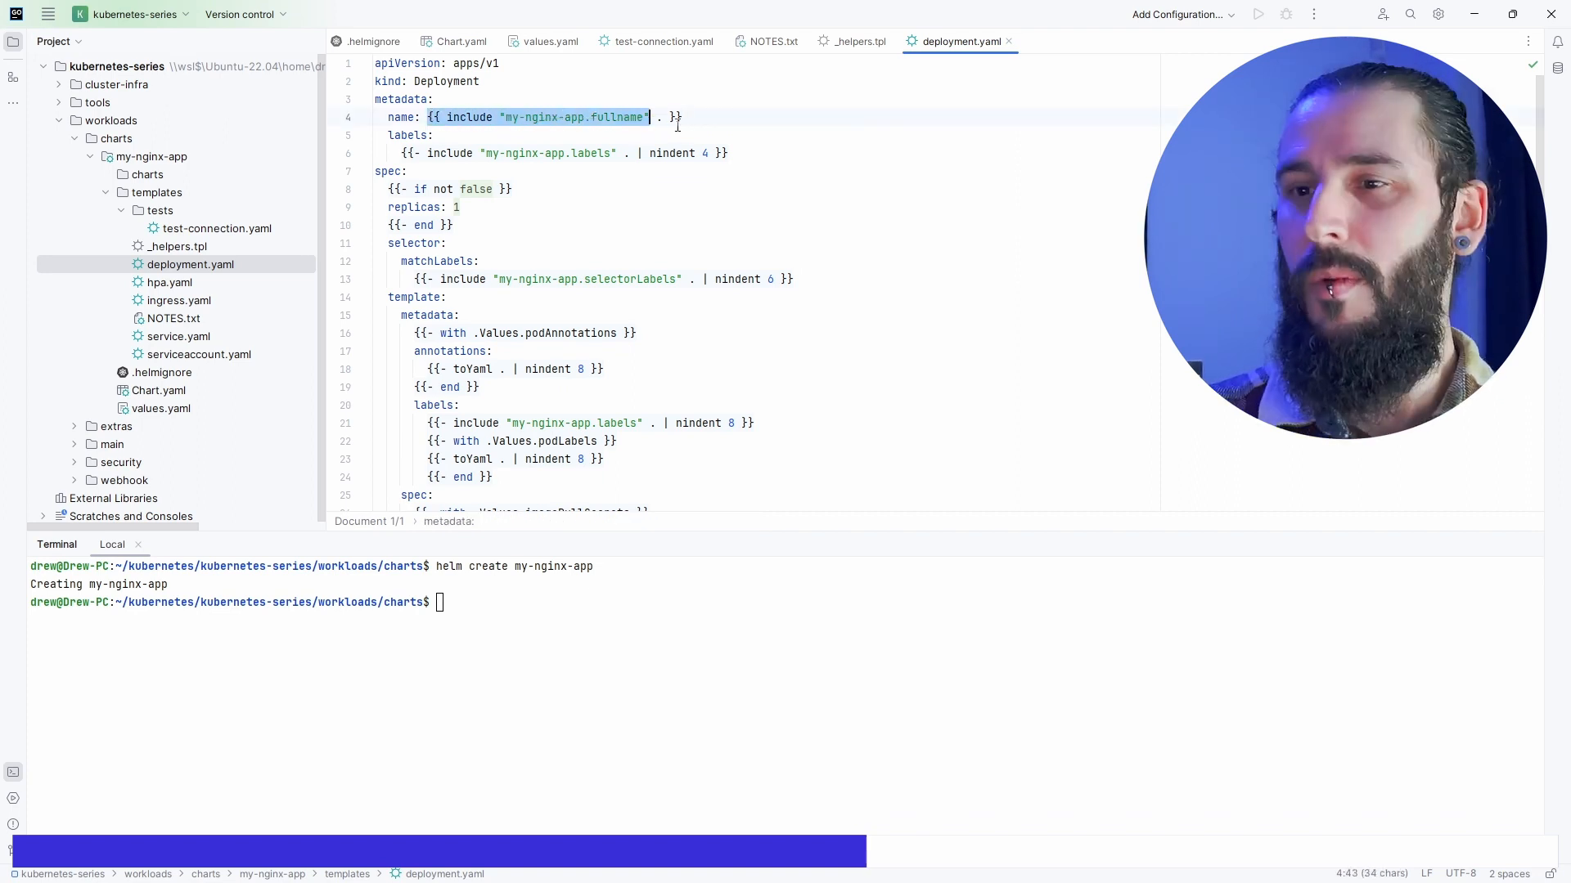
# Open the hpa.yaml horizontal pod autoscaler template for review.
pyautogui.click(858, 41)
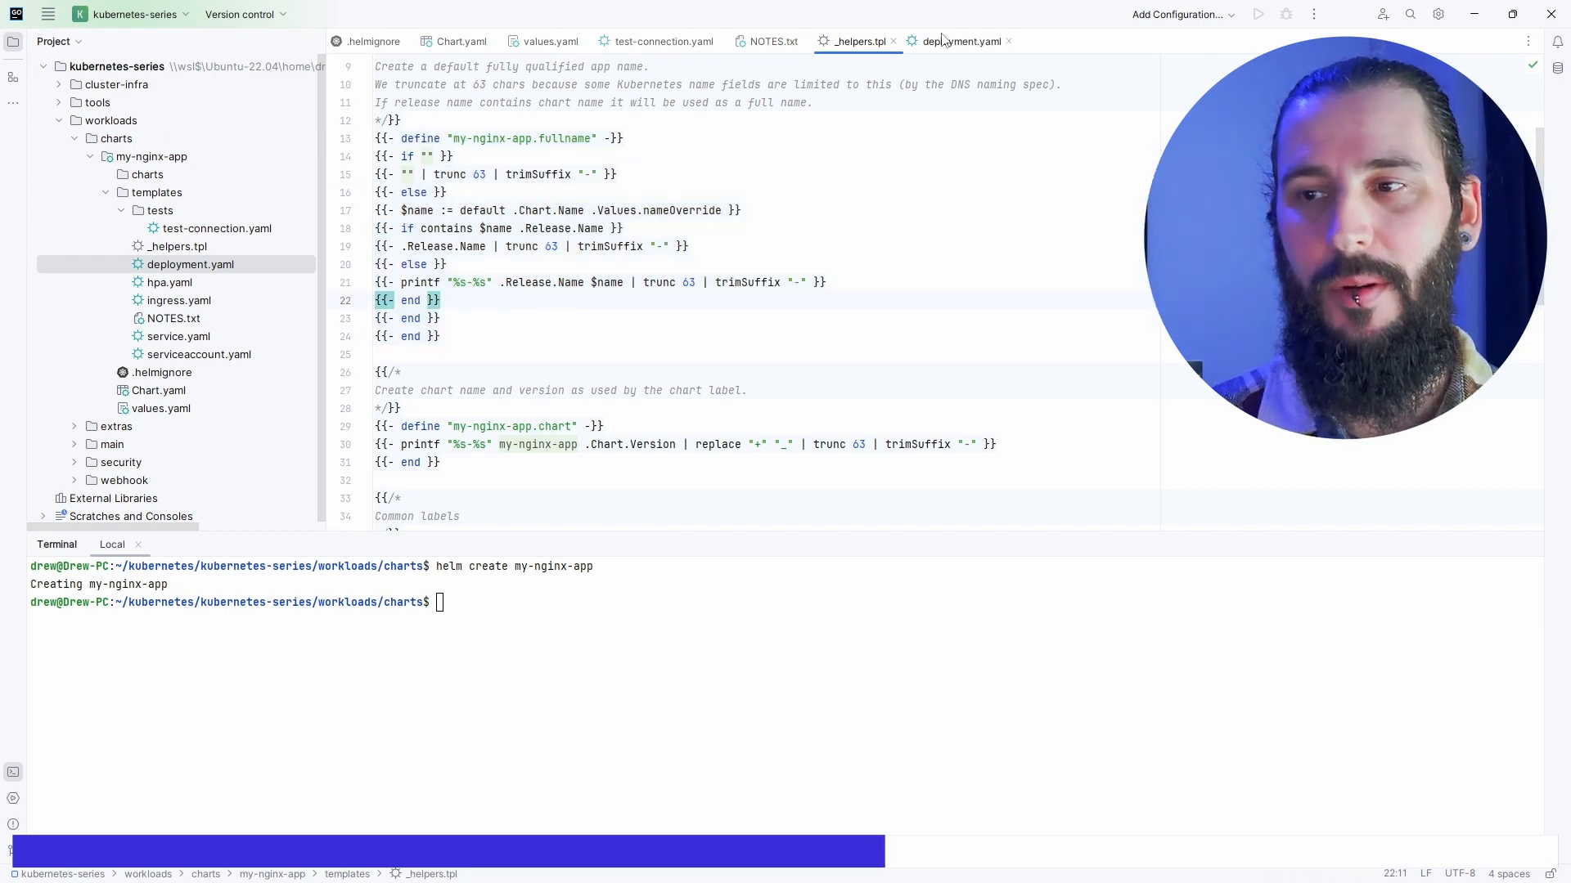
pyautogui.click(960, 41)
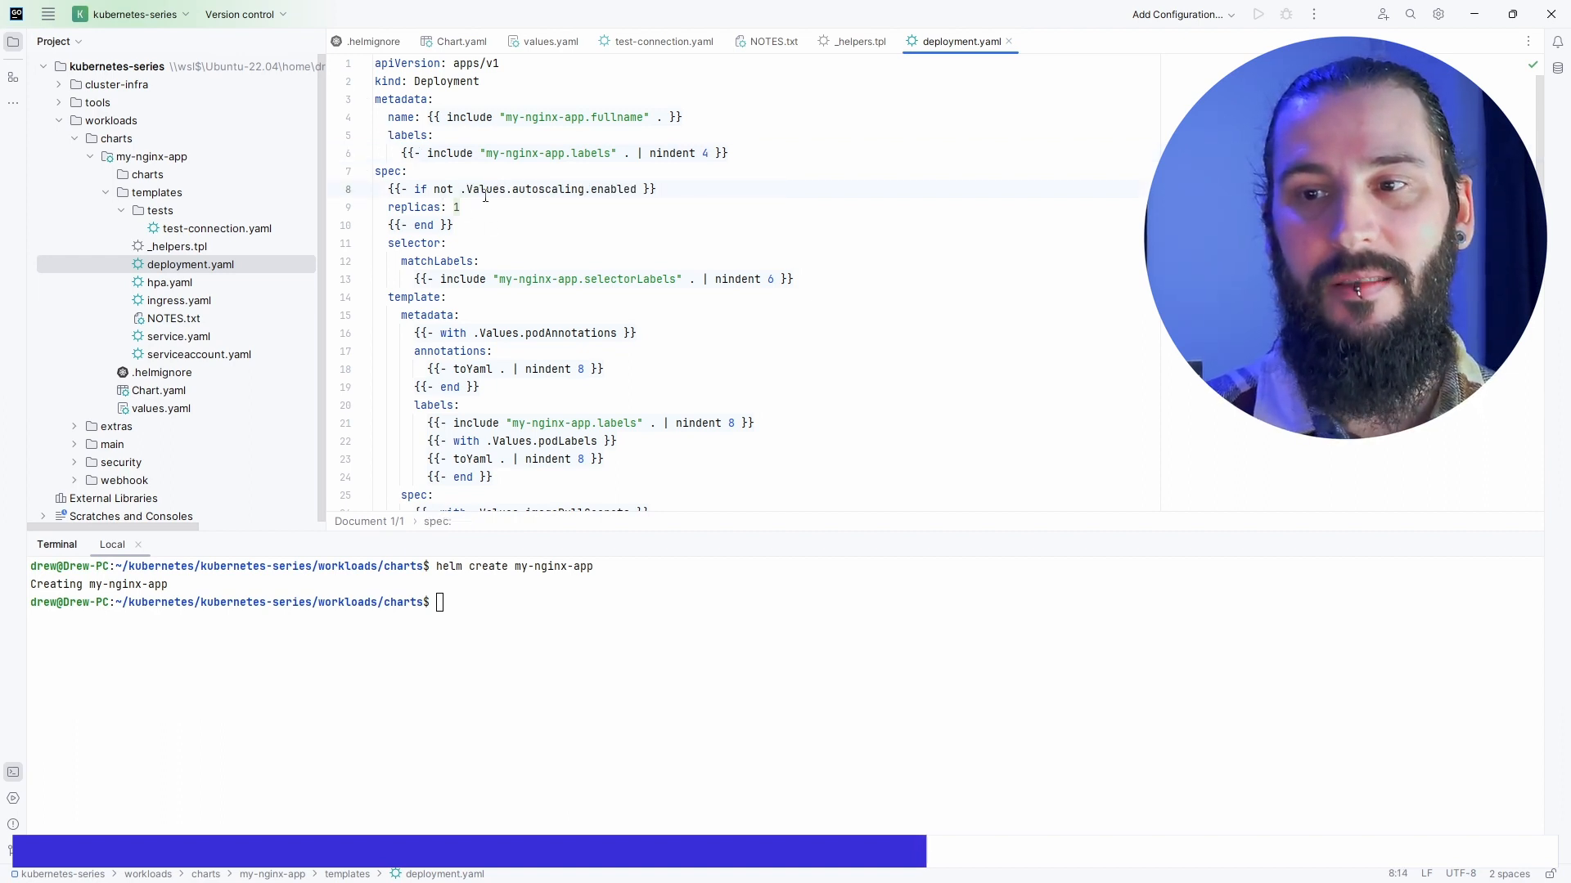
pyautogui.click(433, 207)
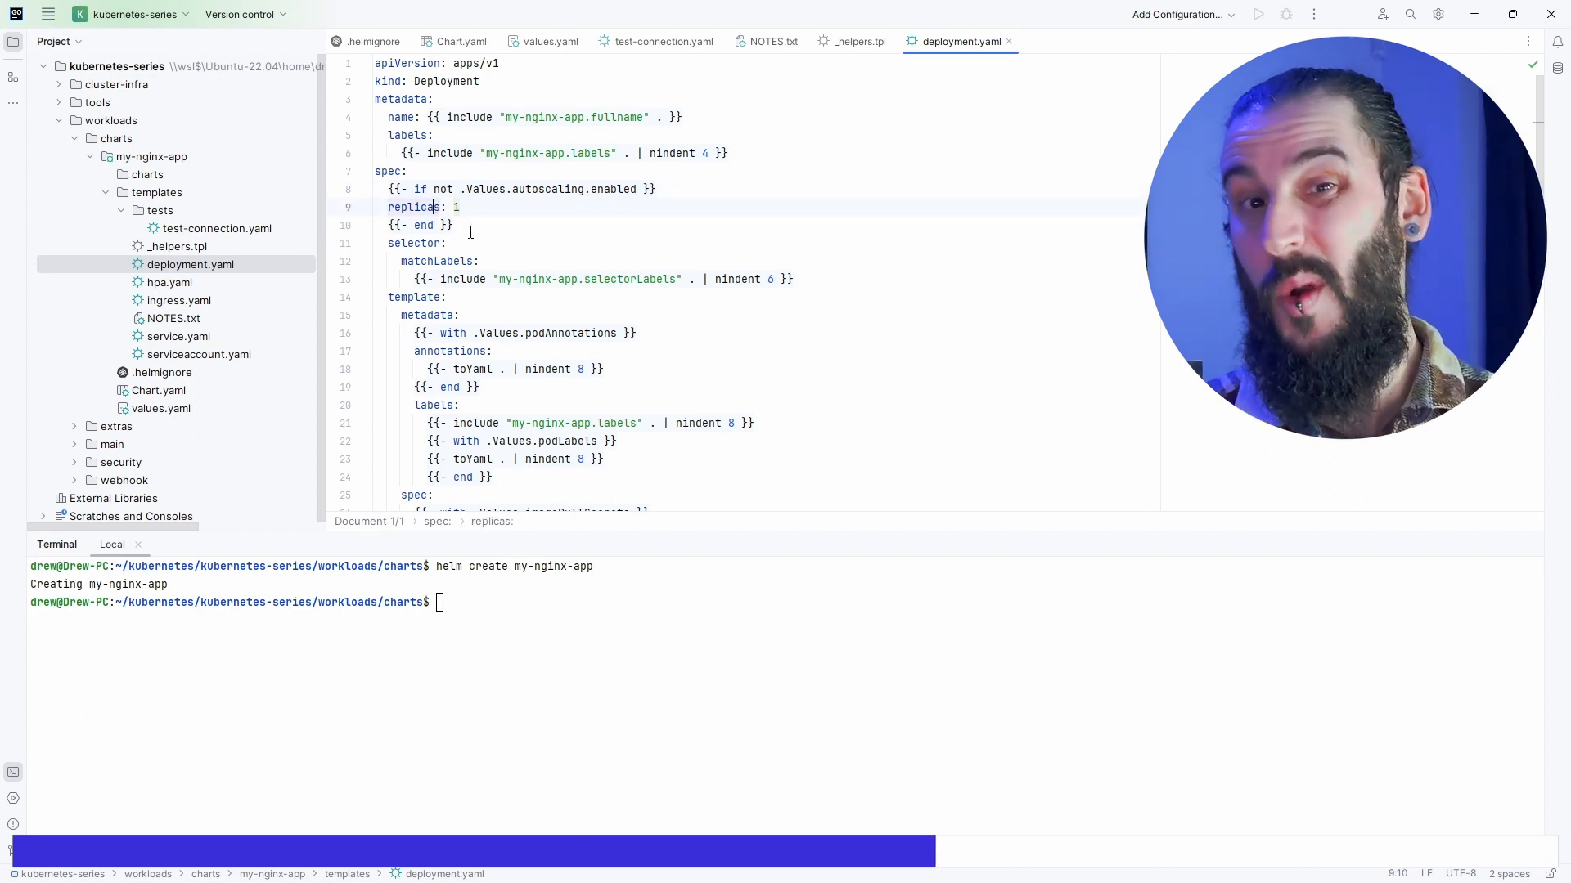
pyautogui.click(169, 282)
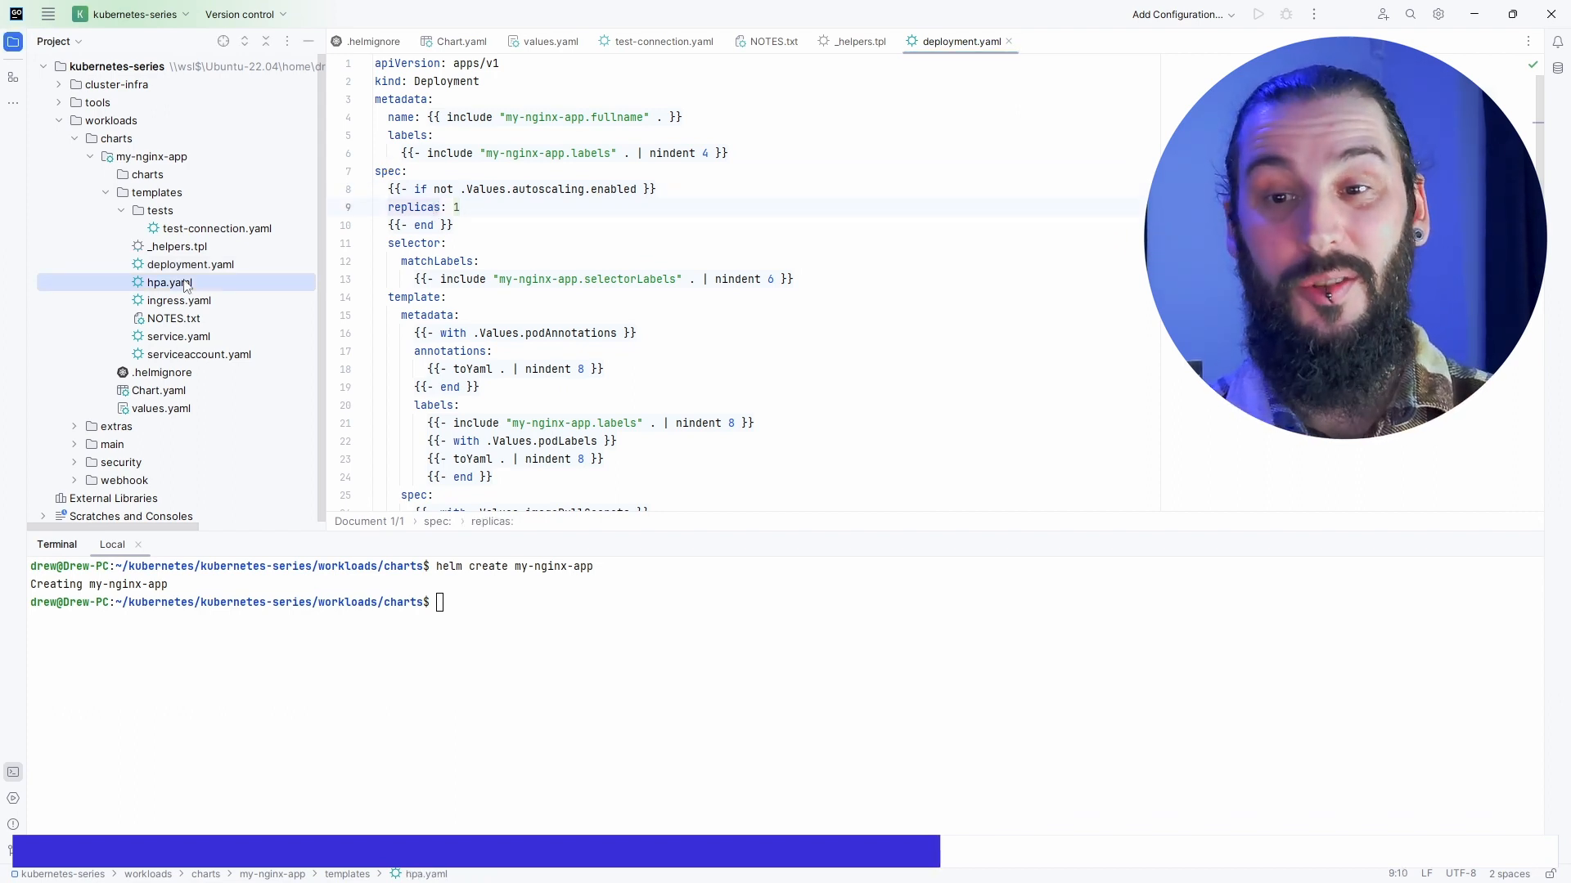
pyautogui.click(168, 281)
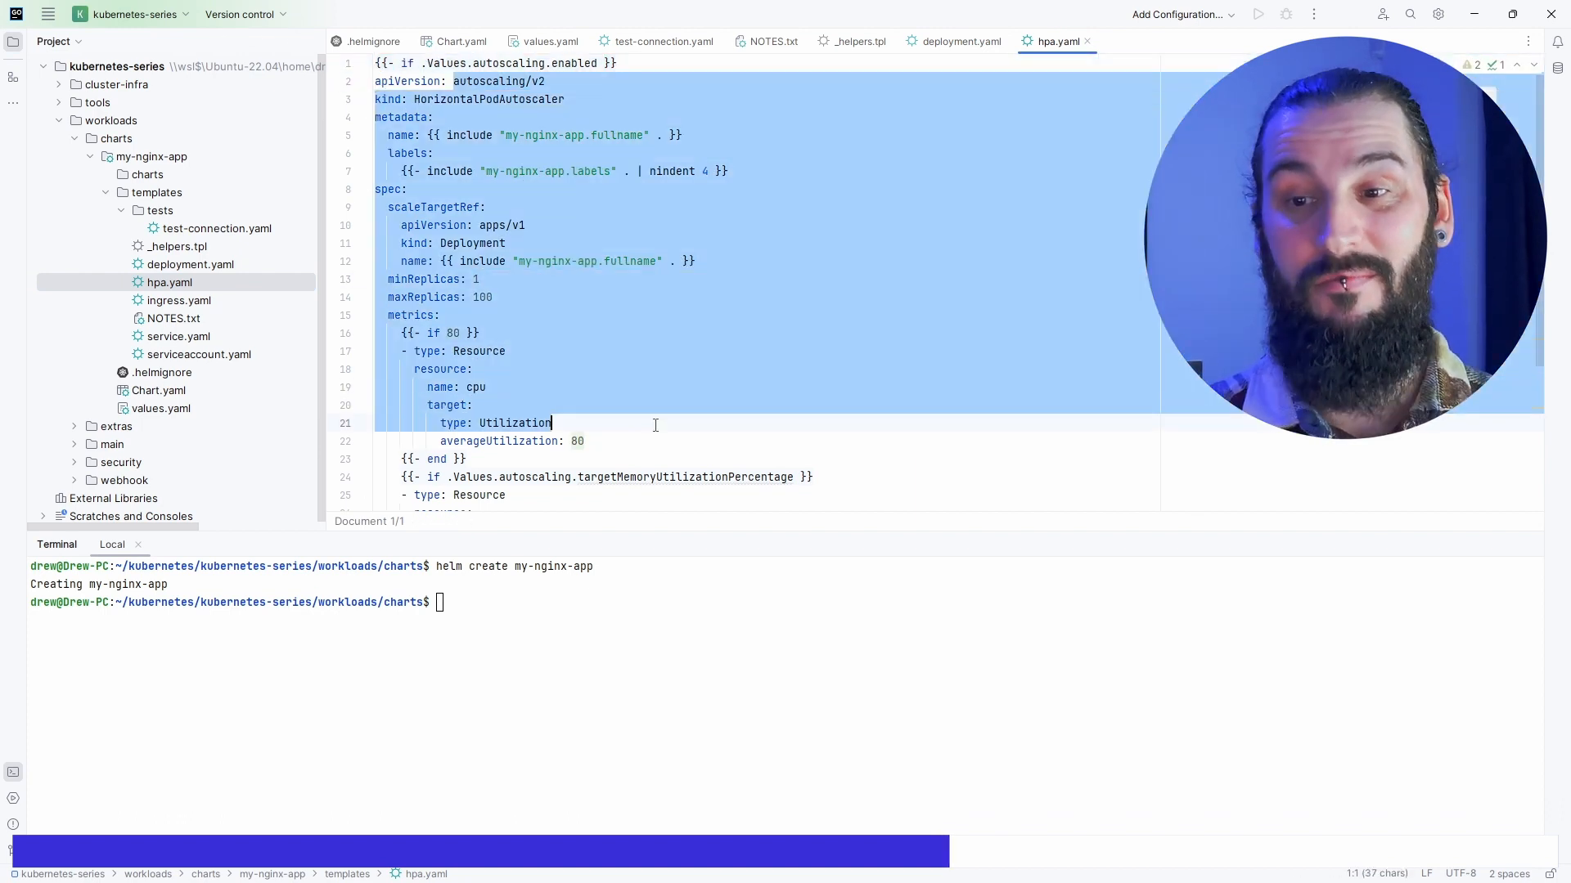
# Check values.yaml's empty image tag, then set deployment.yaml's image tag to .Values.image.tag.
pyautogui.click(960, 41)
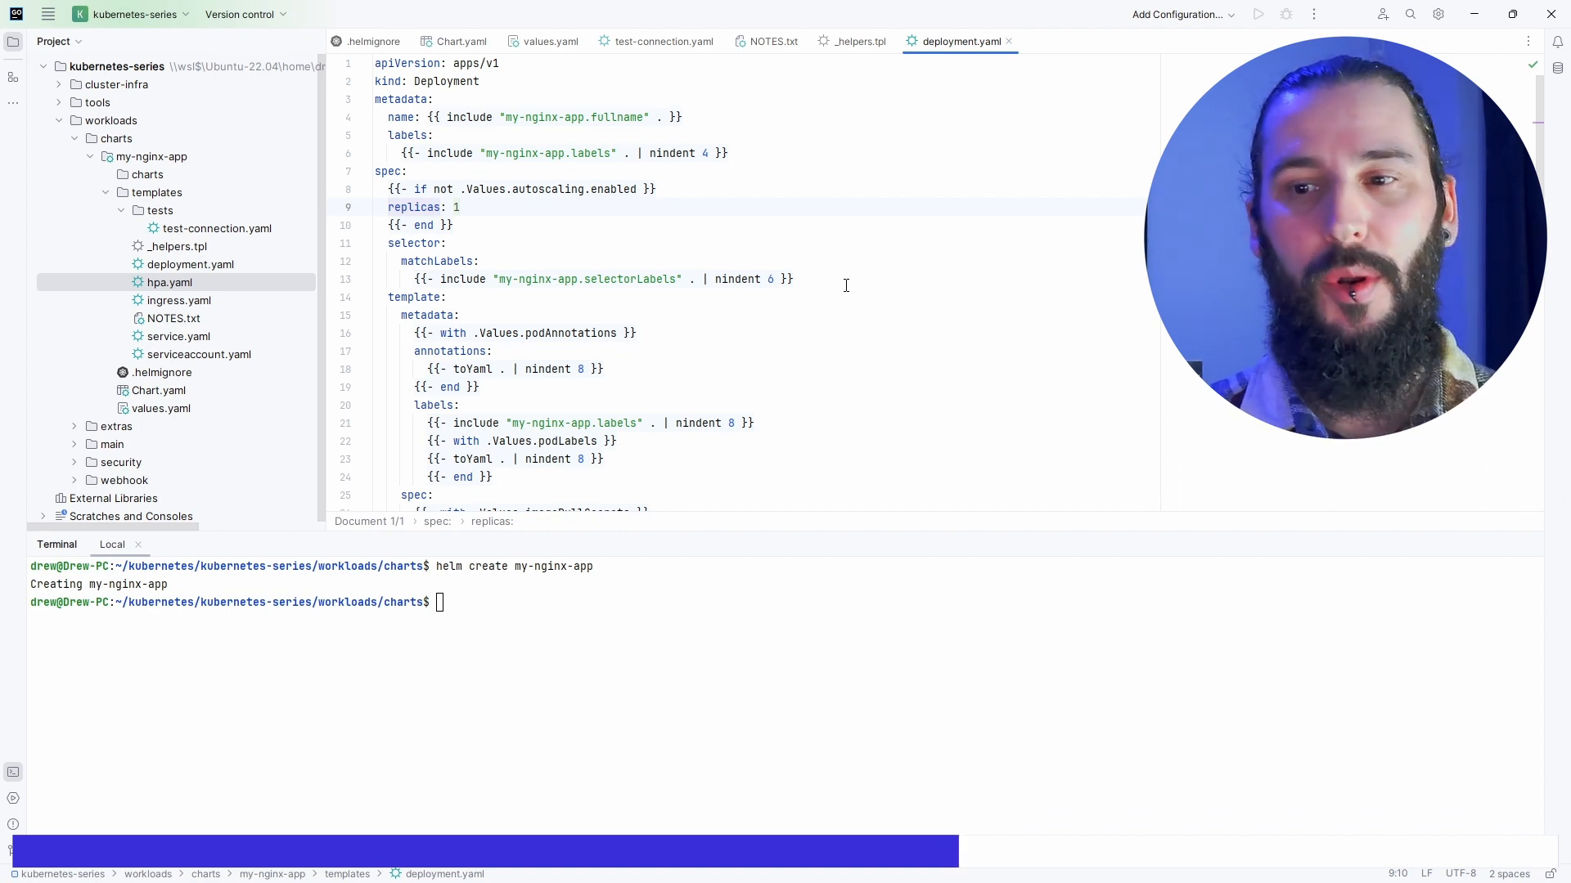
pyautogui.click(548, 41)
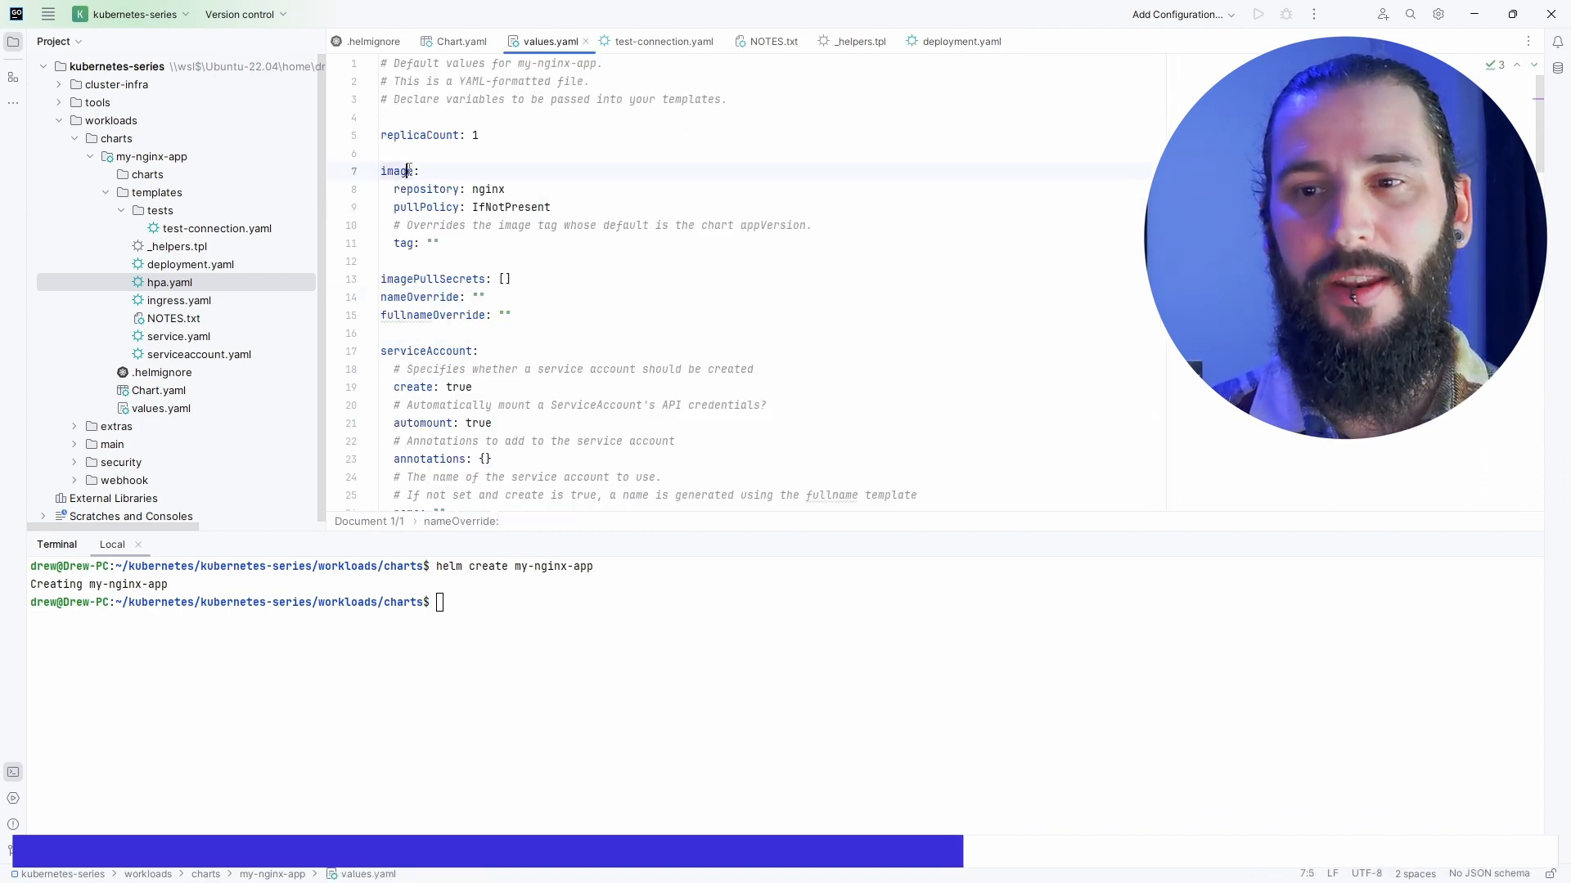
pyautogui.click(420, 242)
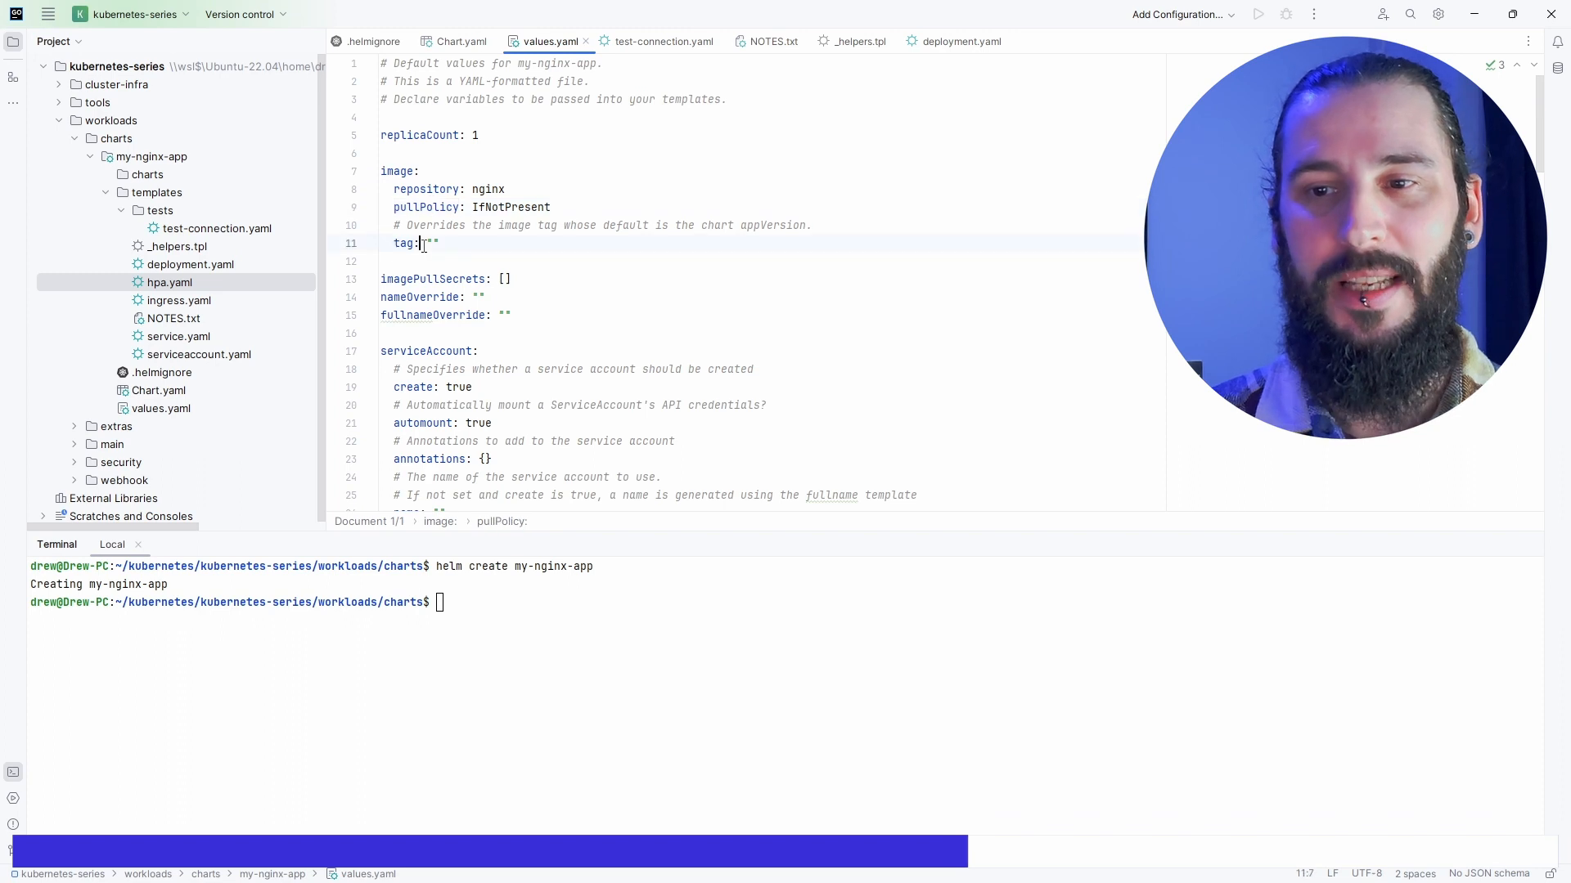
pyautogui.click(959, 40)
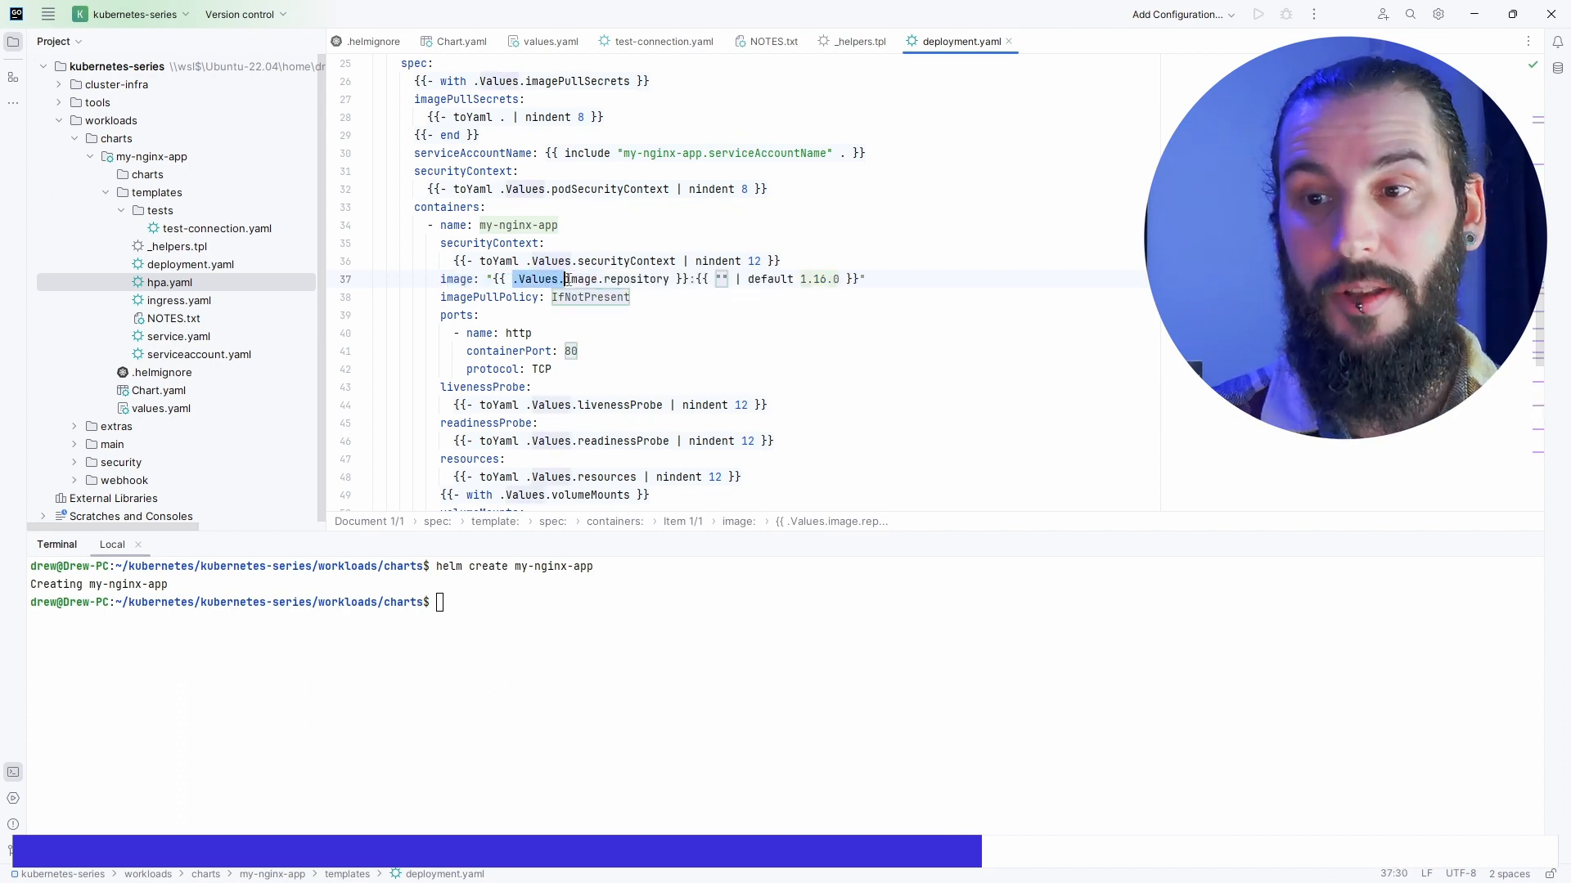
pyautogui.write('.Values.image.tag')
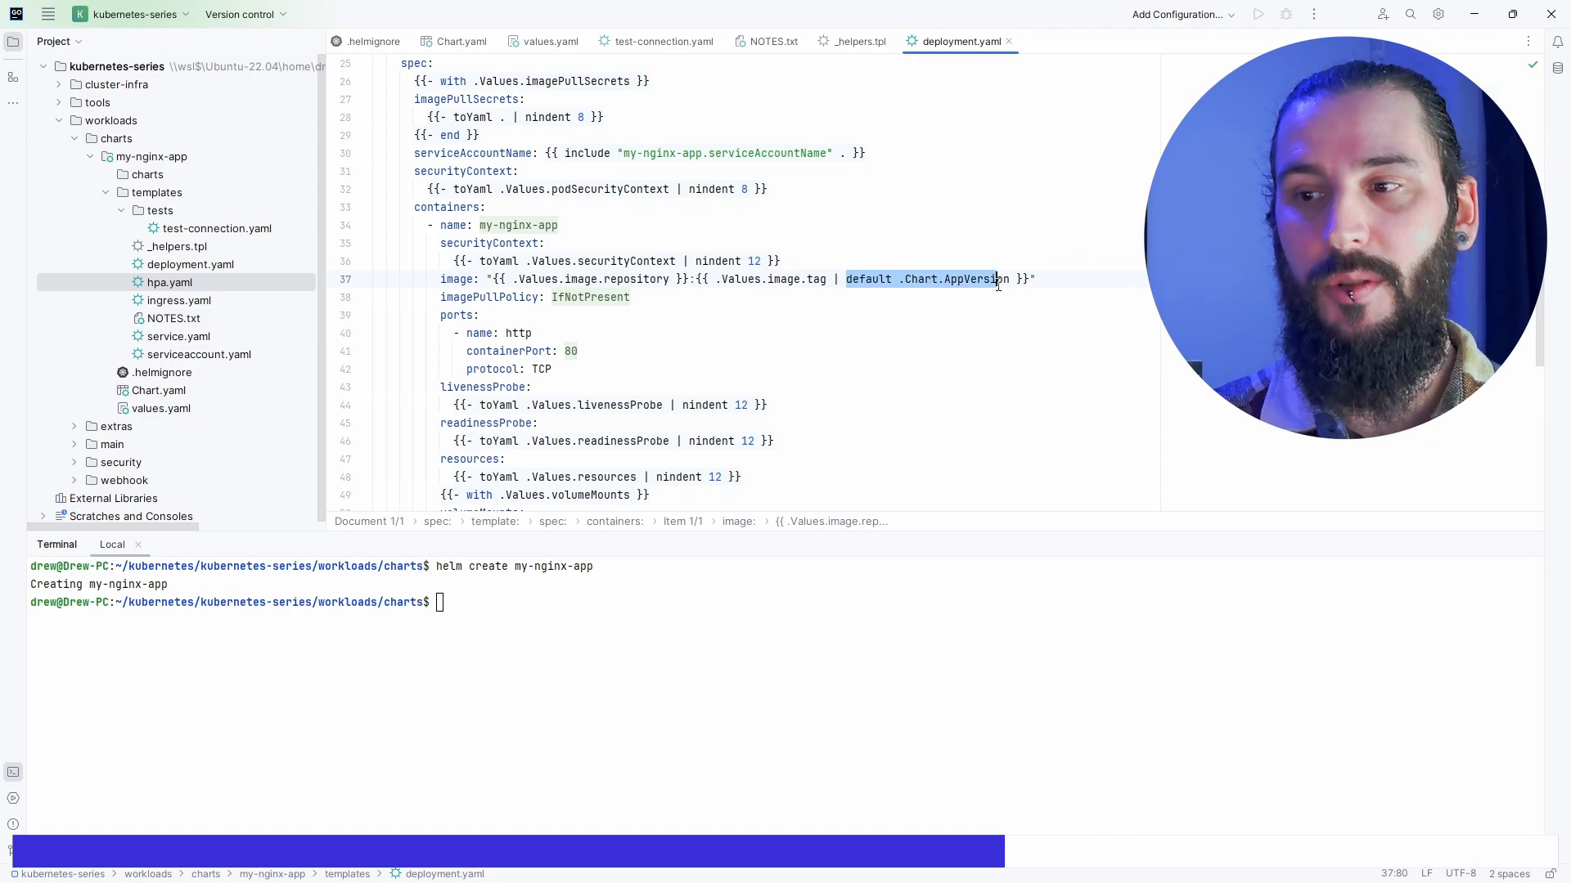
pyautogui.write('h')
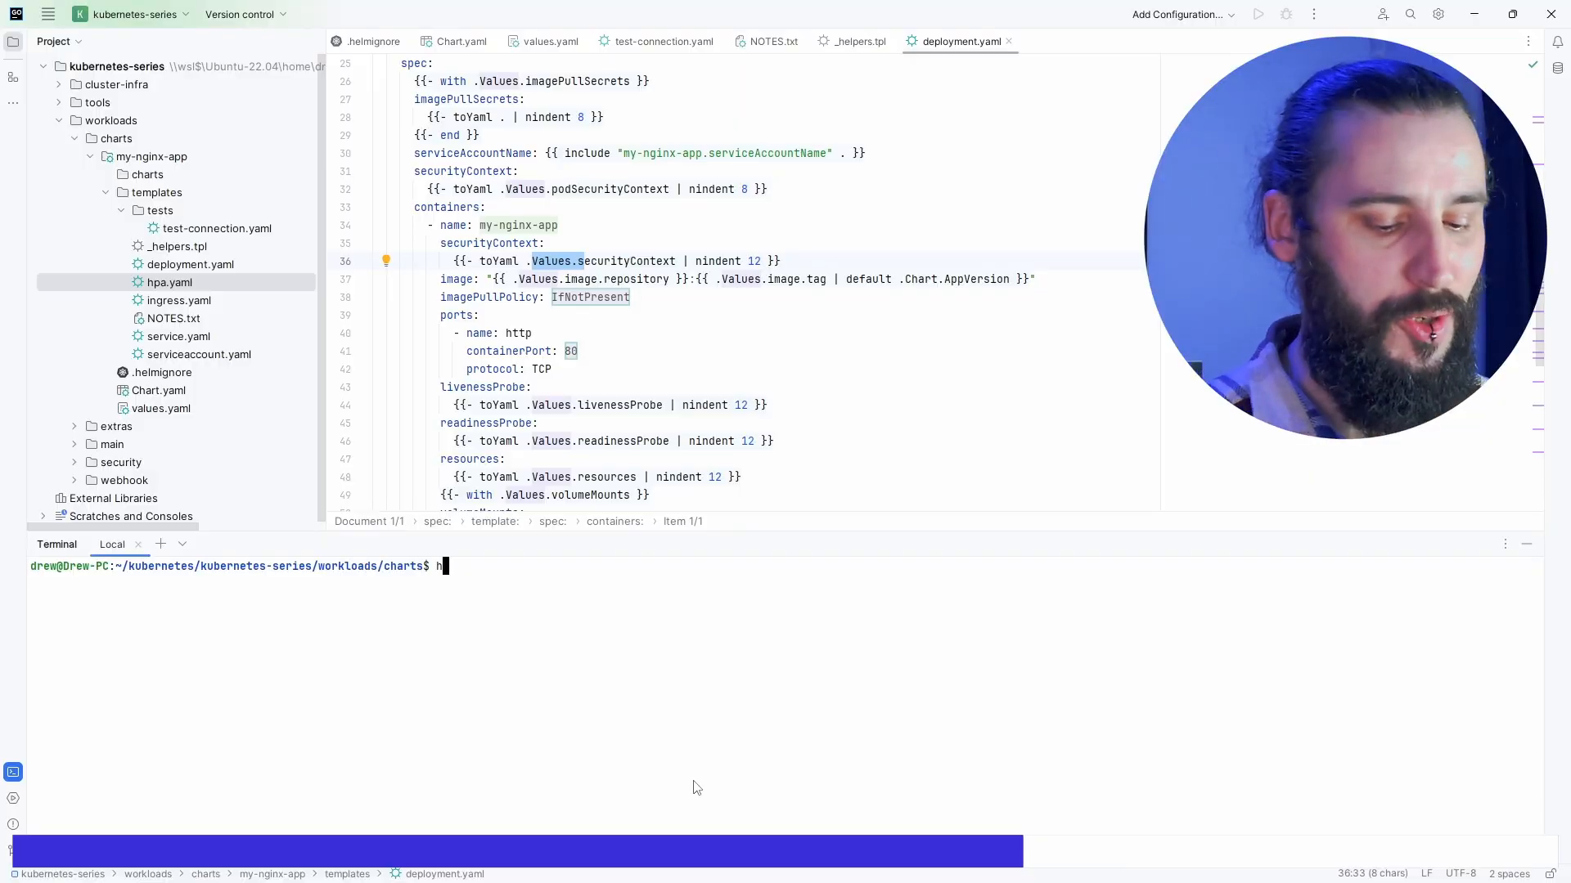
# Run helm template my-nginx-release ./my-nginx-app/ in the terminal.
pyautogui.write('elm template')
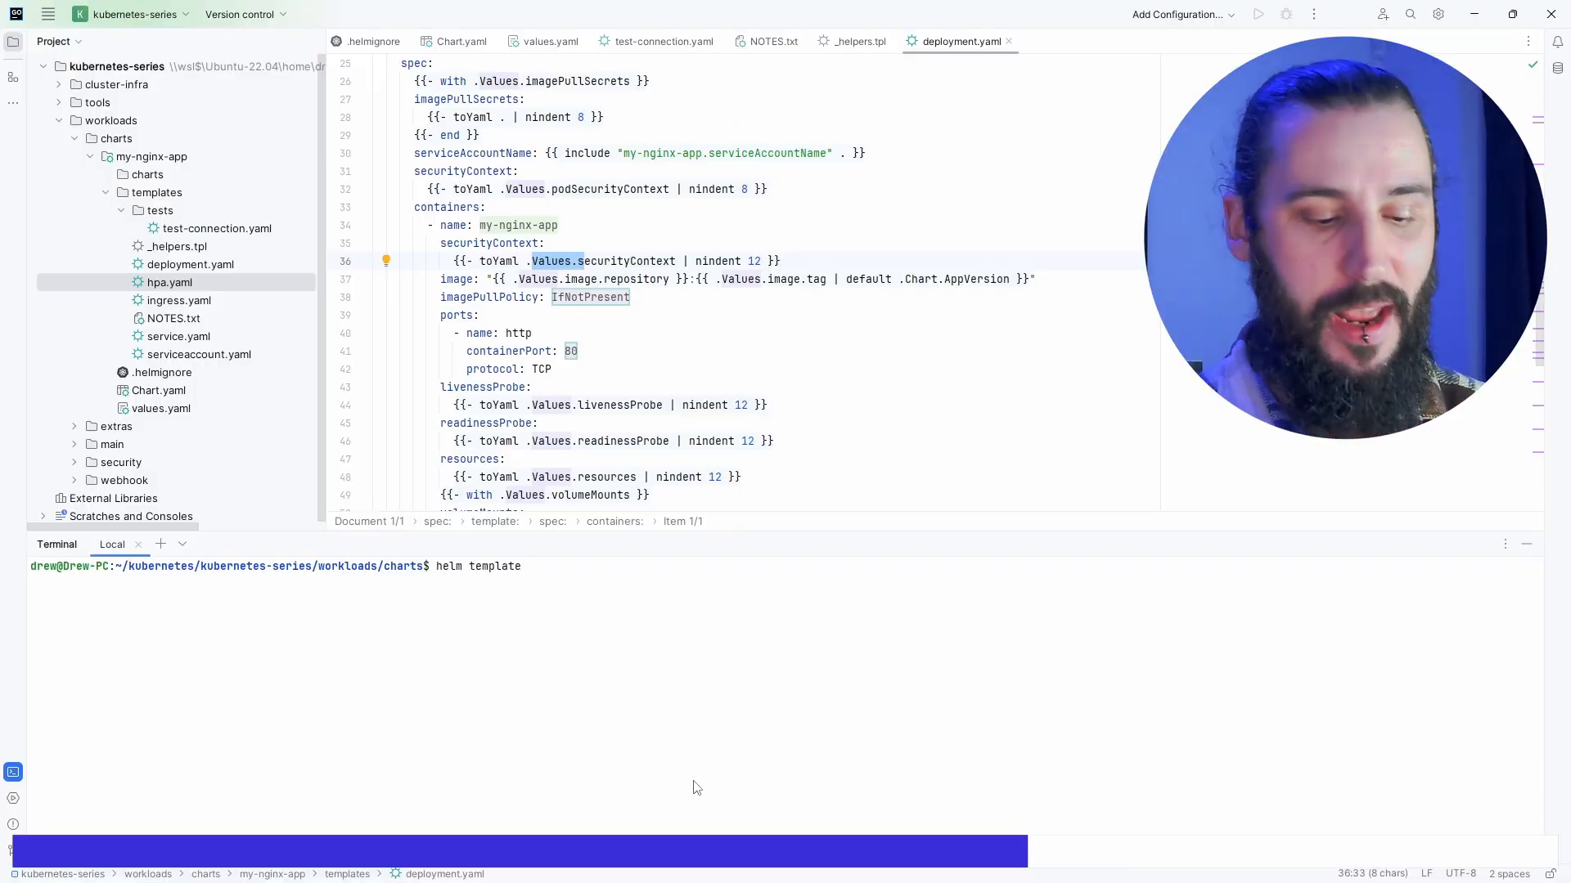
pyautogui.write('my')
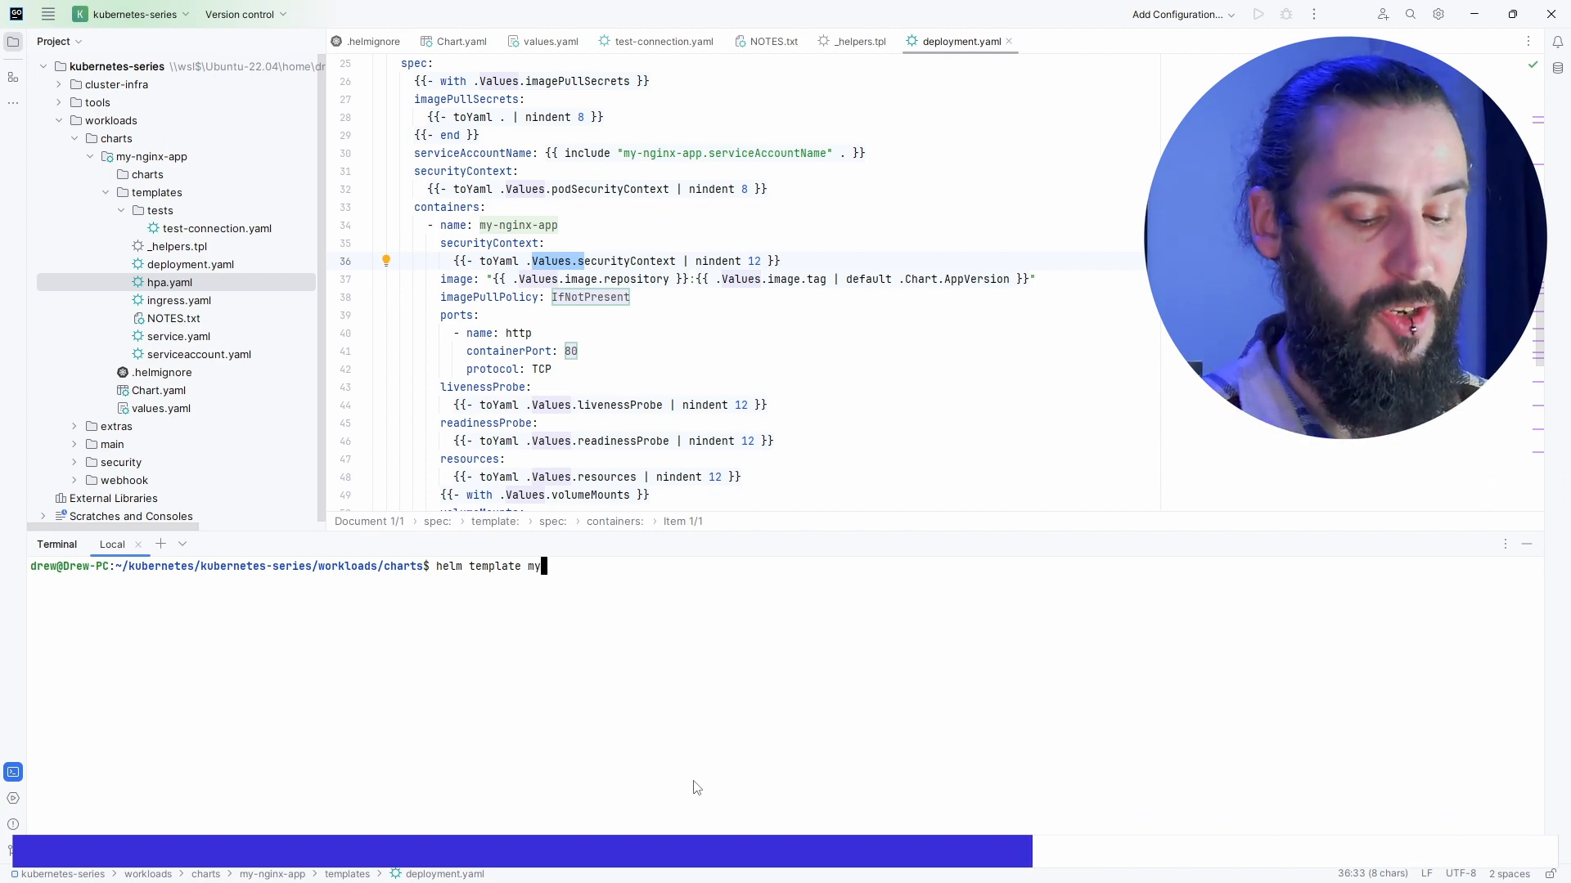
pyautogui.write('-nginx-release')
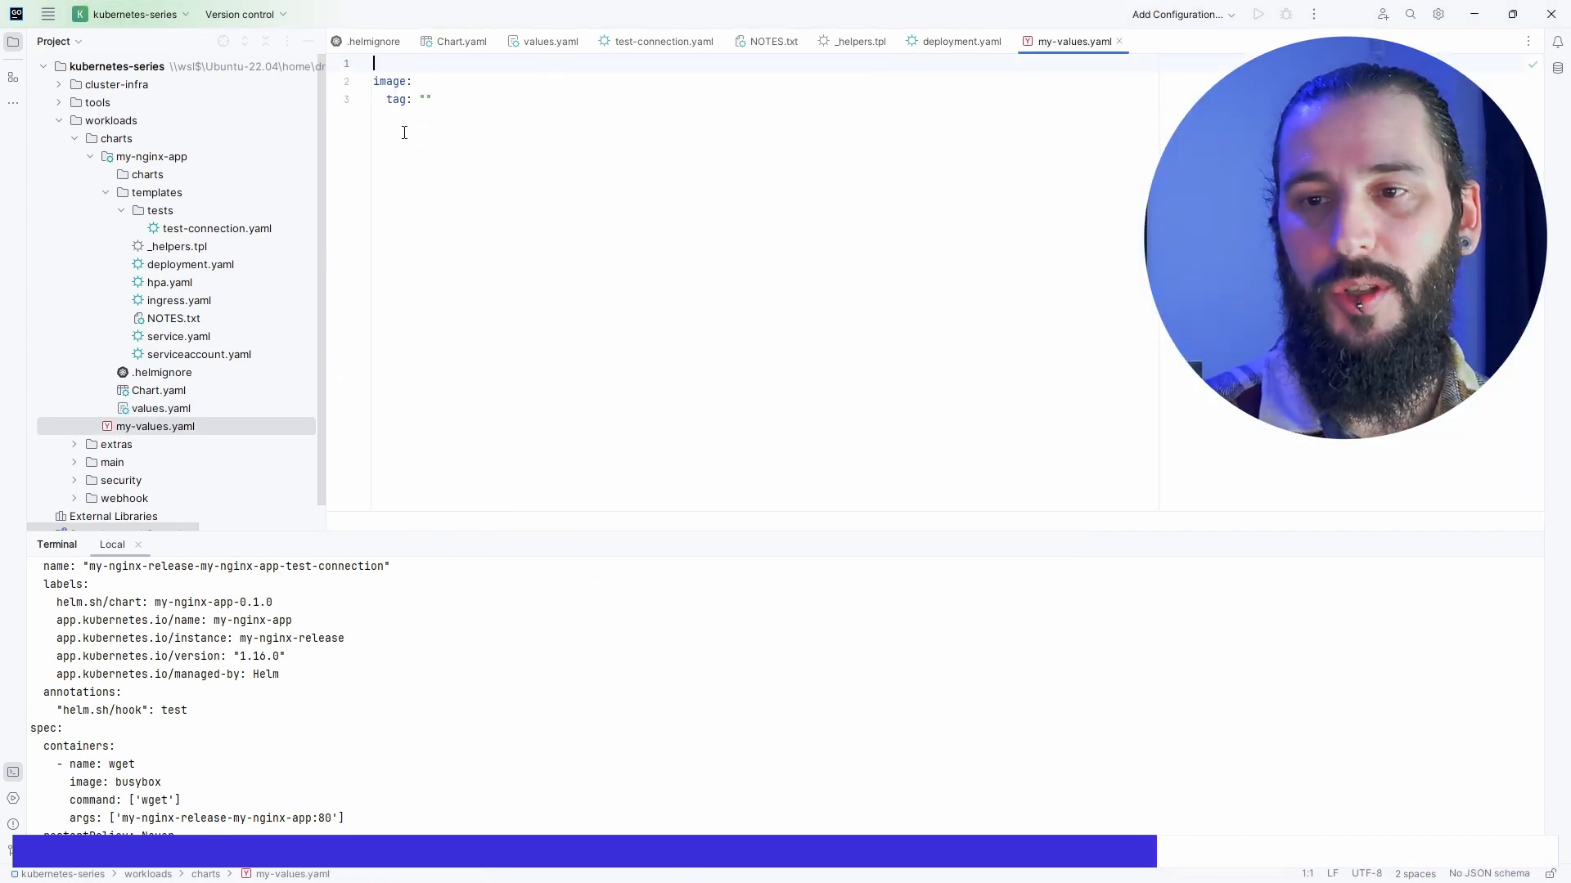
# Set tag "1.21.0" in my-values.yaml and run helm template with -f my-values.yaml.
pyautogui.write('1.21.0')
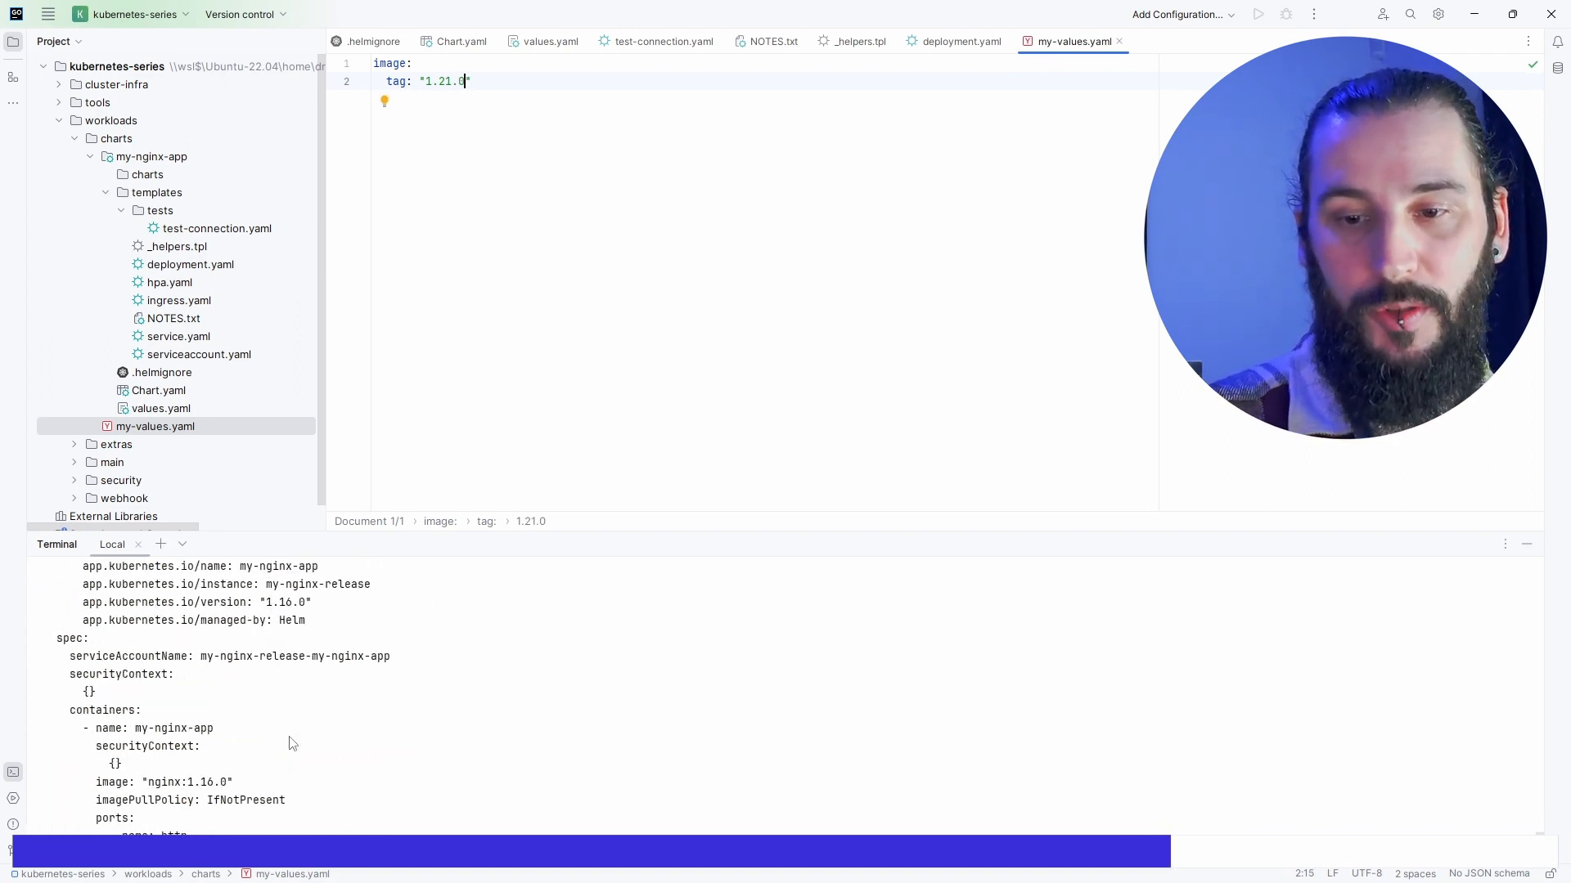
pyautogui.doubleClick(208, 782)
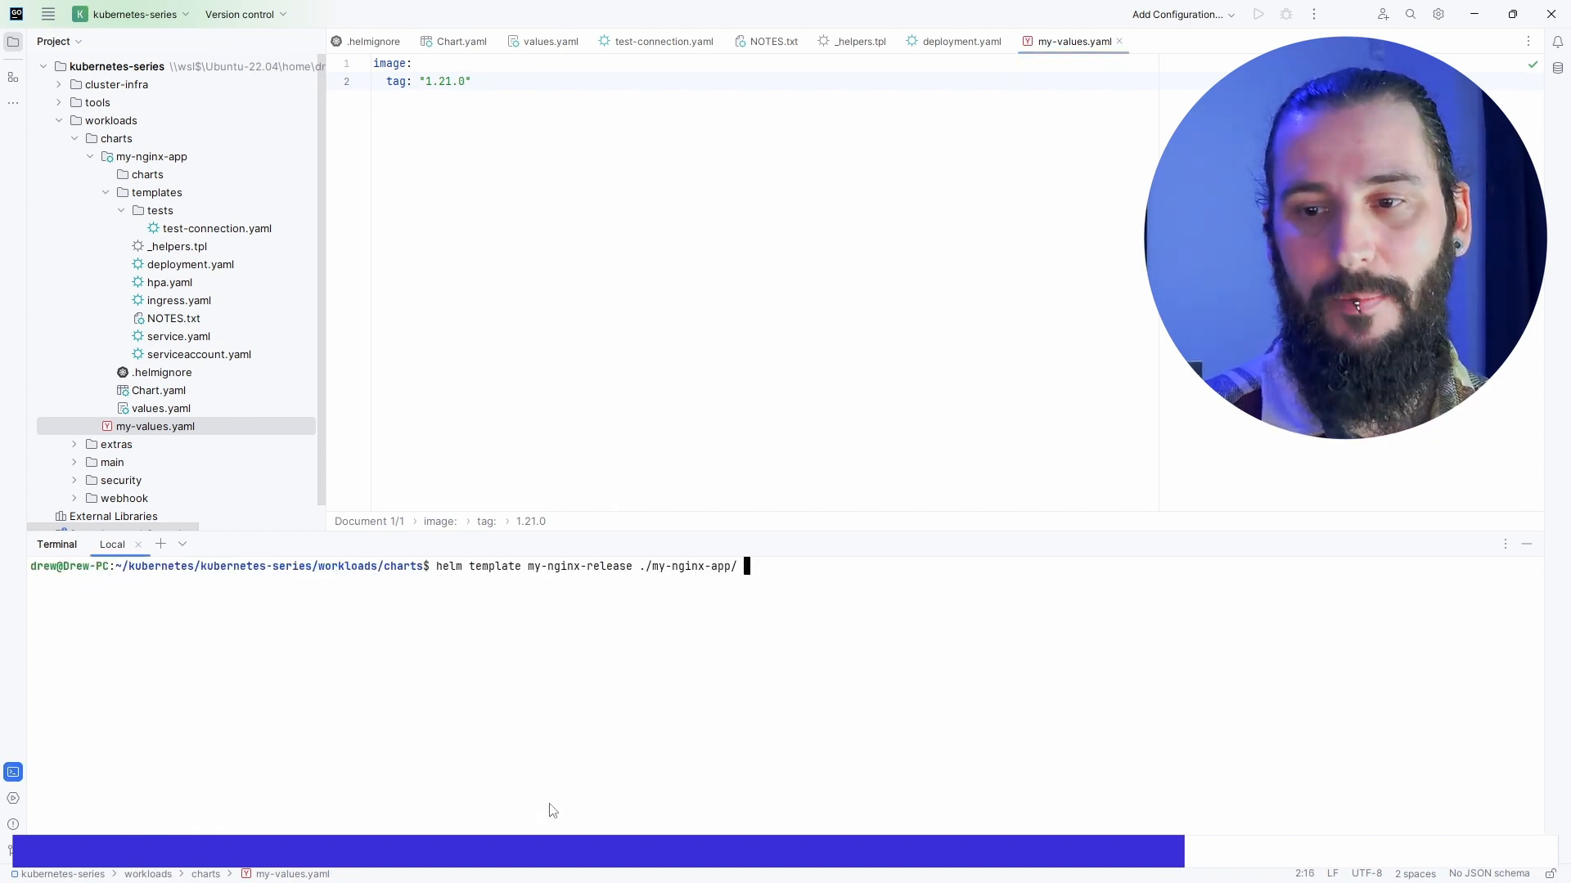
pyautogui.write('-f my-')
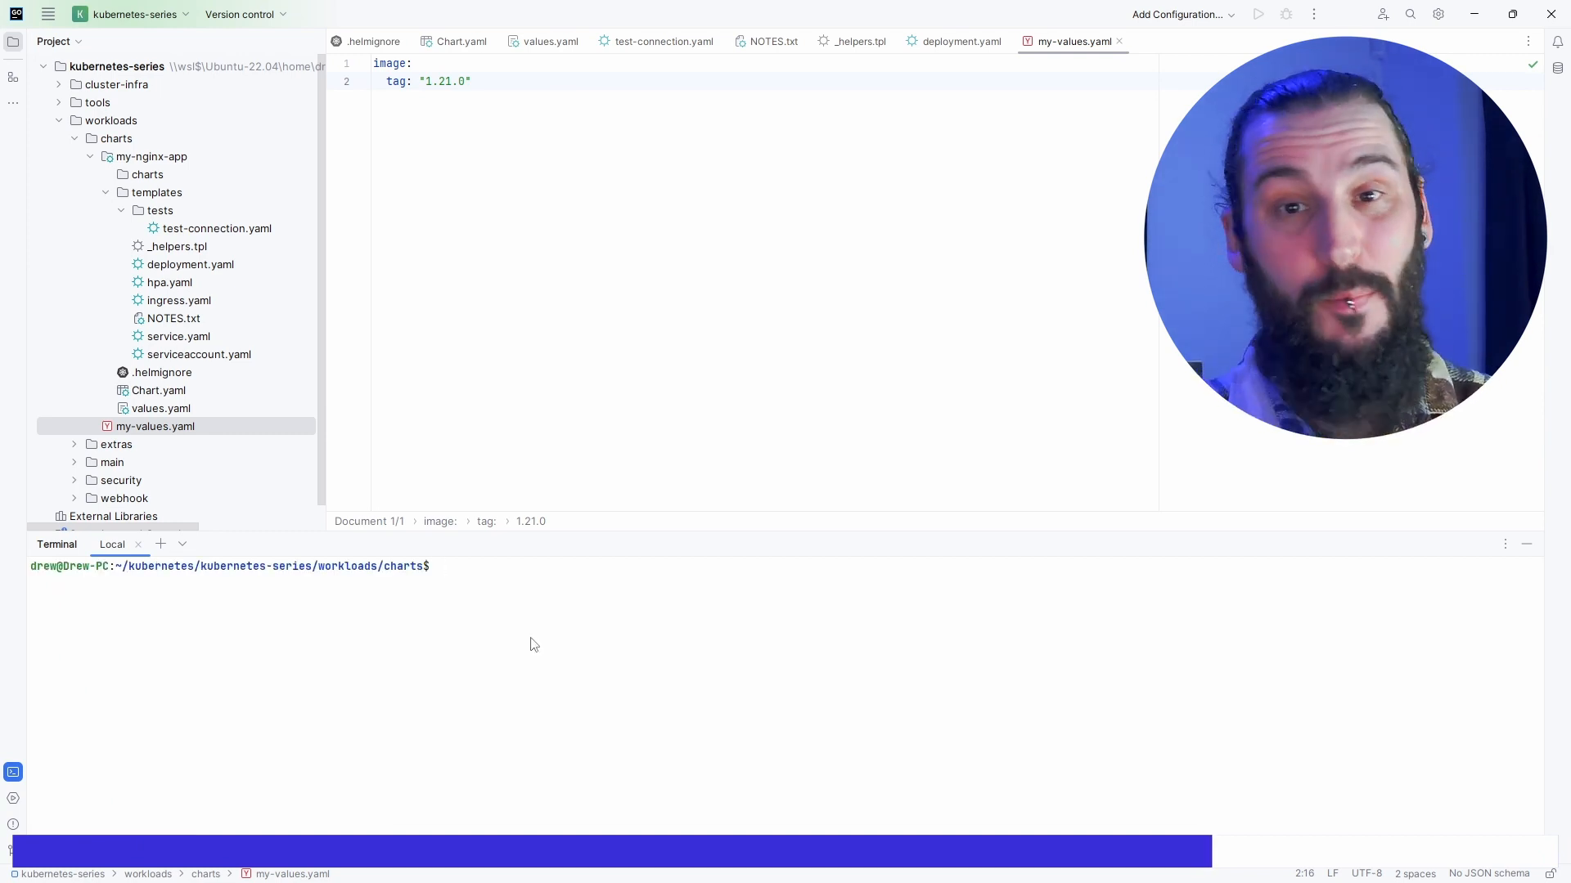
# Install my-nginx-release from ./my-nginx-app with my-values.yaml, check its pod, and run helm test.
pyautogui.write('helm template my-nginx-release ./my-nginx-app/ -f my-values.yaml')
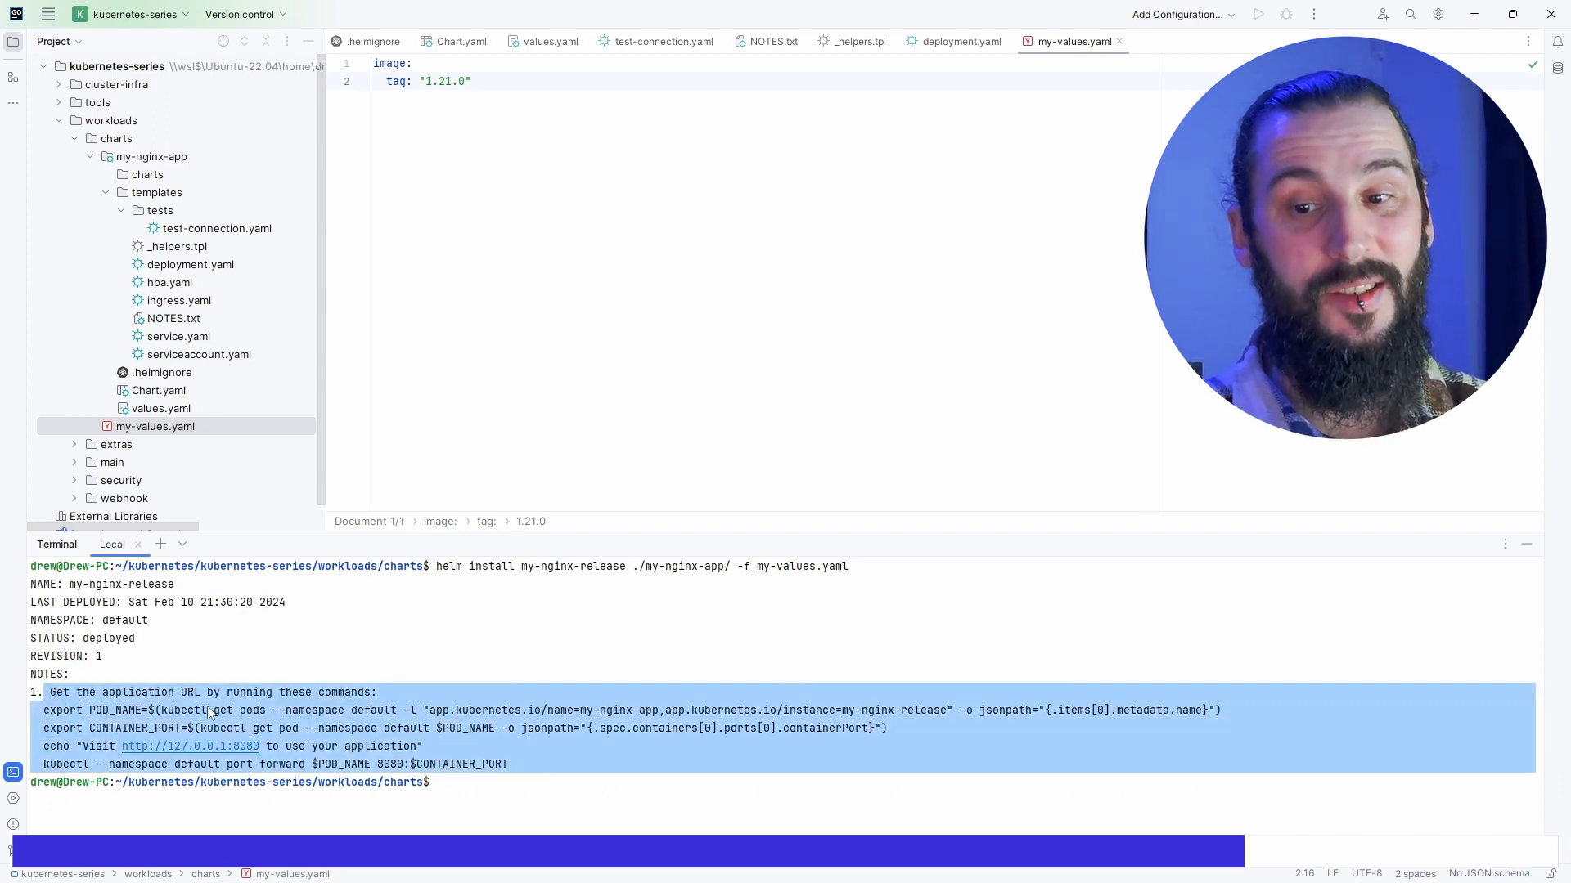
pyautogui.write('kubectl get po')
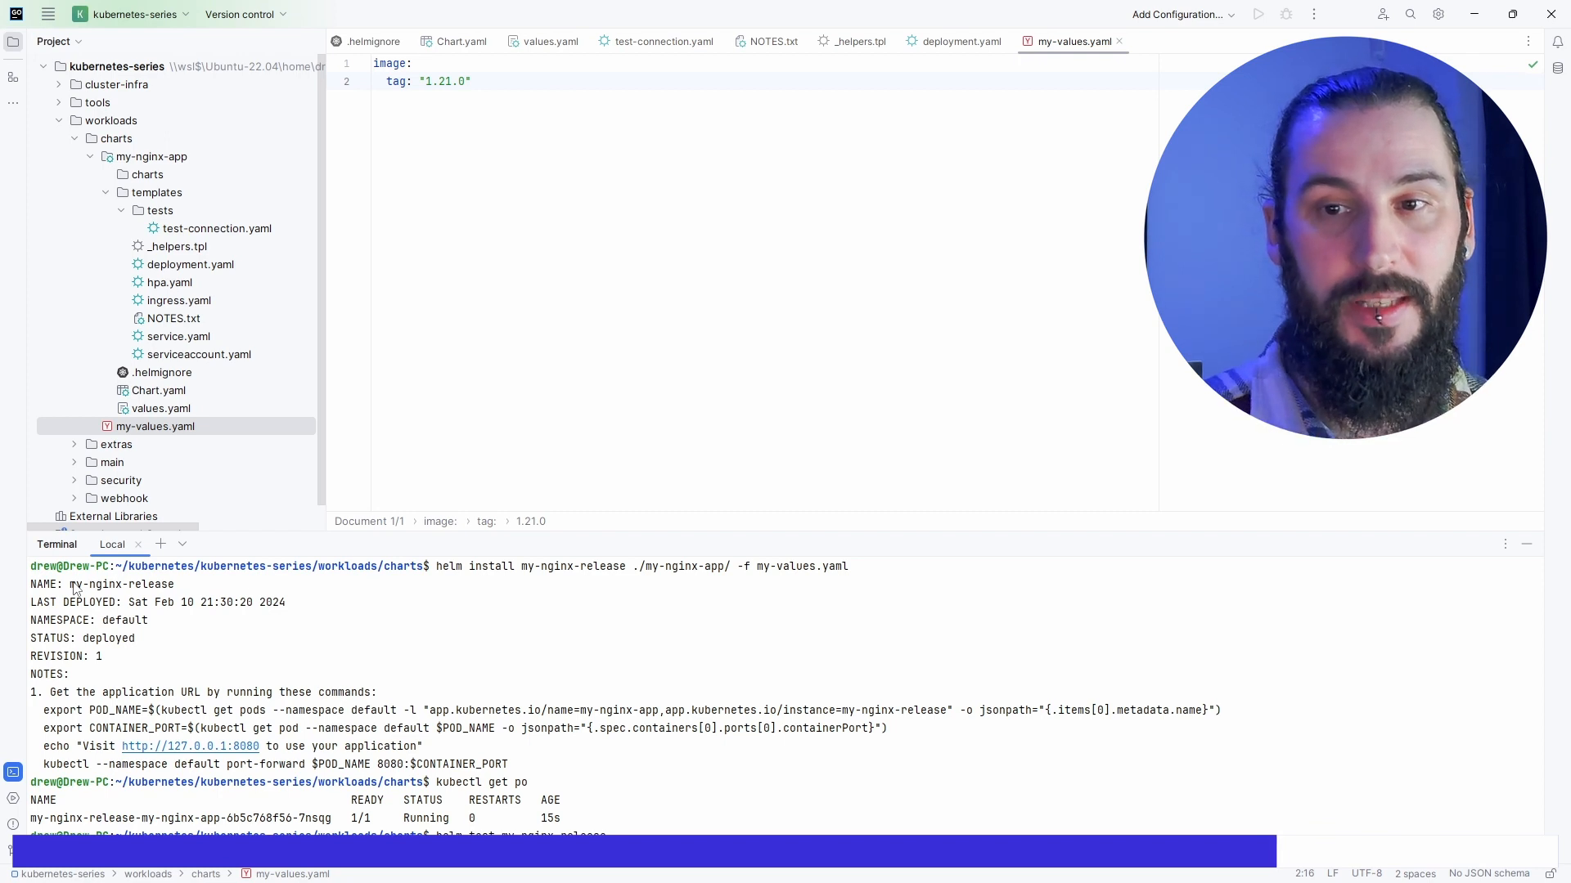
pyautogui.write('helm test my-nginx-release')
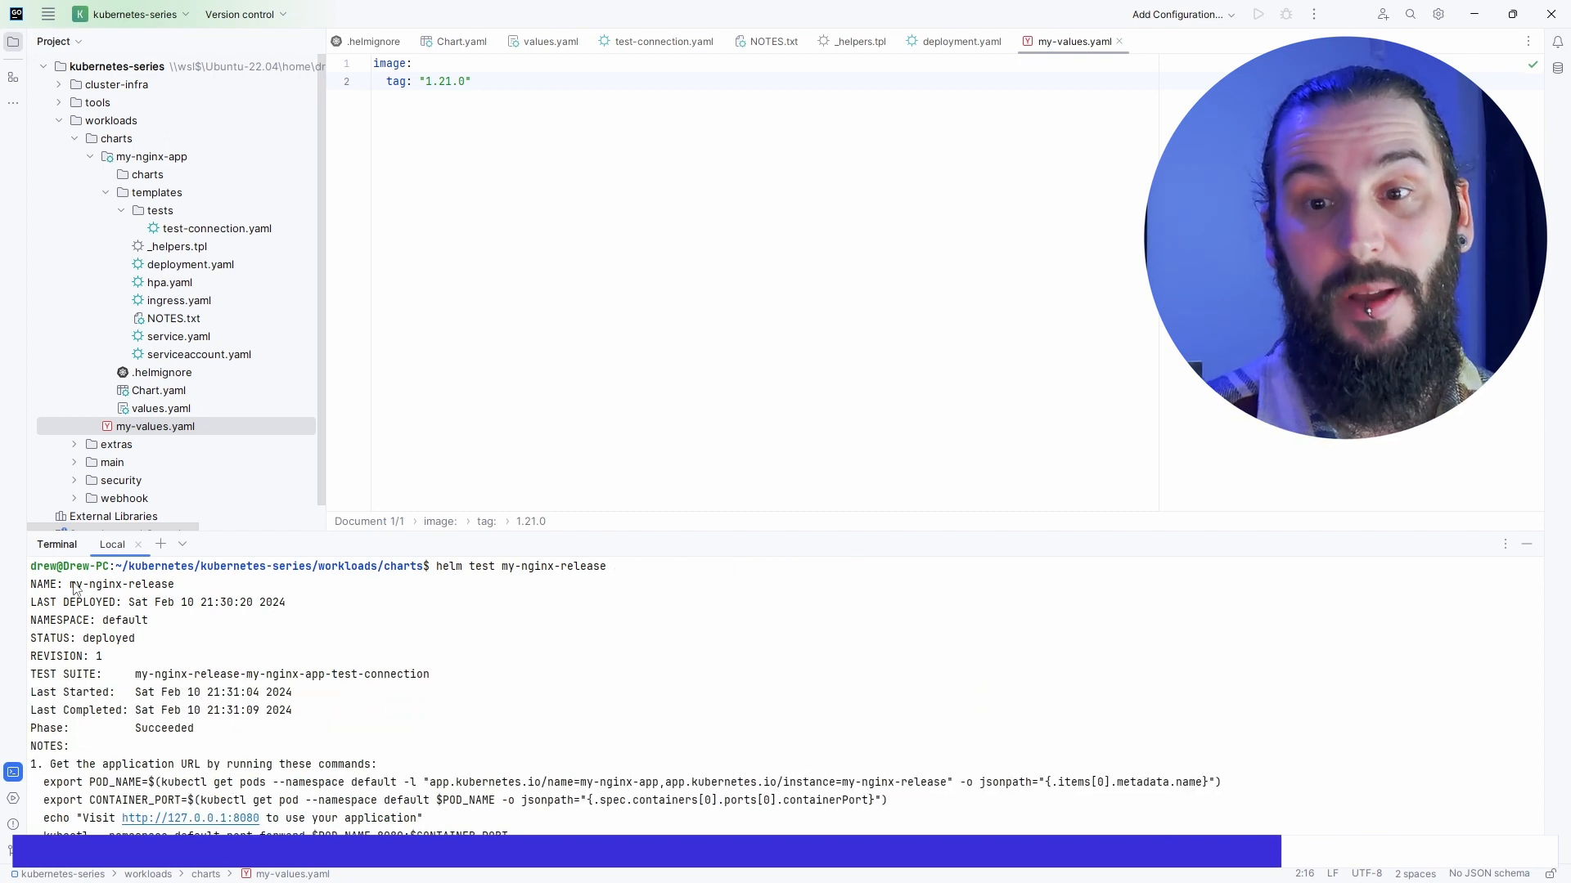
pyautogui.moveTo(120, 750)
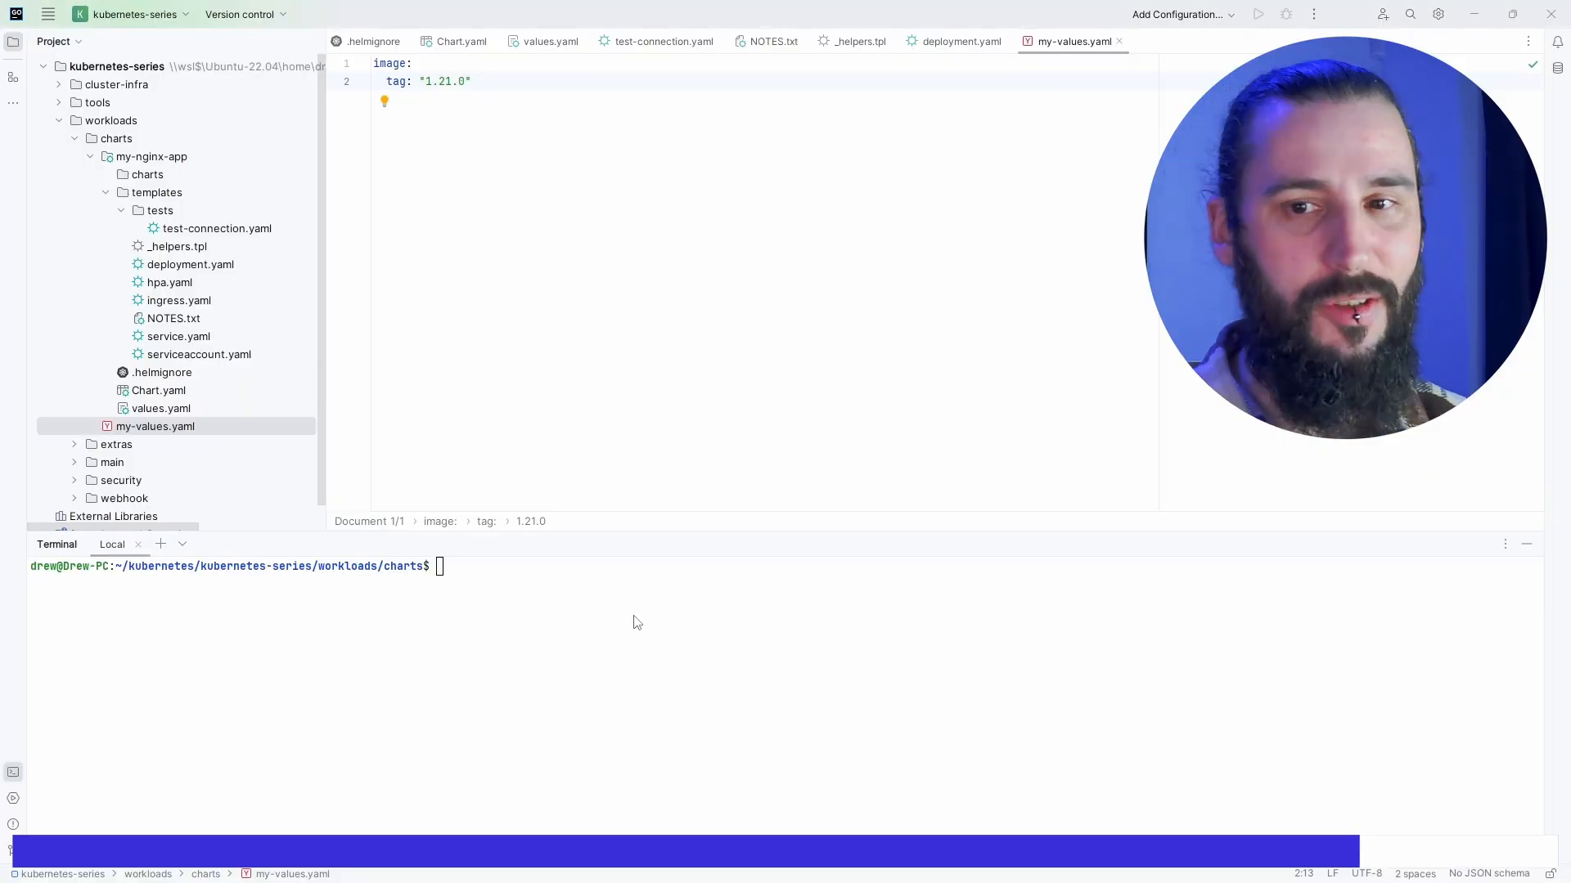
# Scroll the bitnami/charts README to TL;DR and select the helm install oci:// command.
pyautogui.click(514, 17)
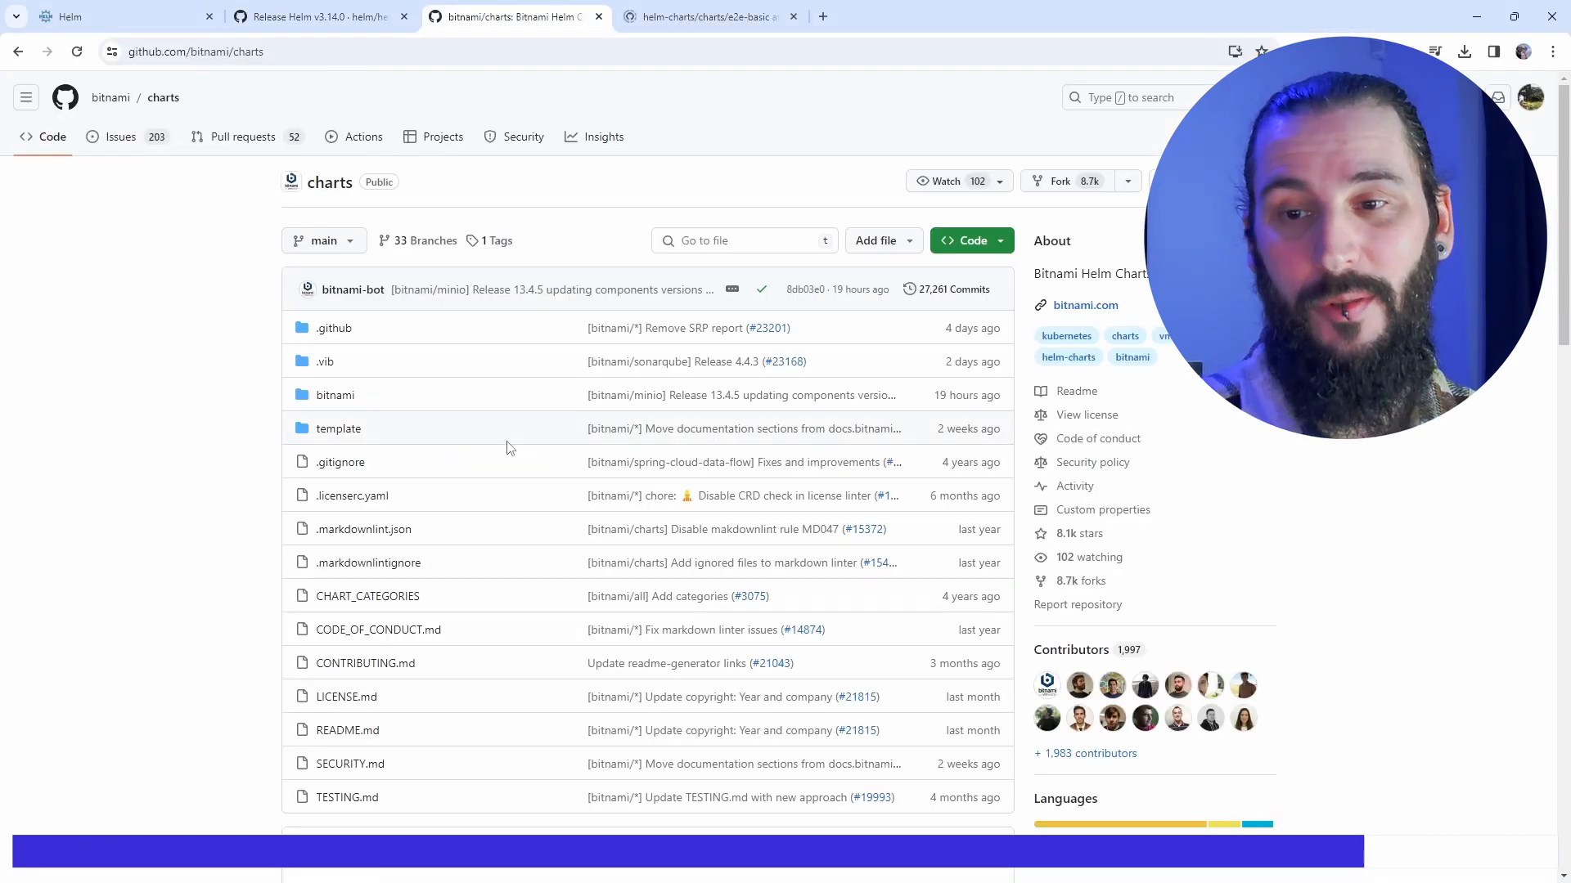
pyautogui.scroll(-3)
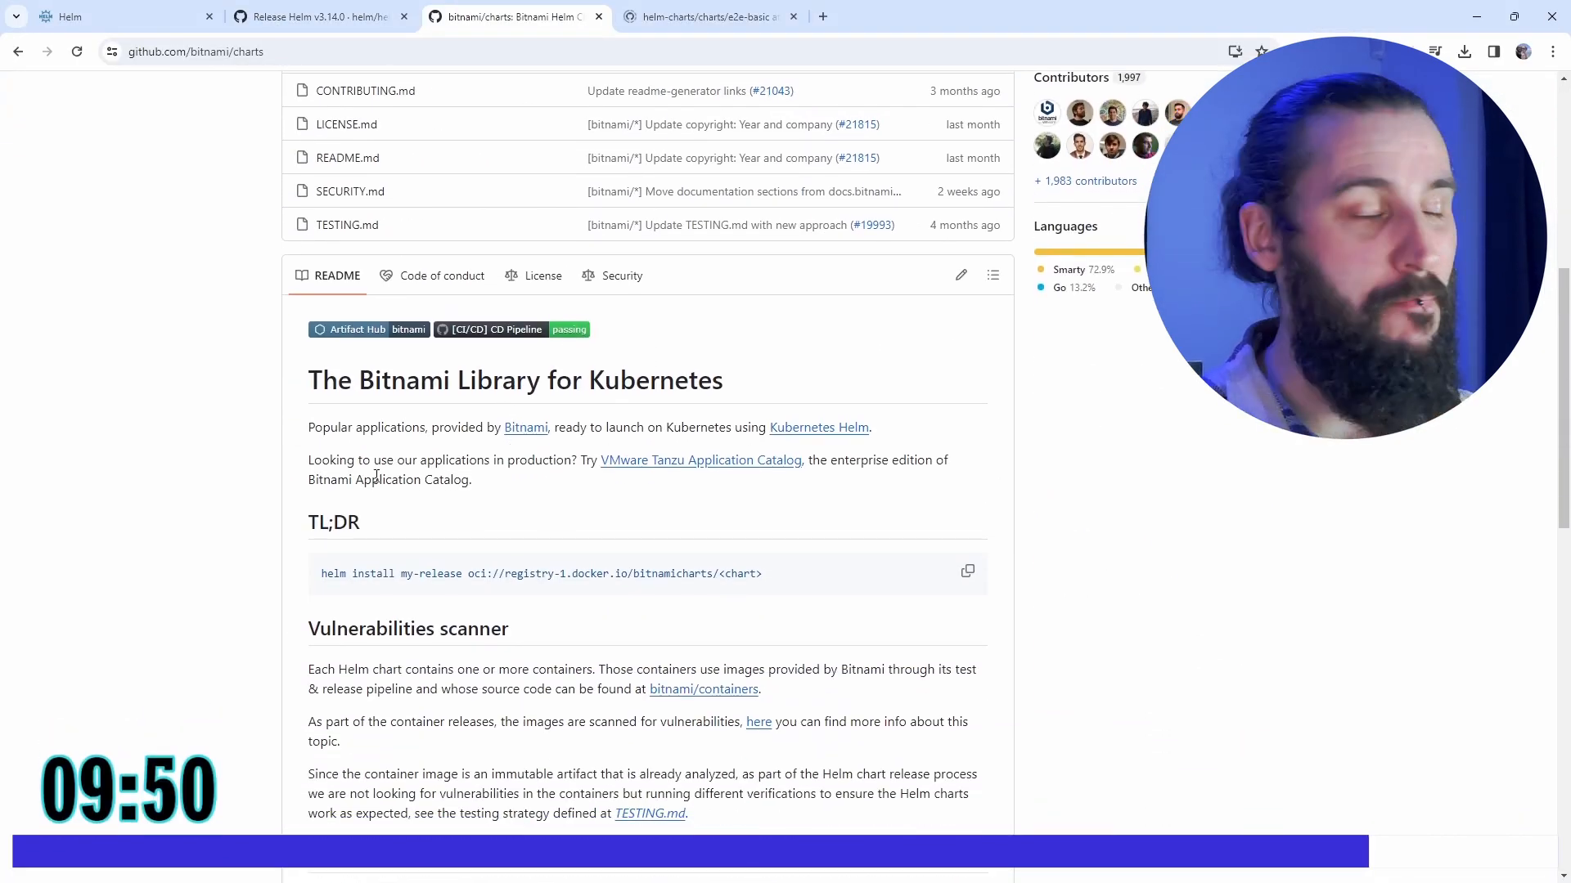
pyautogui.scroll(-3)
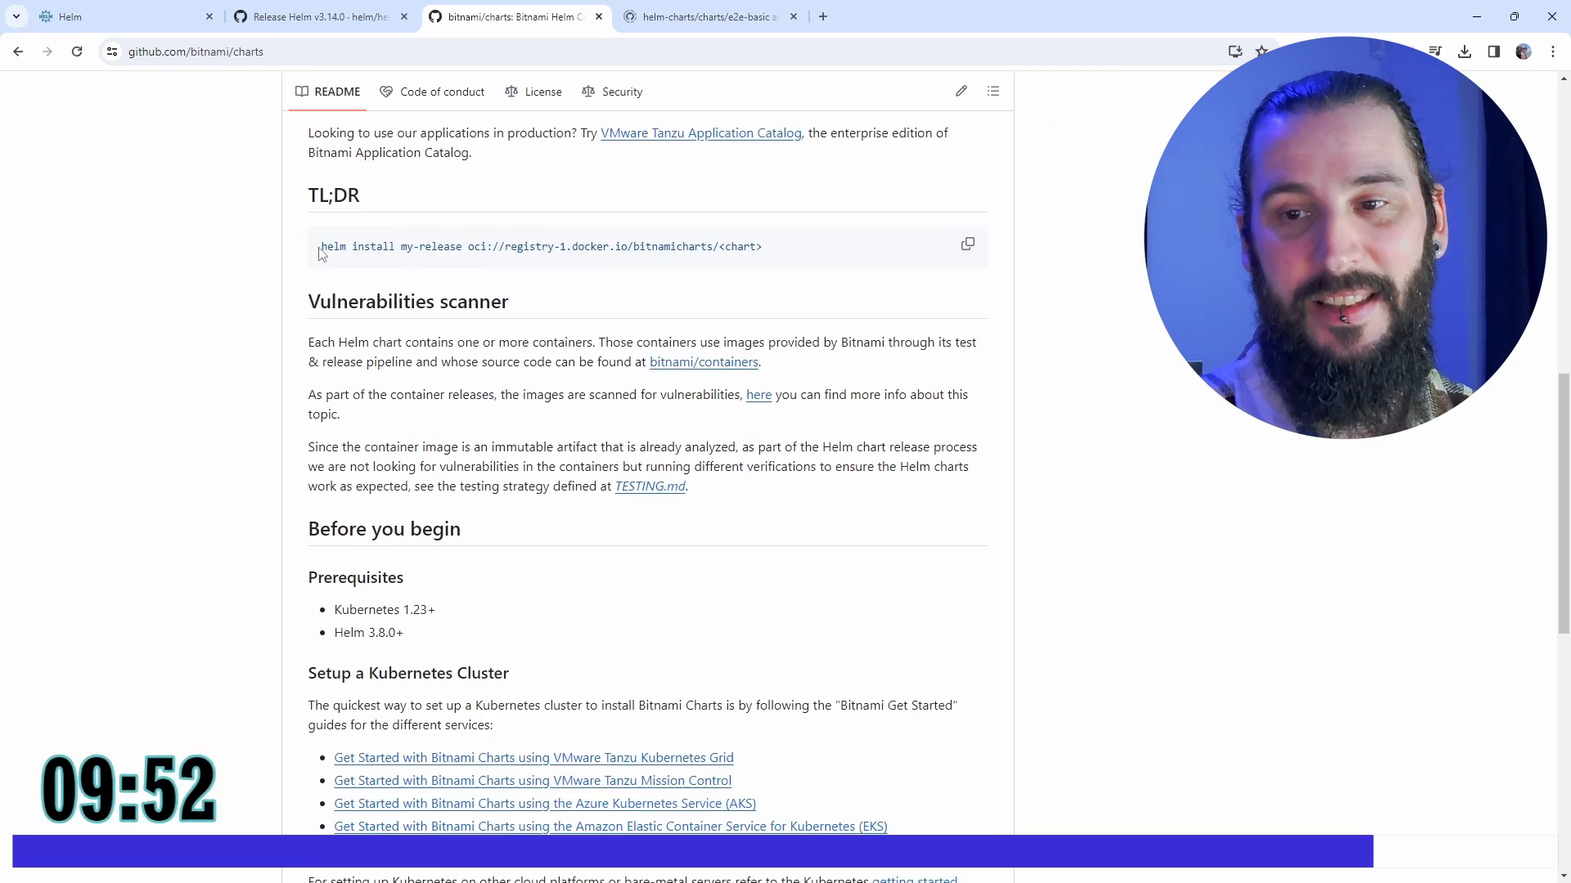
pyautogui.moveTo(321, 246); pyautogui.dragTo(464, 247)
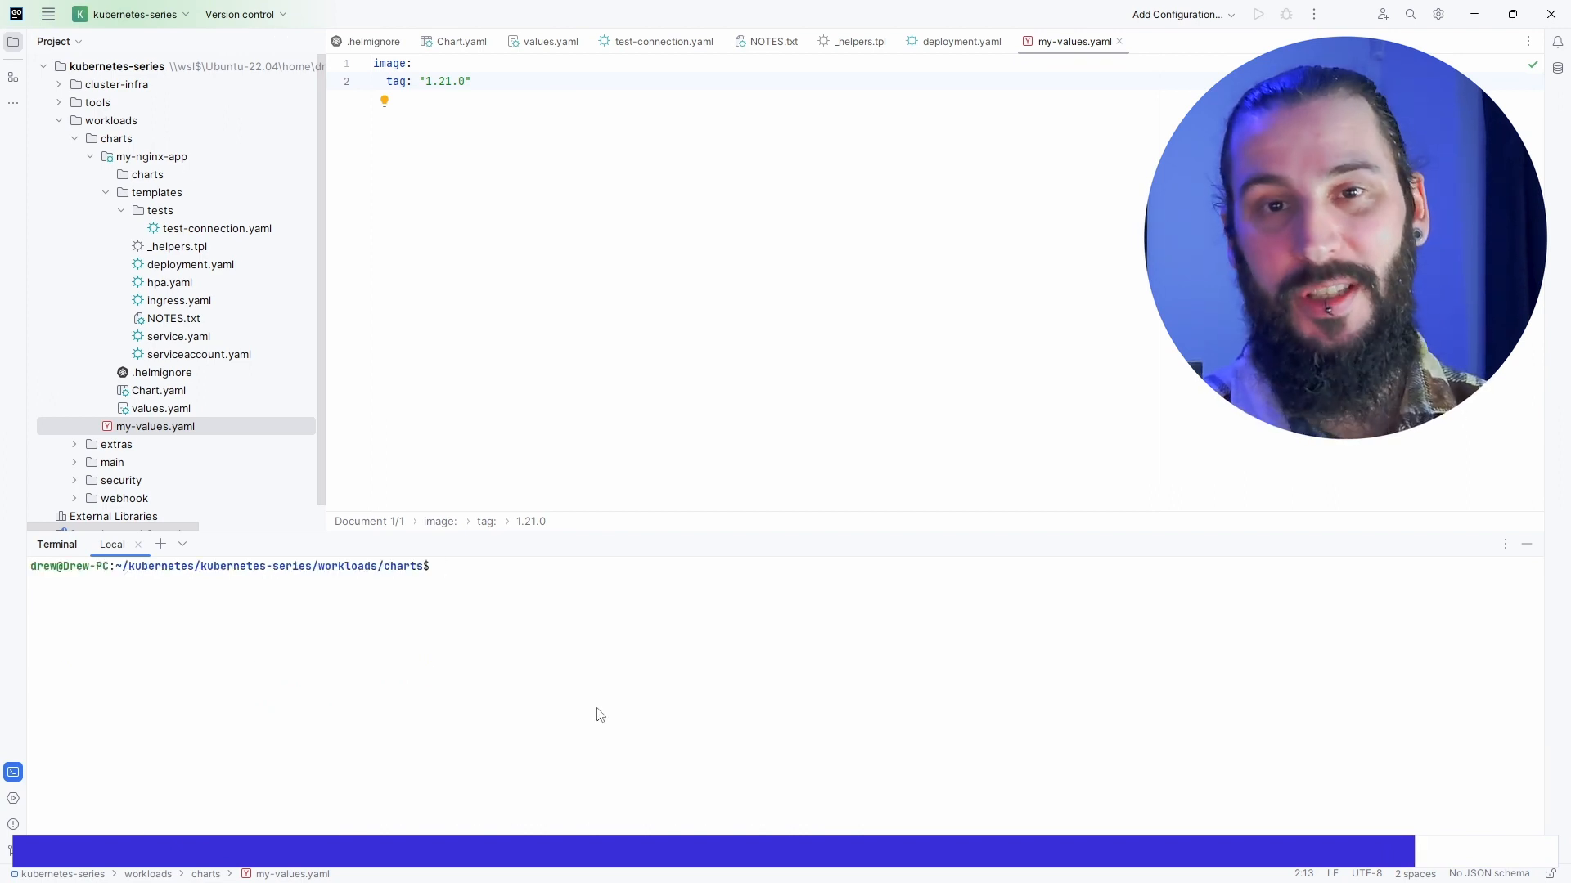
# List the configured Helm repositories and search them for the jellyfin chart.
pyautogui.write('helm')
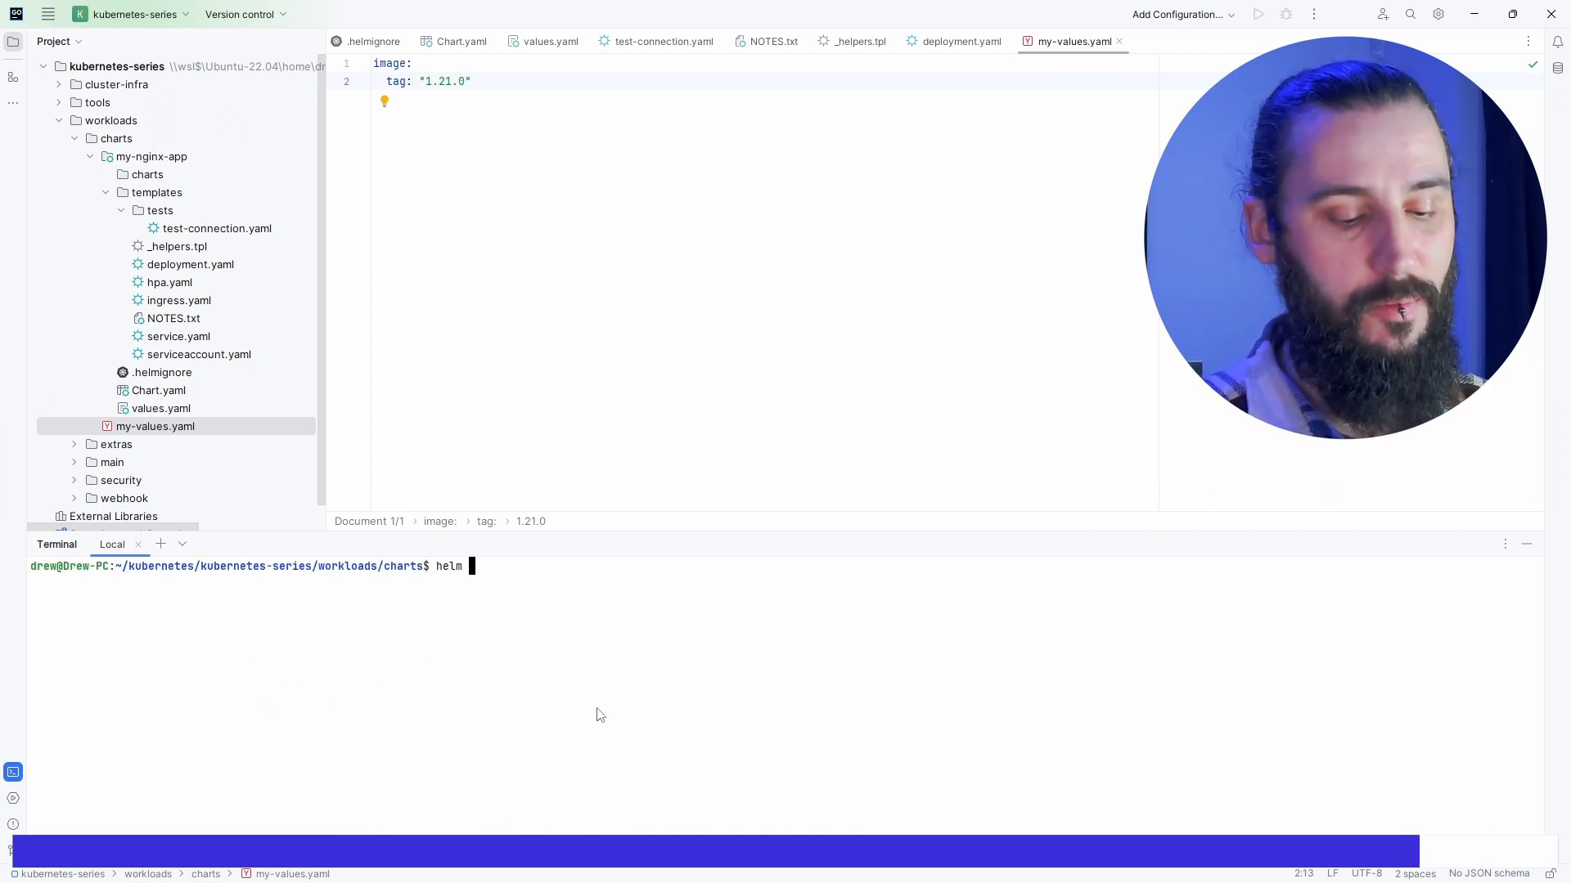
pyautogui.press('Enter')
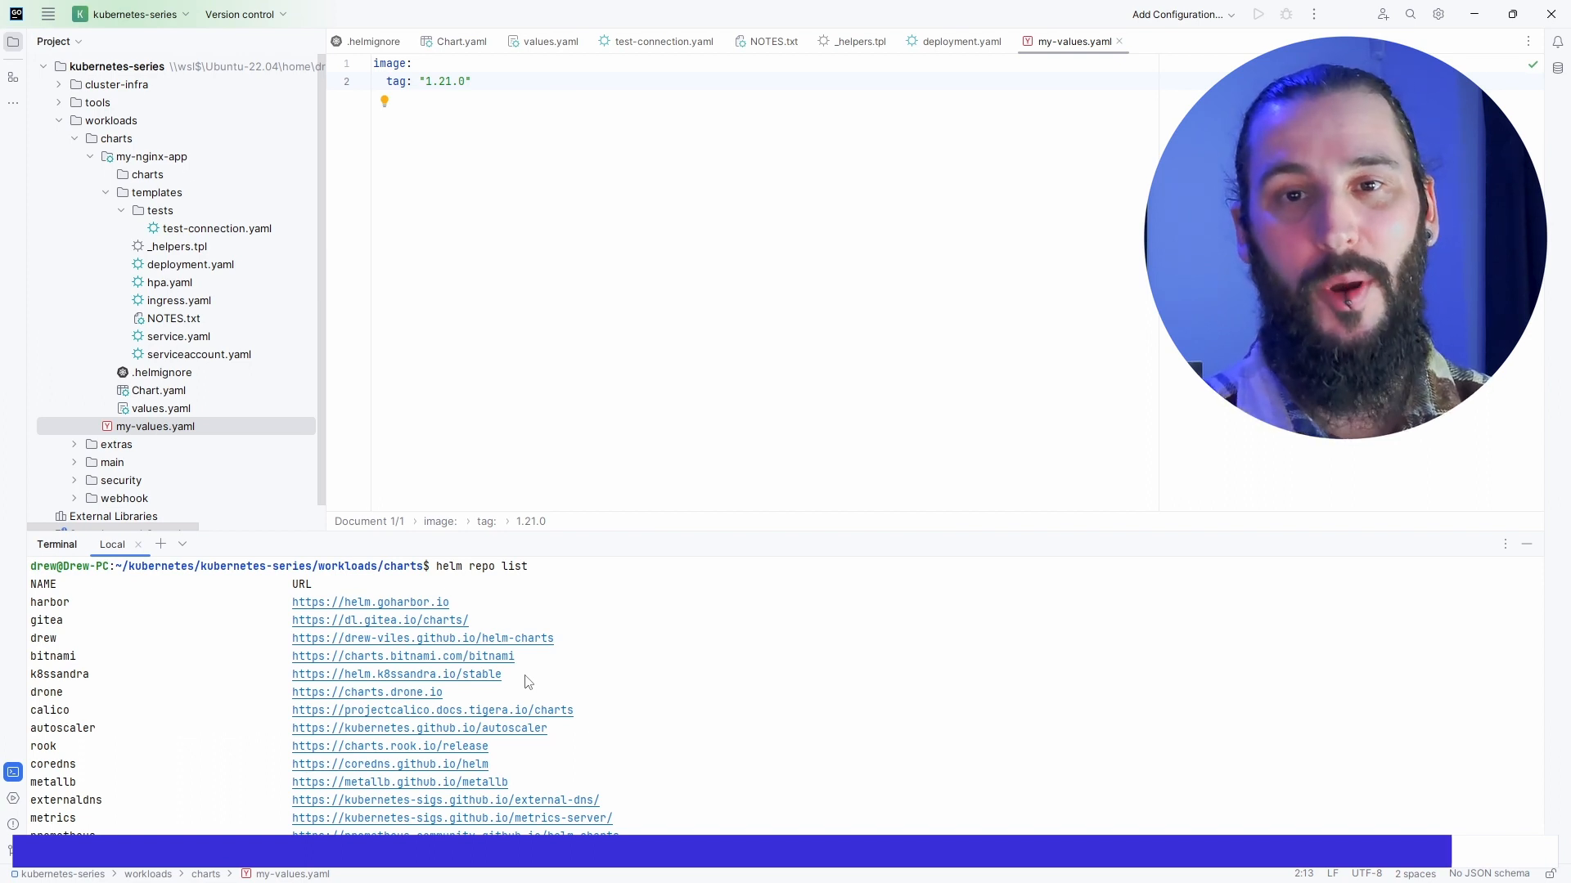
pyautogui.write('helm search repo jellyfin')
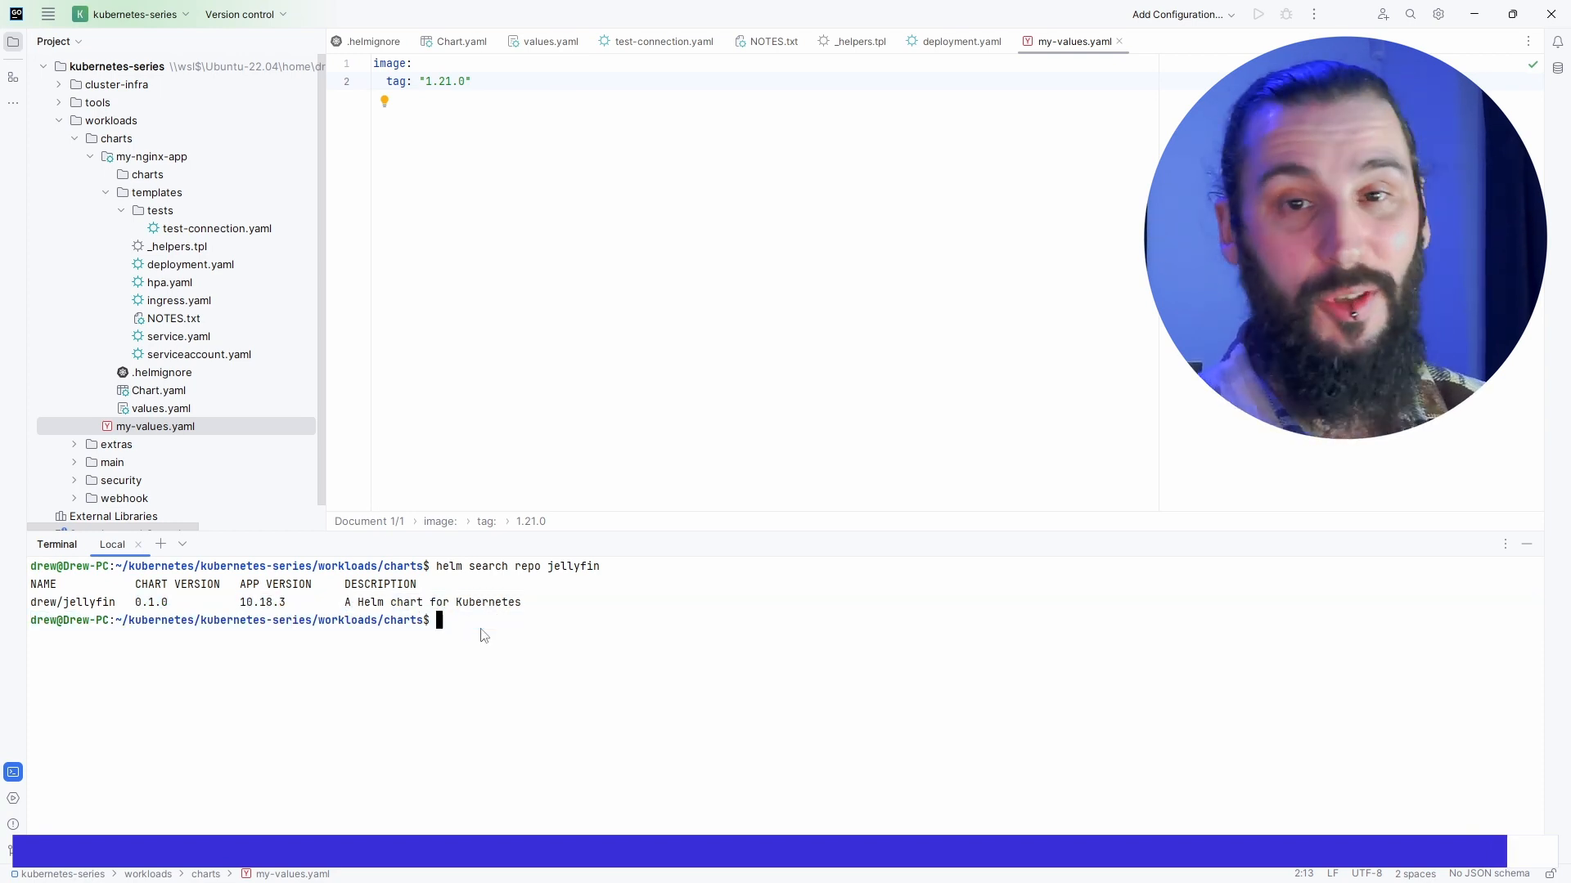
# Start typing helm install jellyfin drew/jellyfin.
pyautogui.write('helm install')
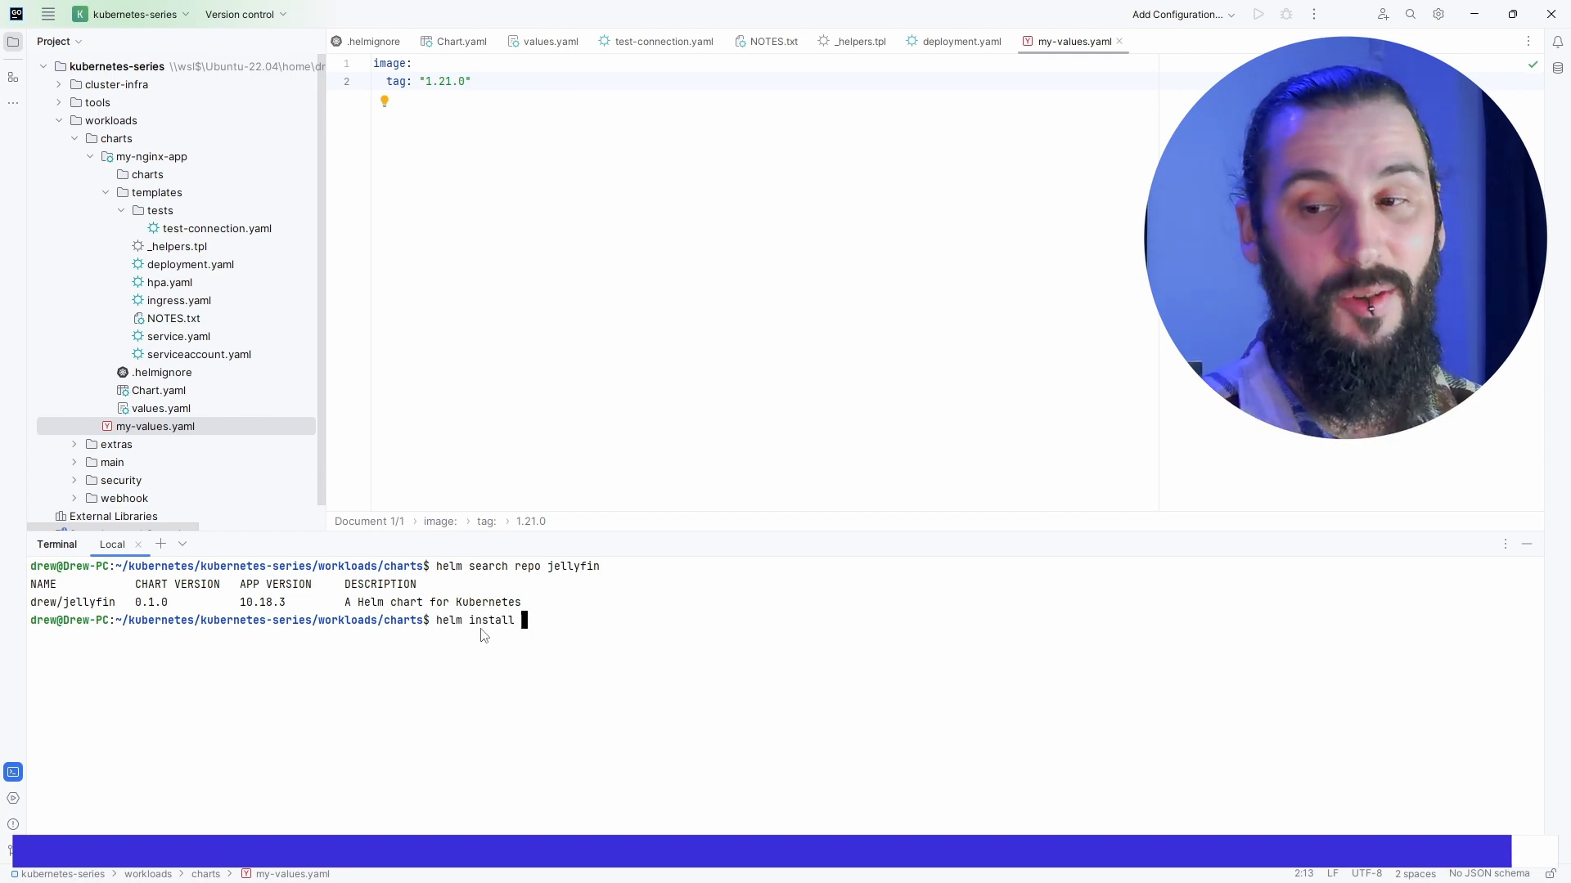
pyautogui.write('jellyfin')
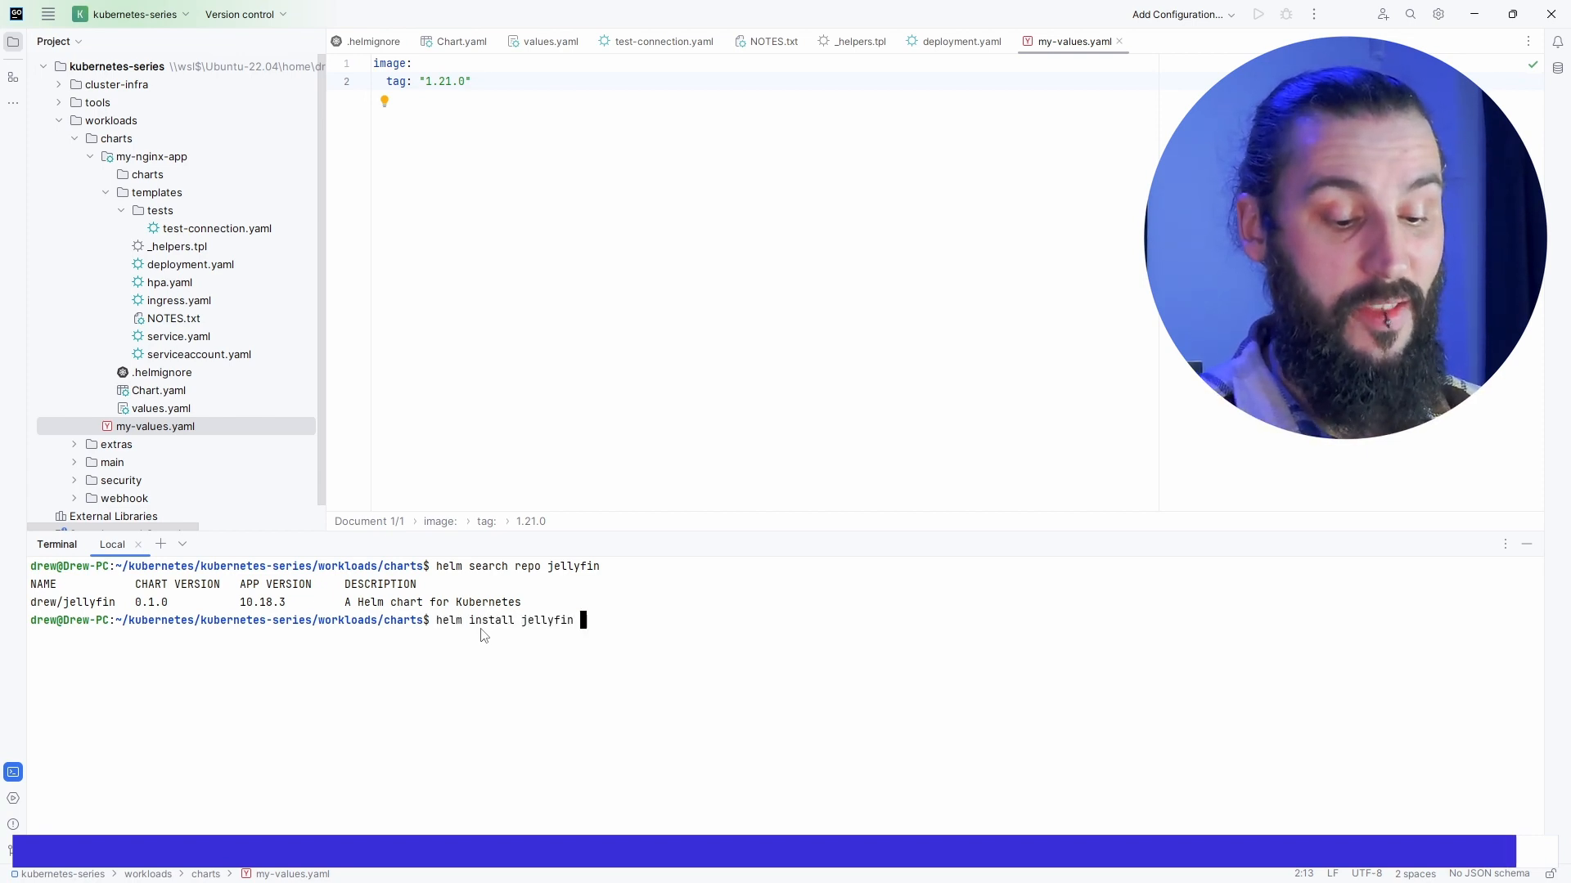
pyautogui.write('drew/je')
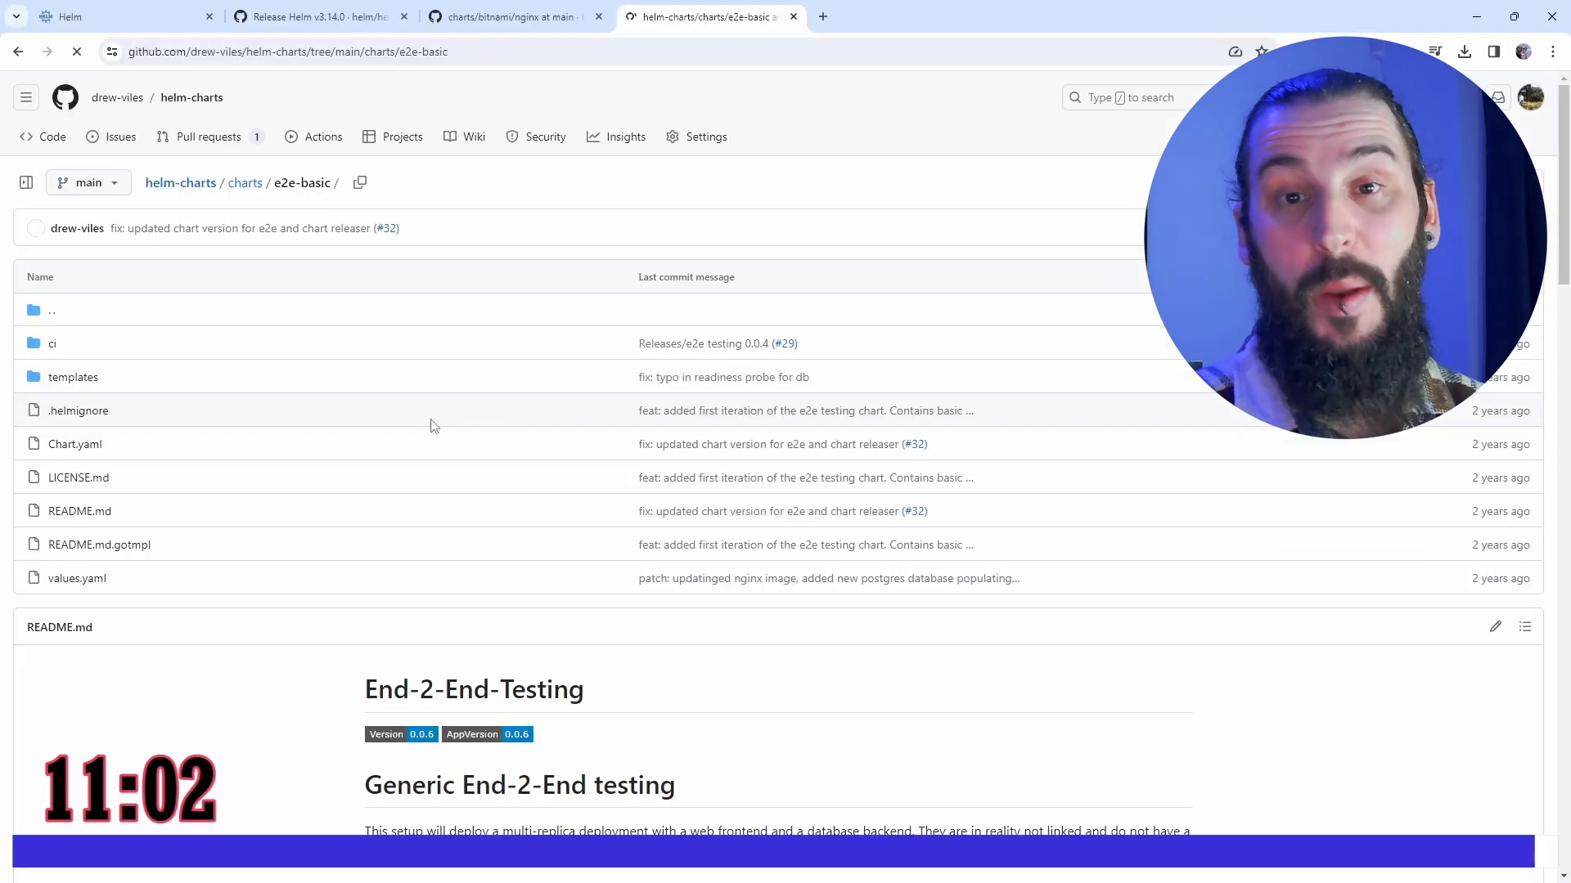
pyautogui.scroll(-3)
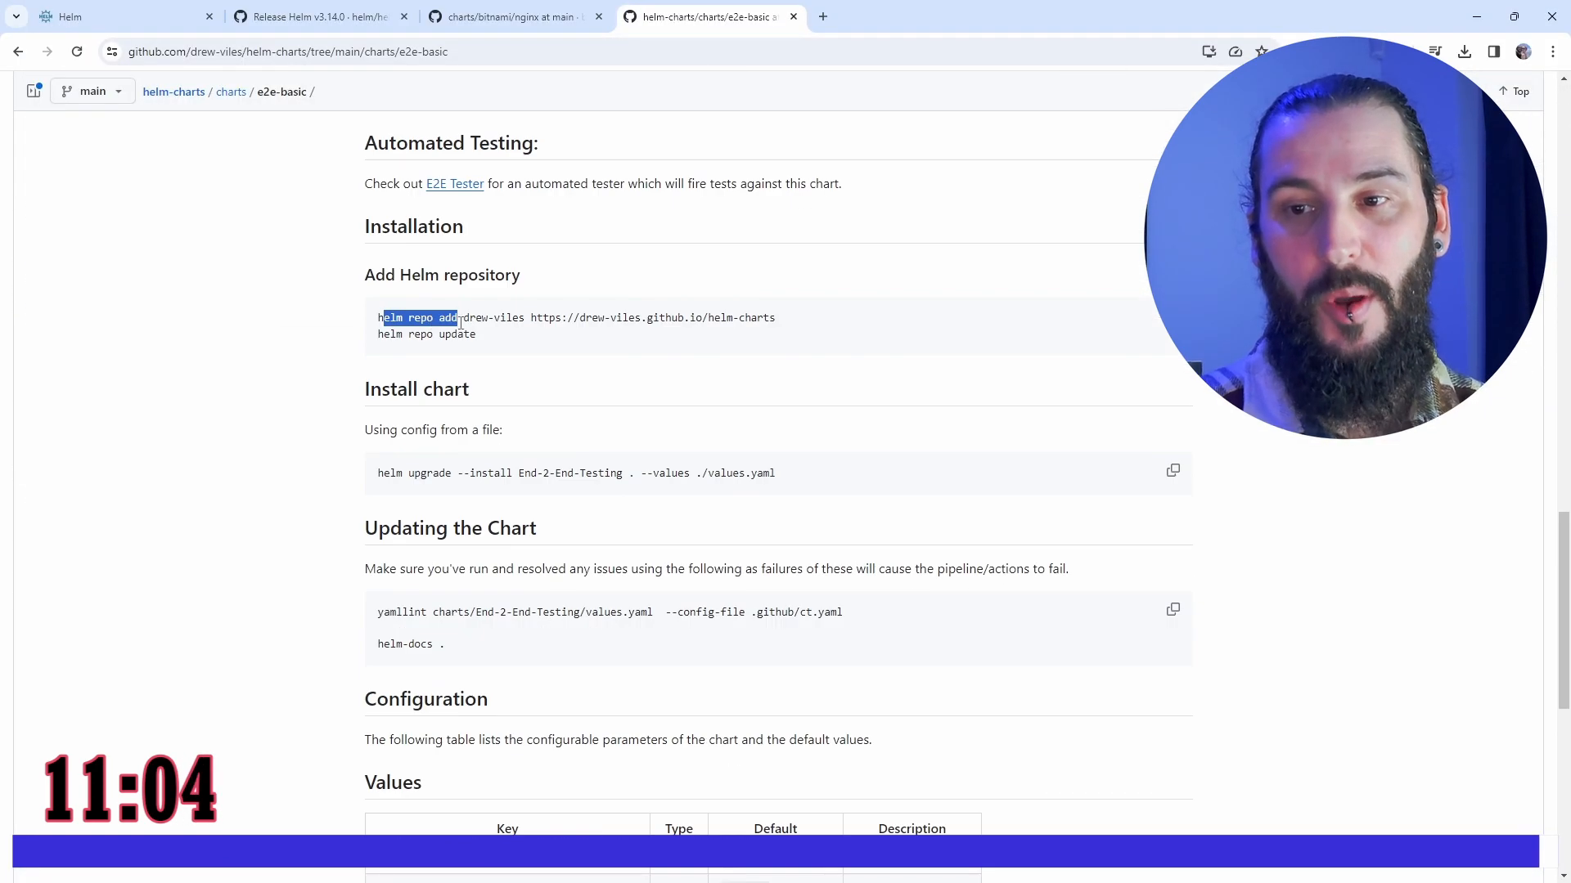